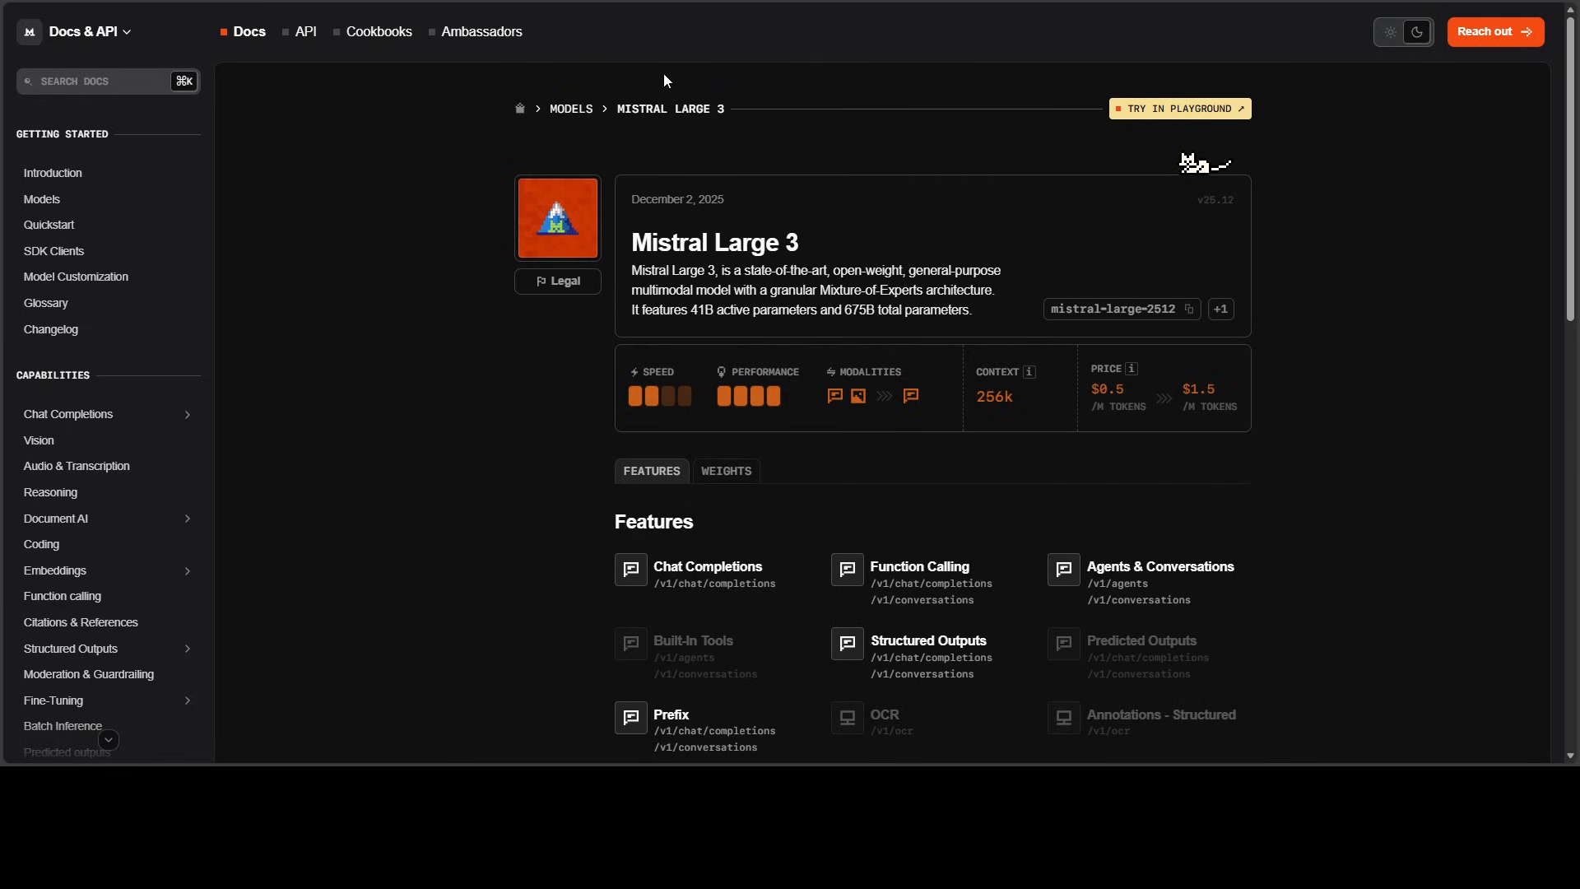
mouse_move(675, 71)
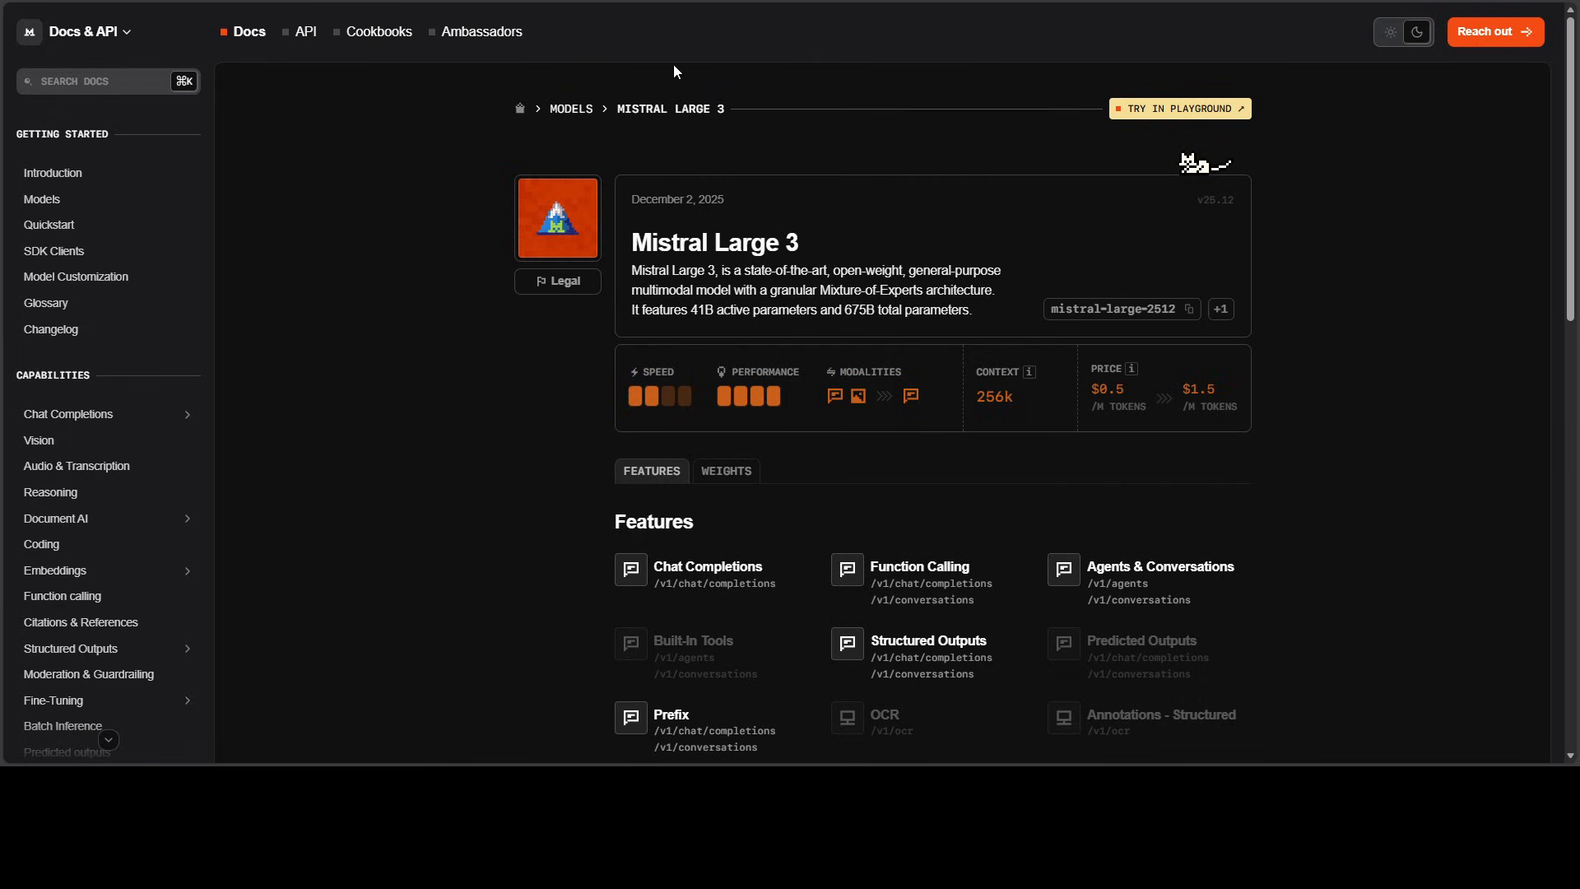
mouse_move(338, 5)
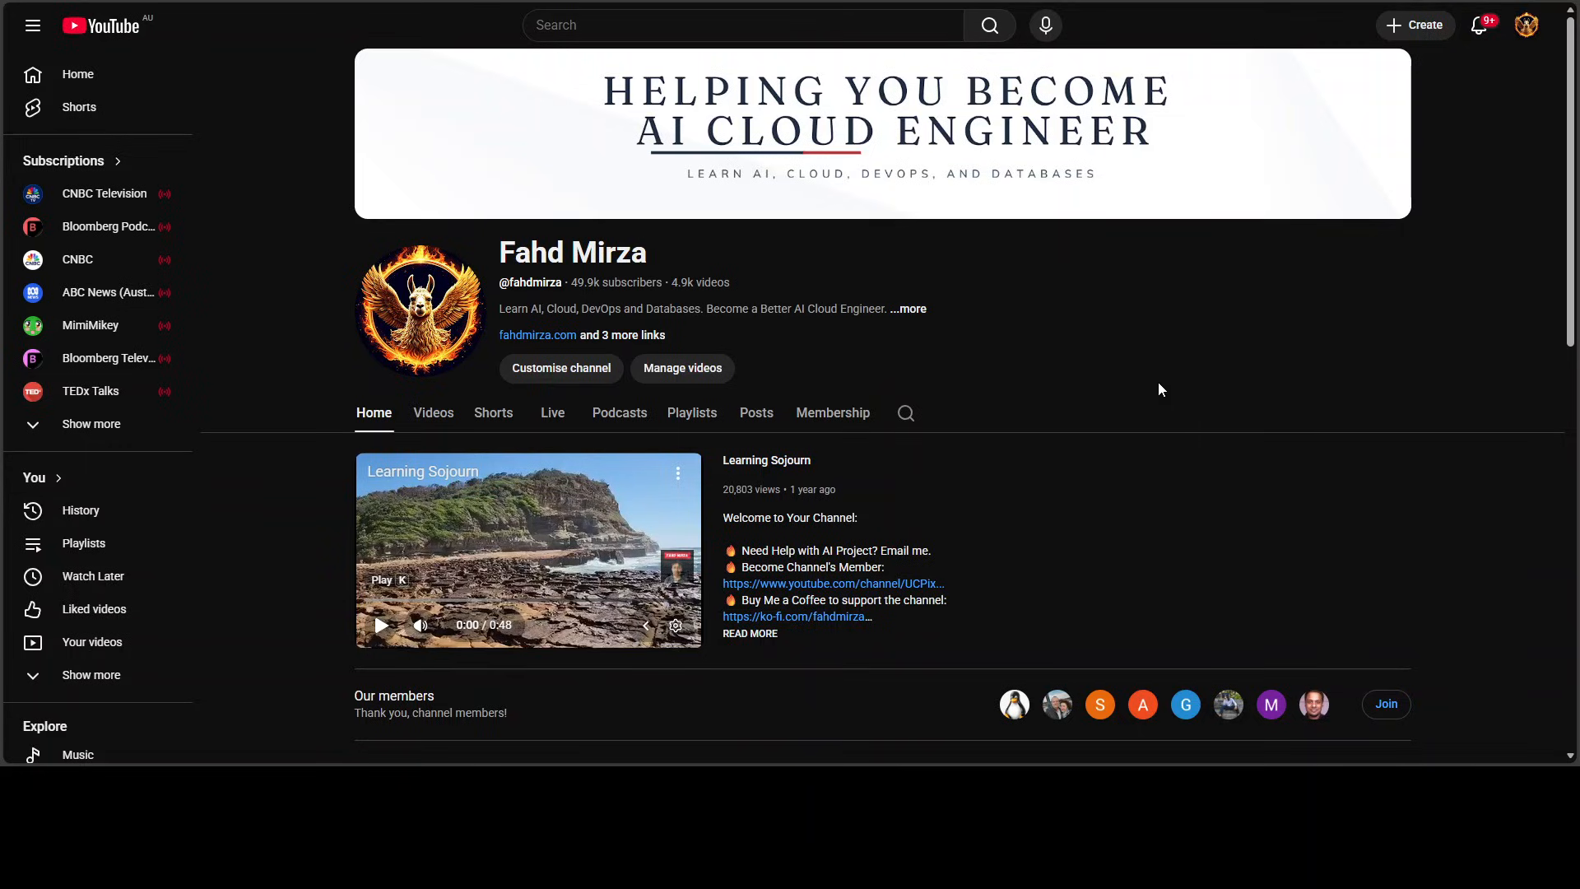
mouse_move(1016, 412)
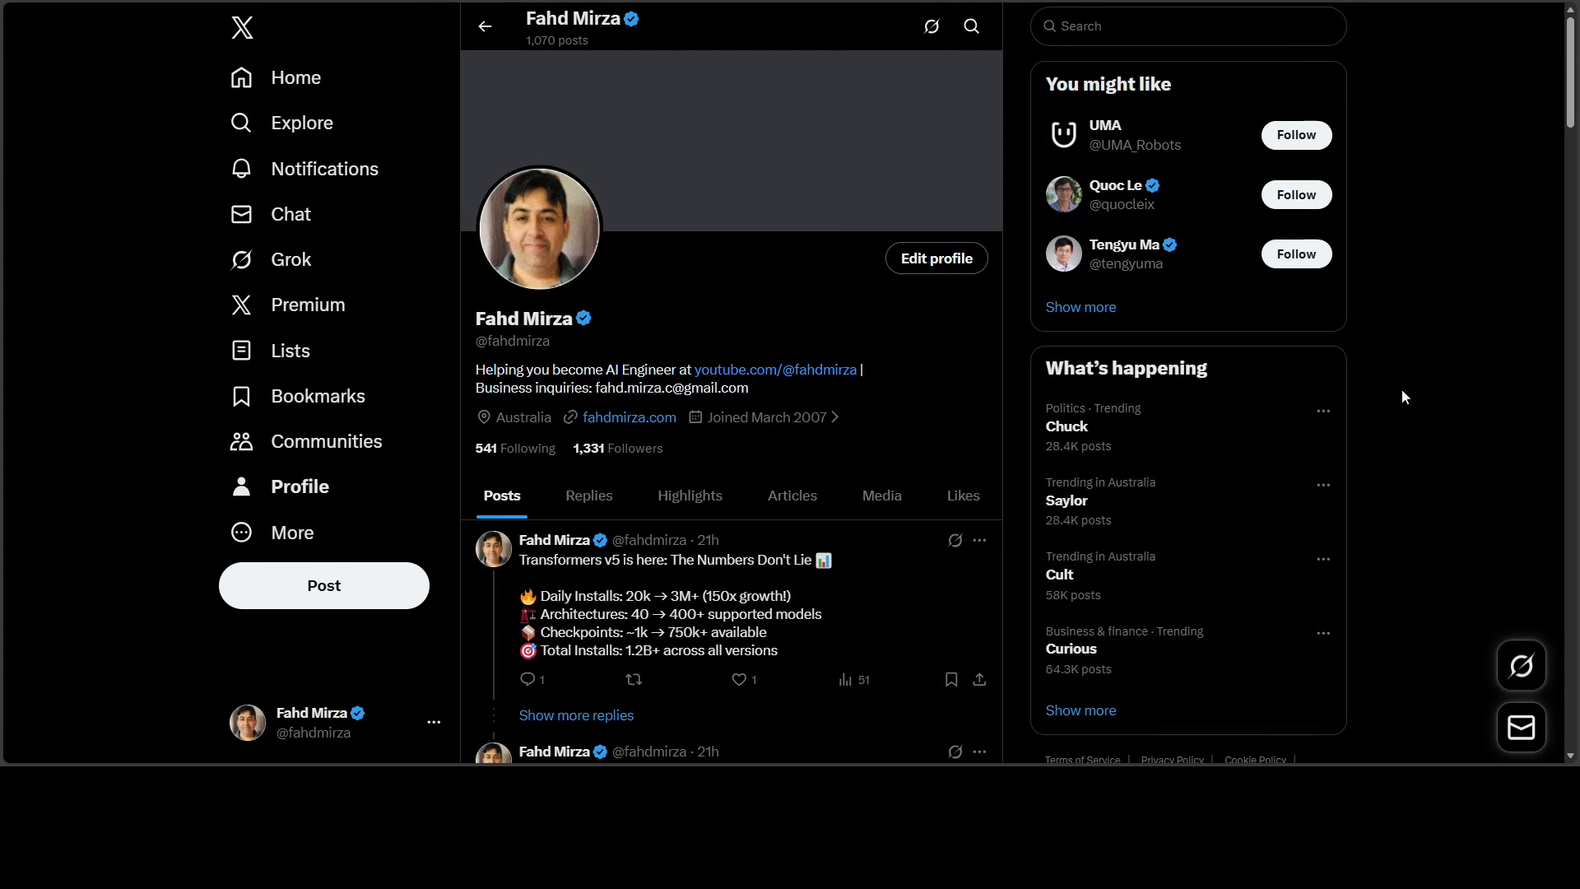
mouse_move(1408, 367)
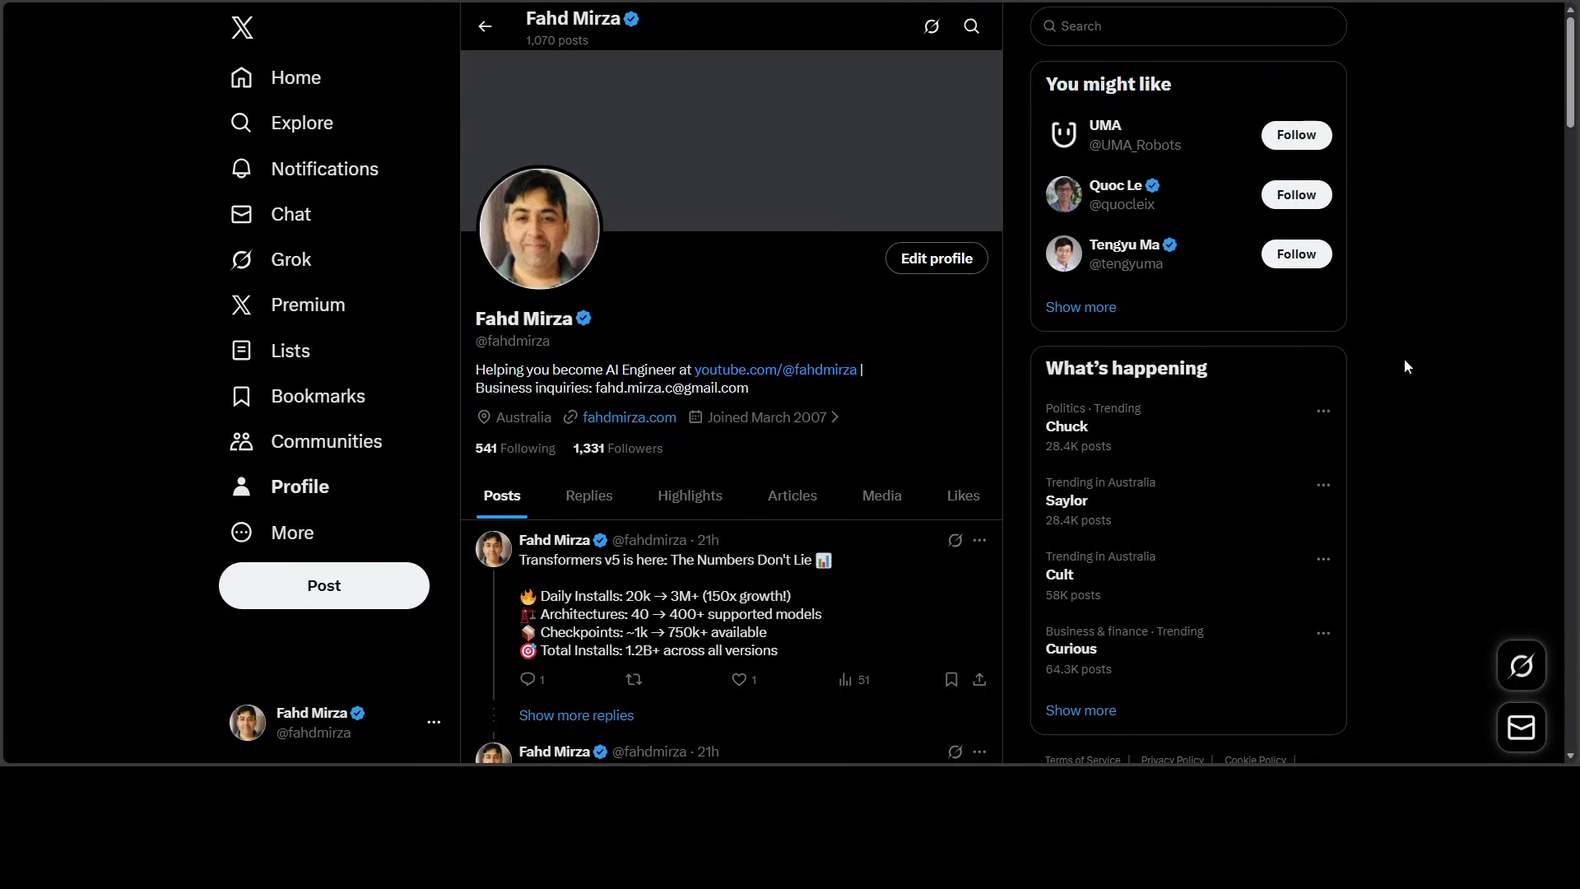
mouse_move(1391, 366)
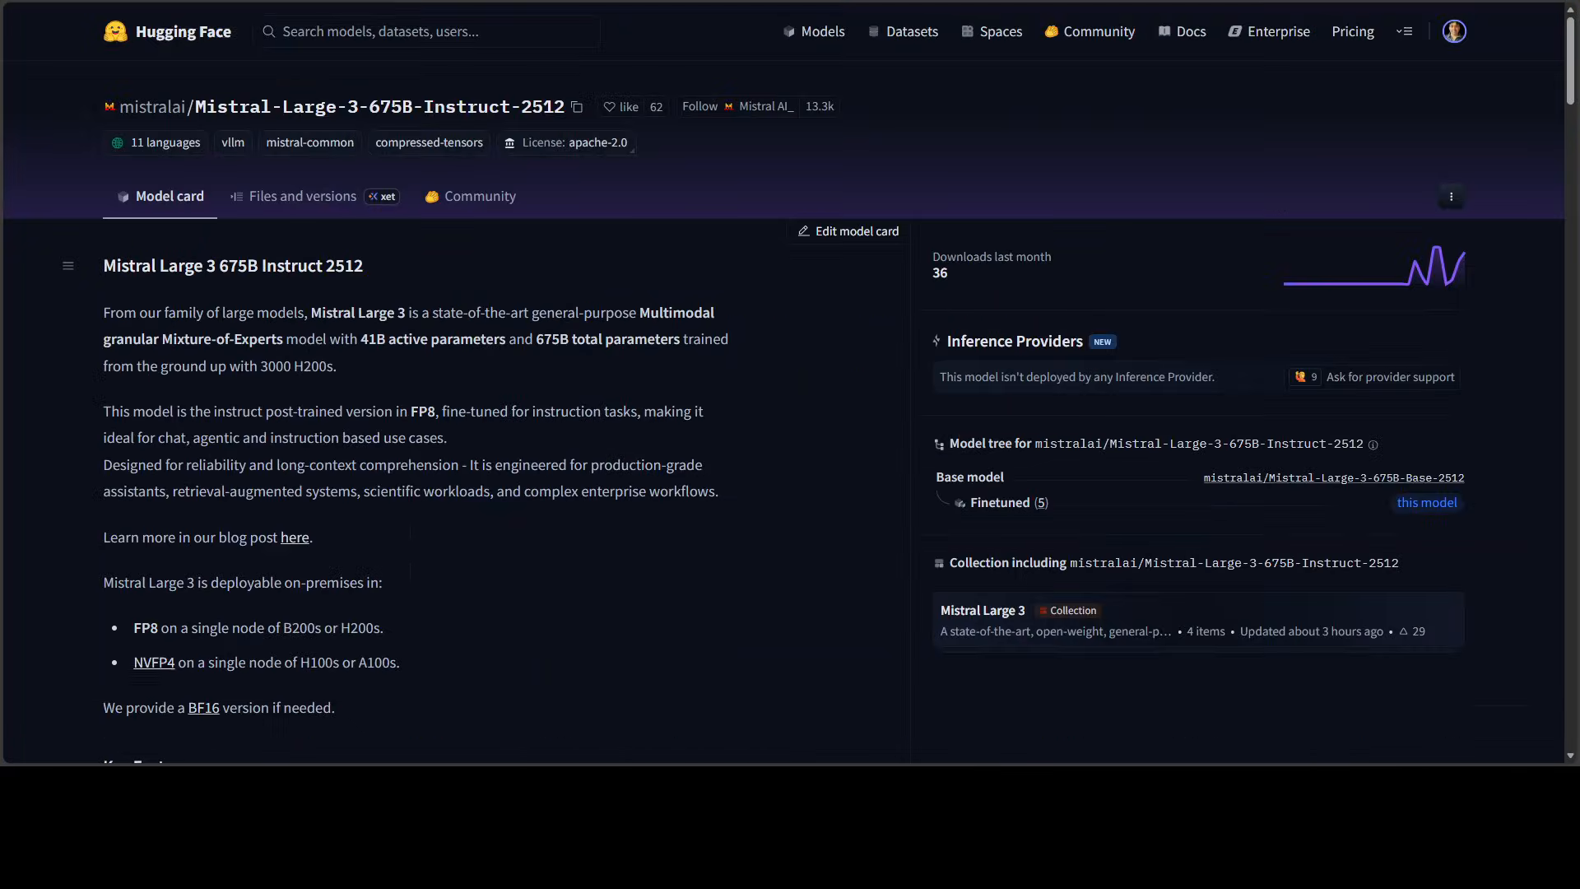
mouse_move(625, 179)
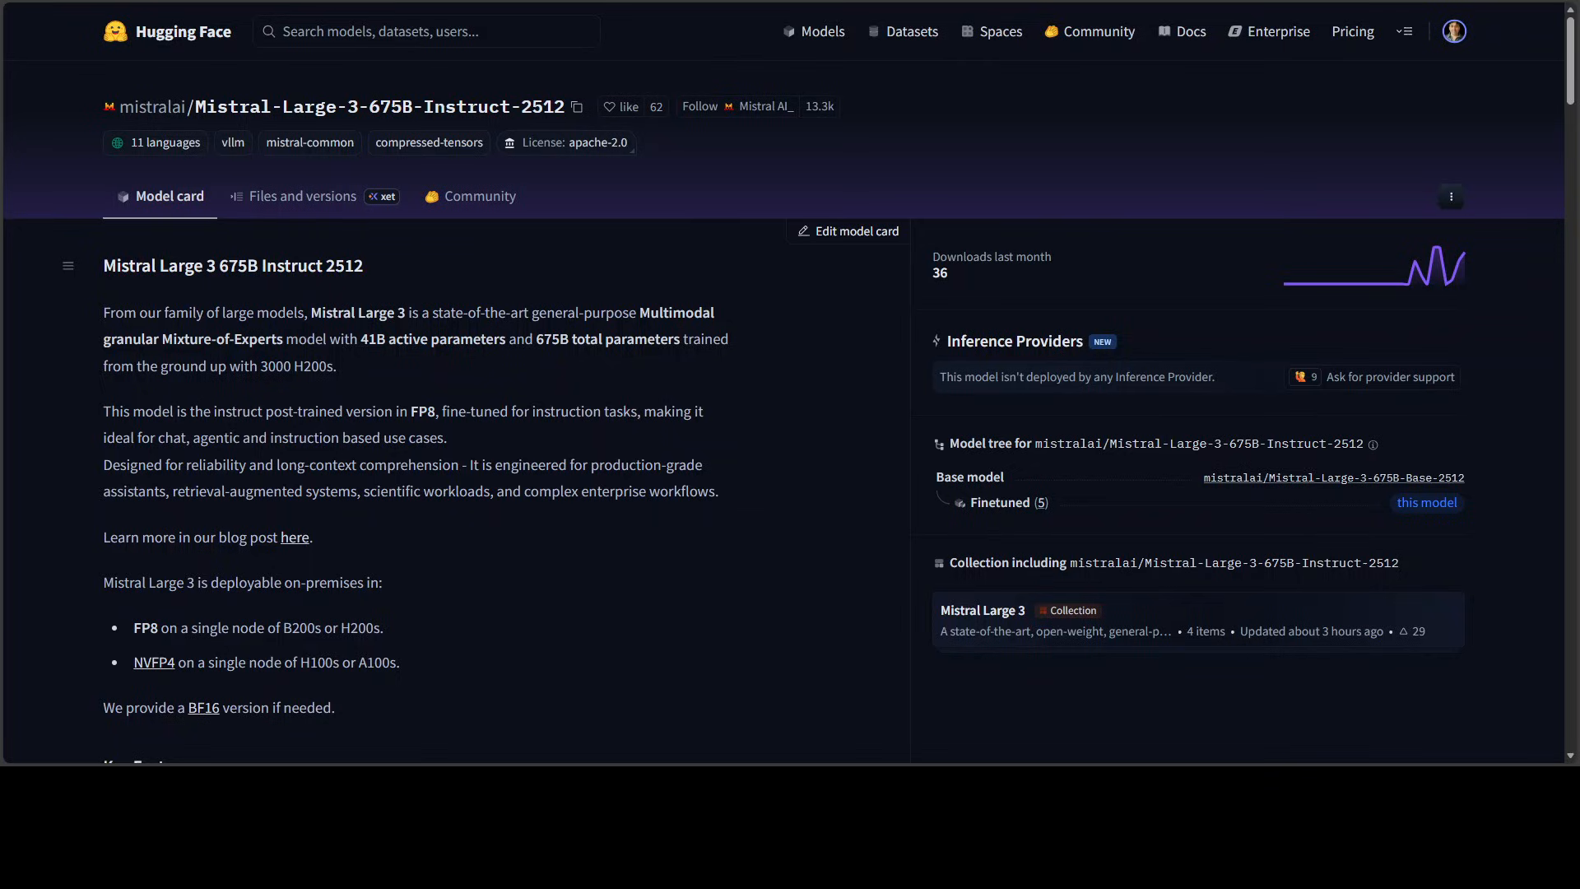
mouse_move(795, 112)
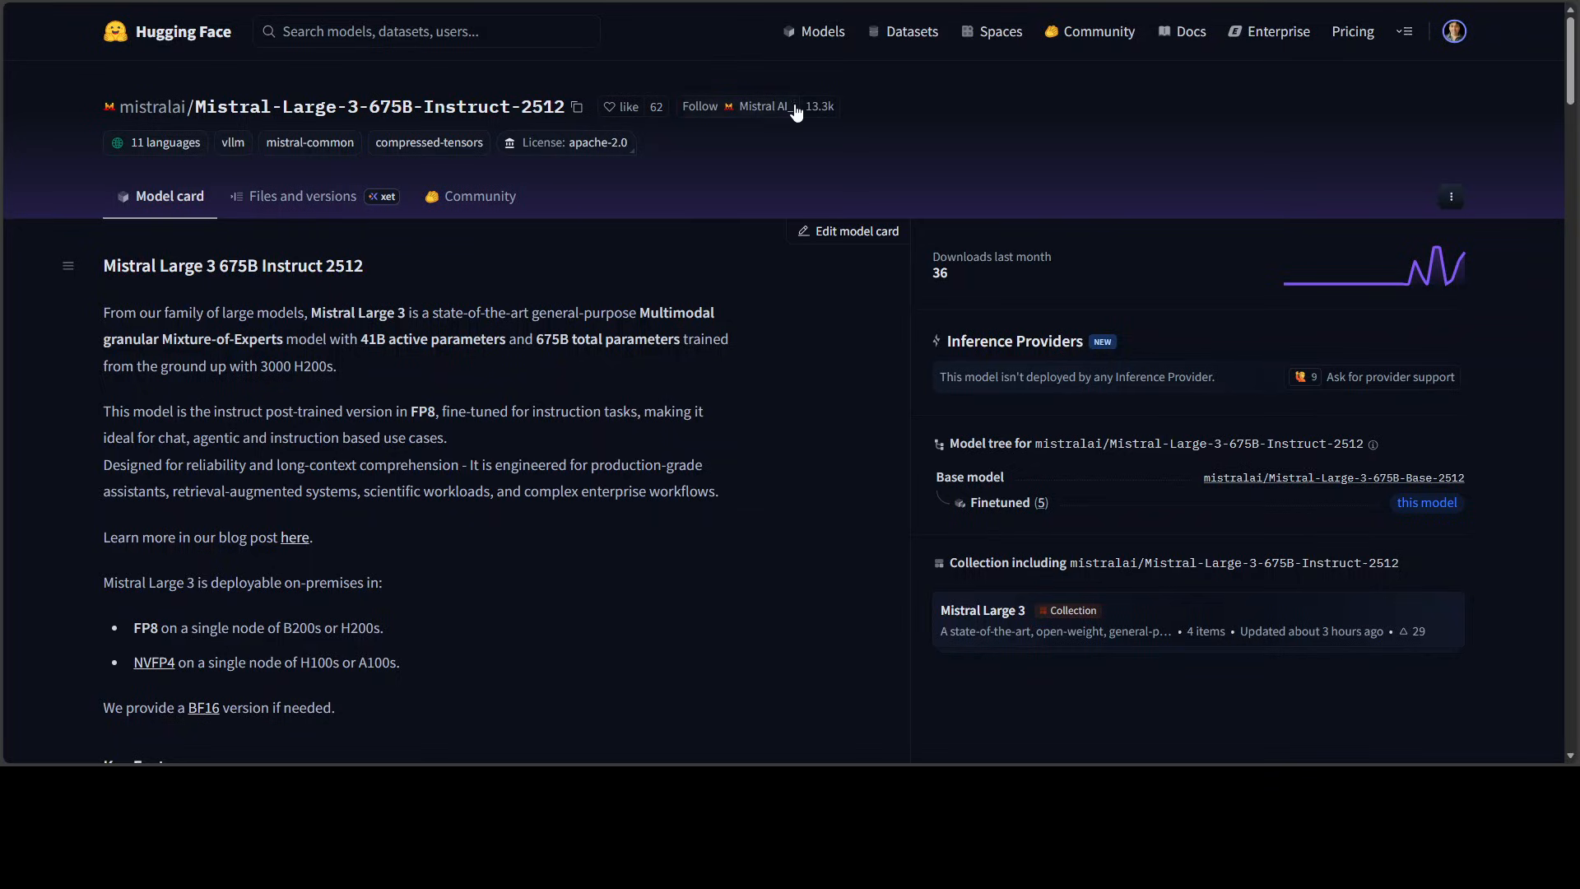
mouse_move(1301, 62)
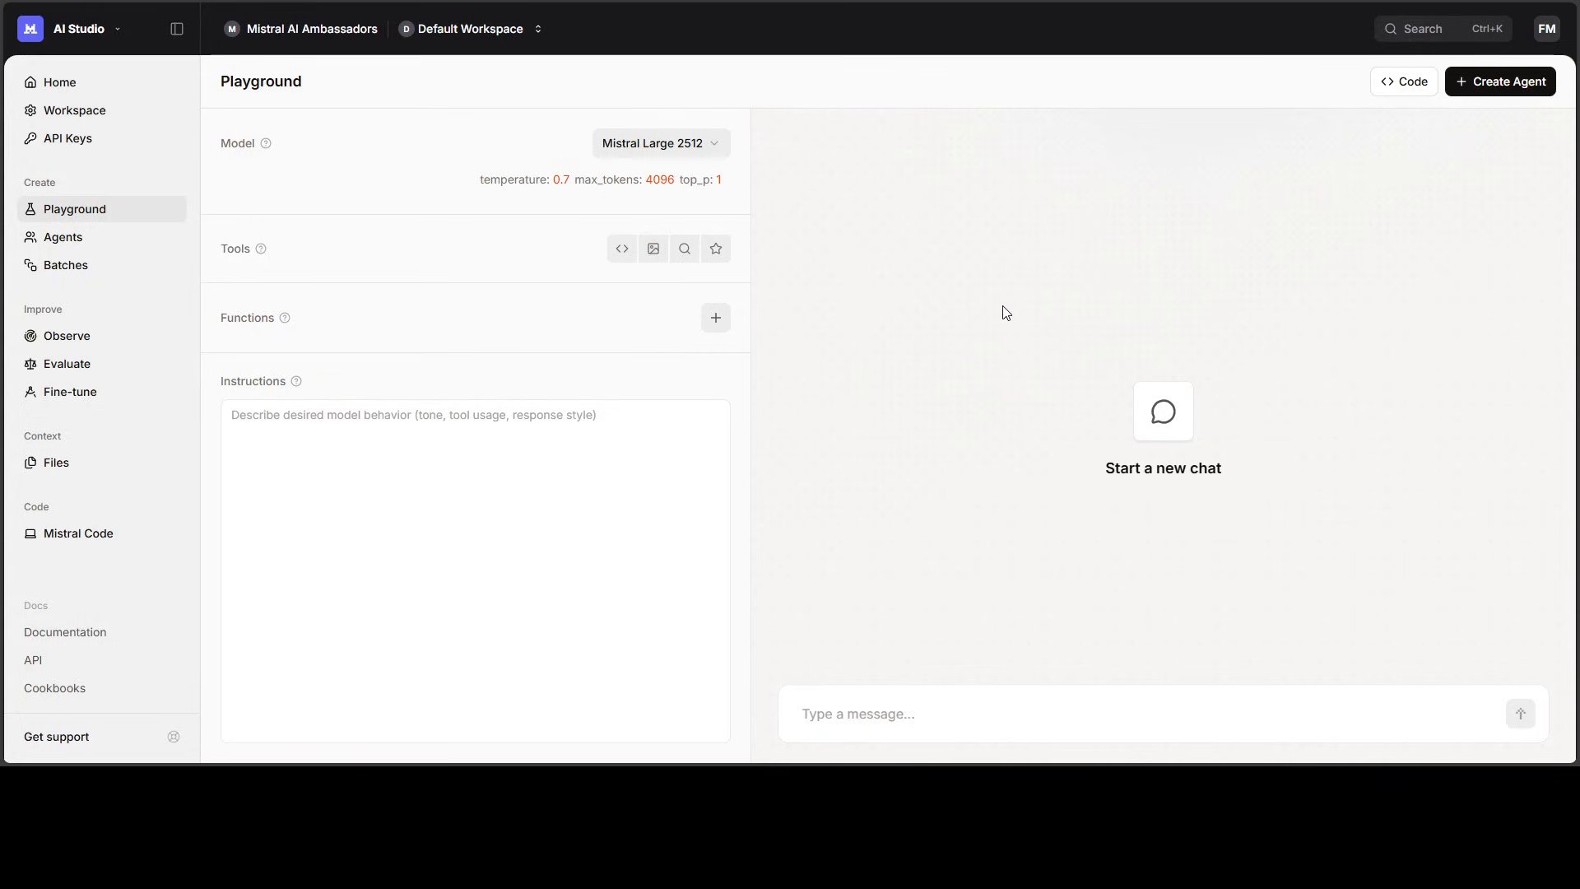
mouse_move(948, 265)
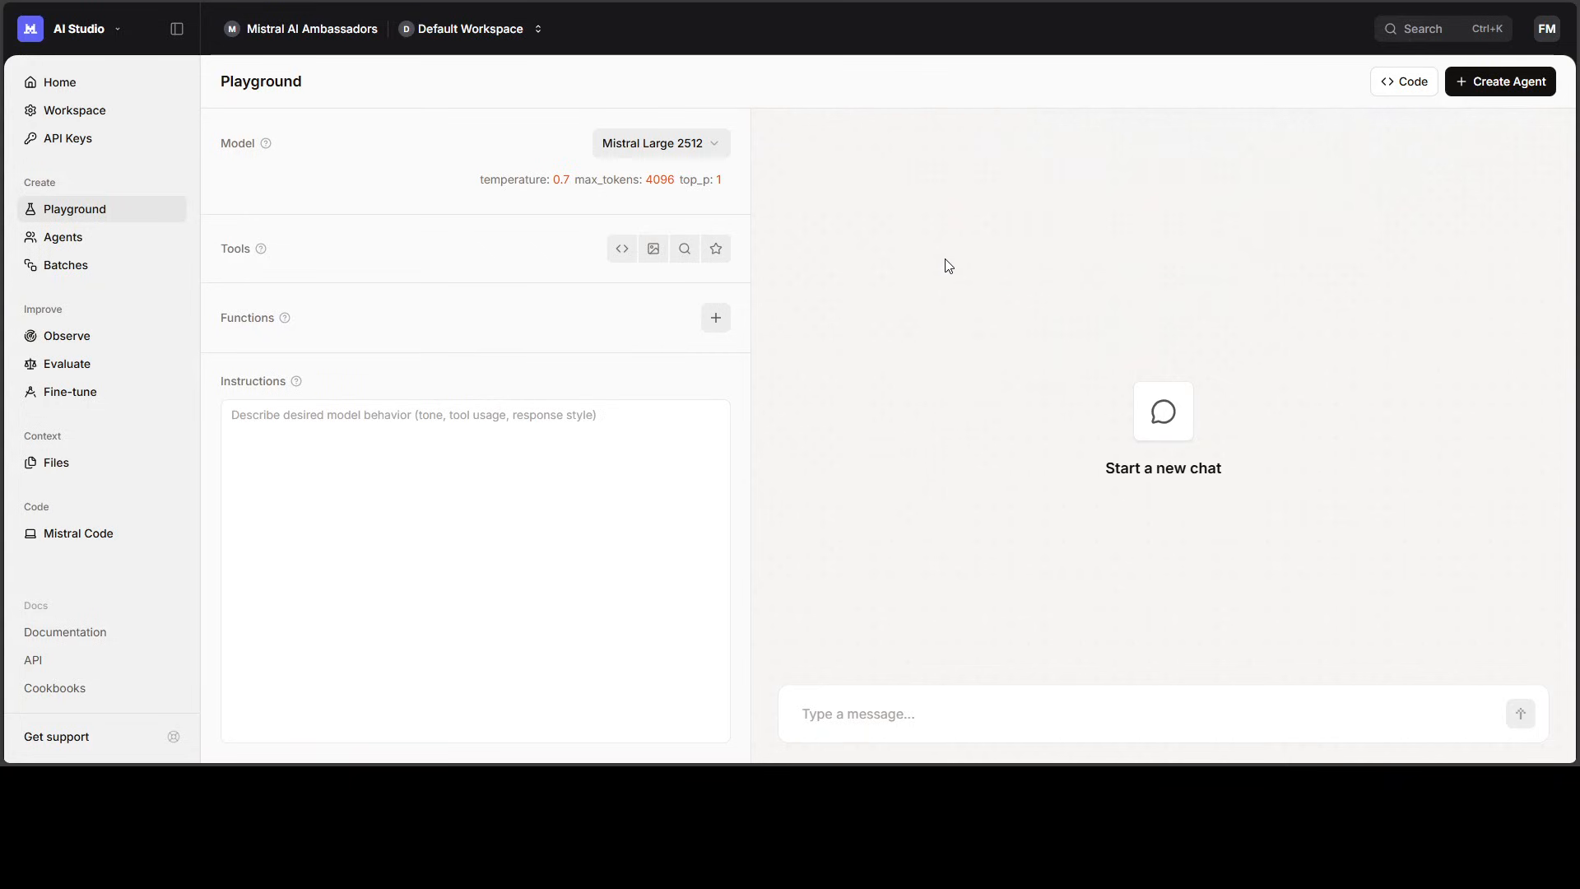
mouse_move(127, 218)
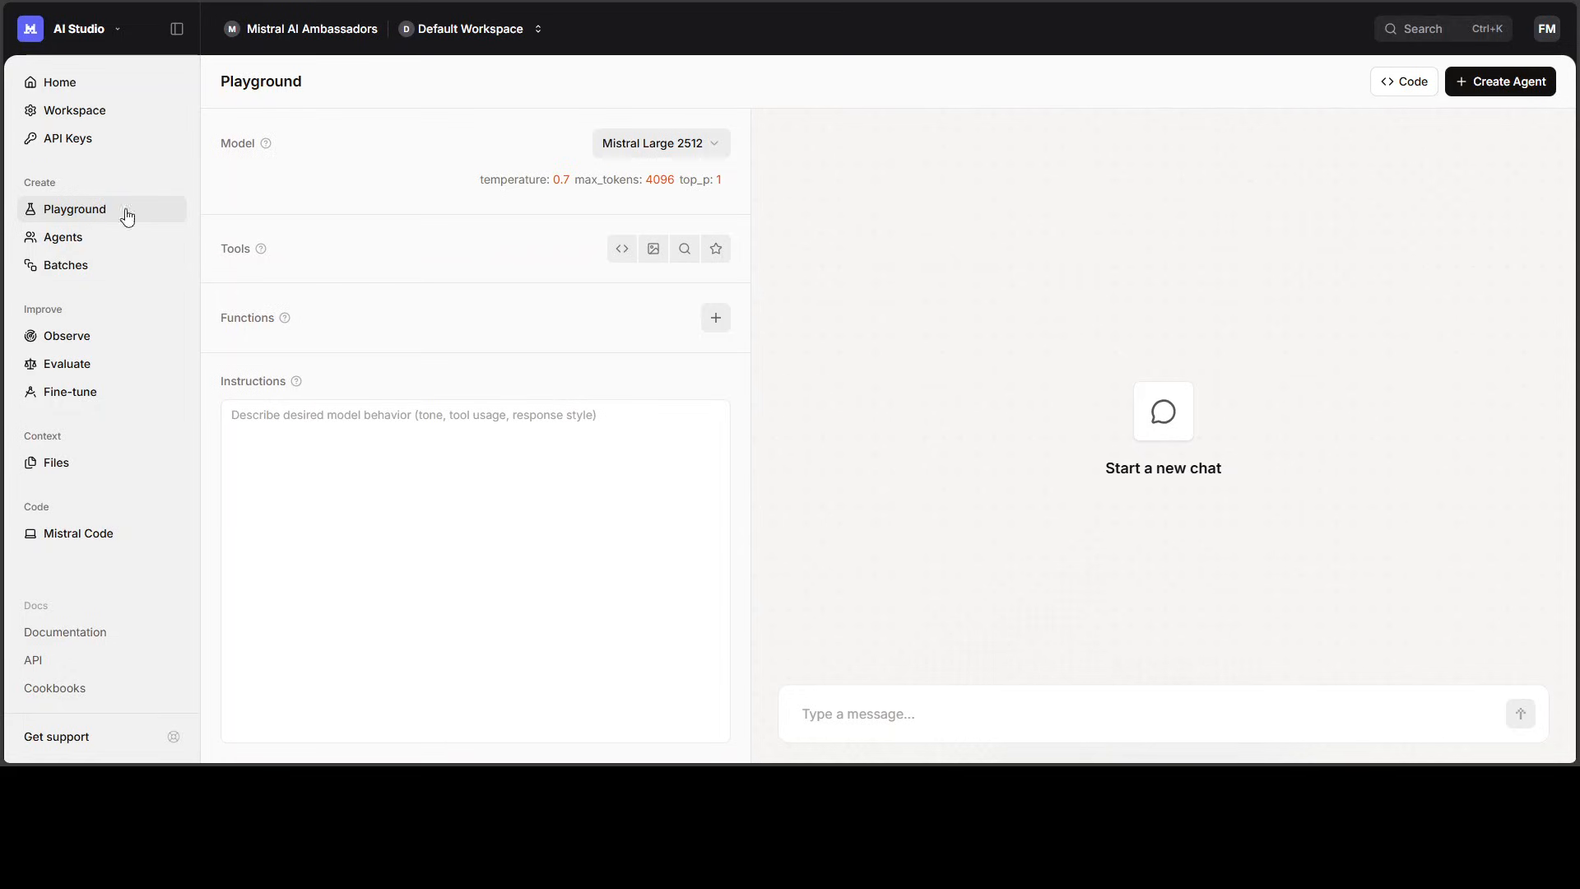
mouse_move(688, 159)
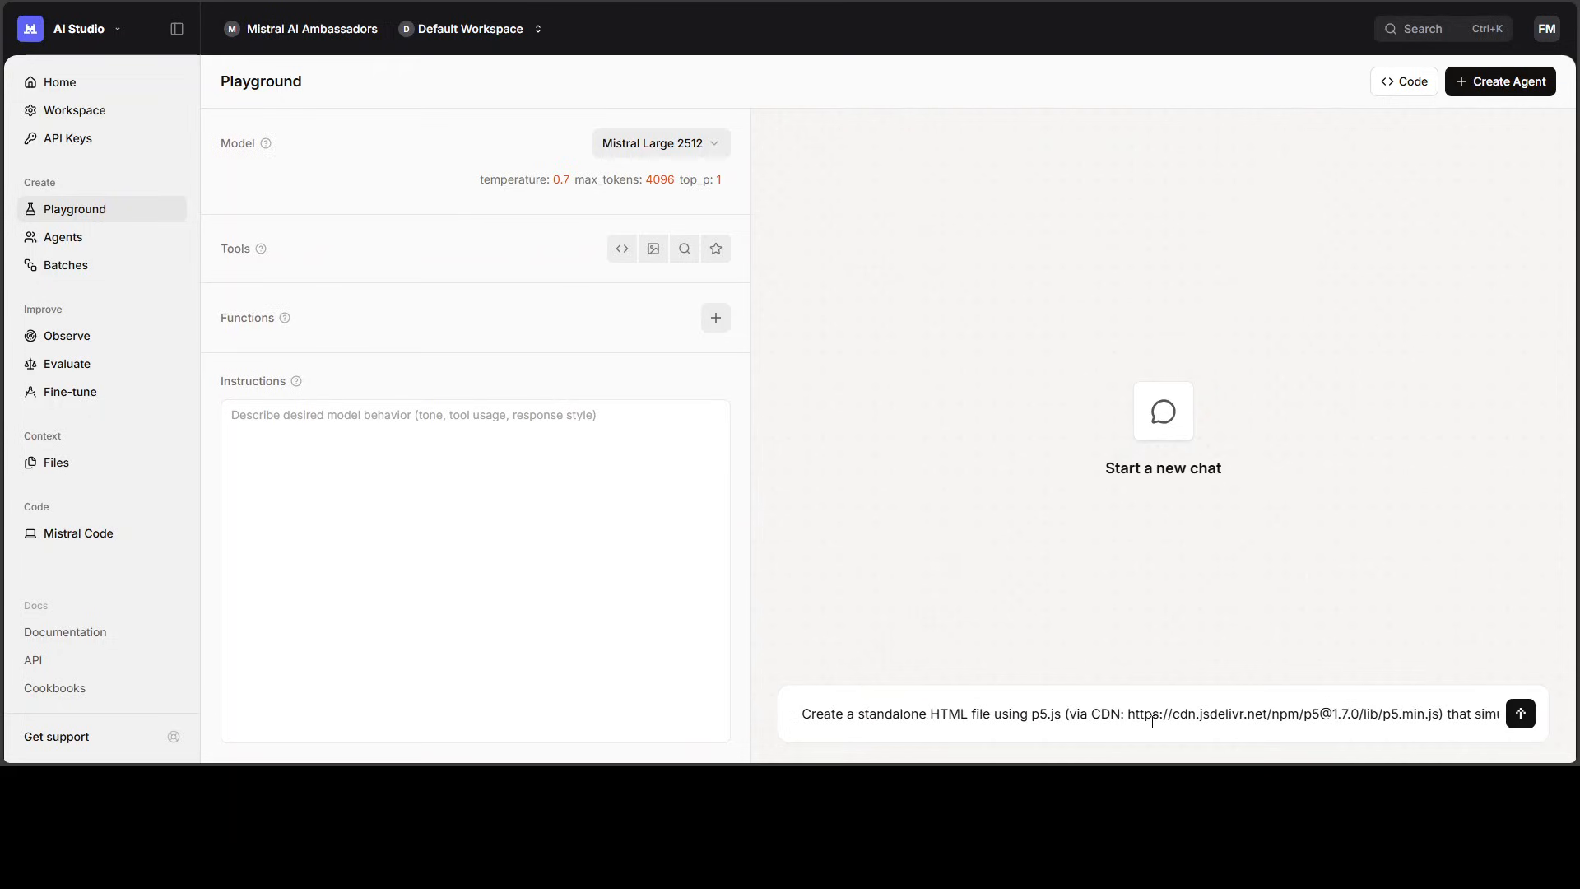
Send the p5.js futuristic time machine prompt to Mistral Large 2512
left_click(1519, 713)
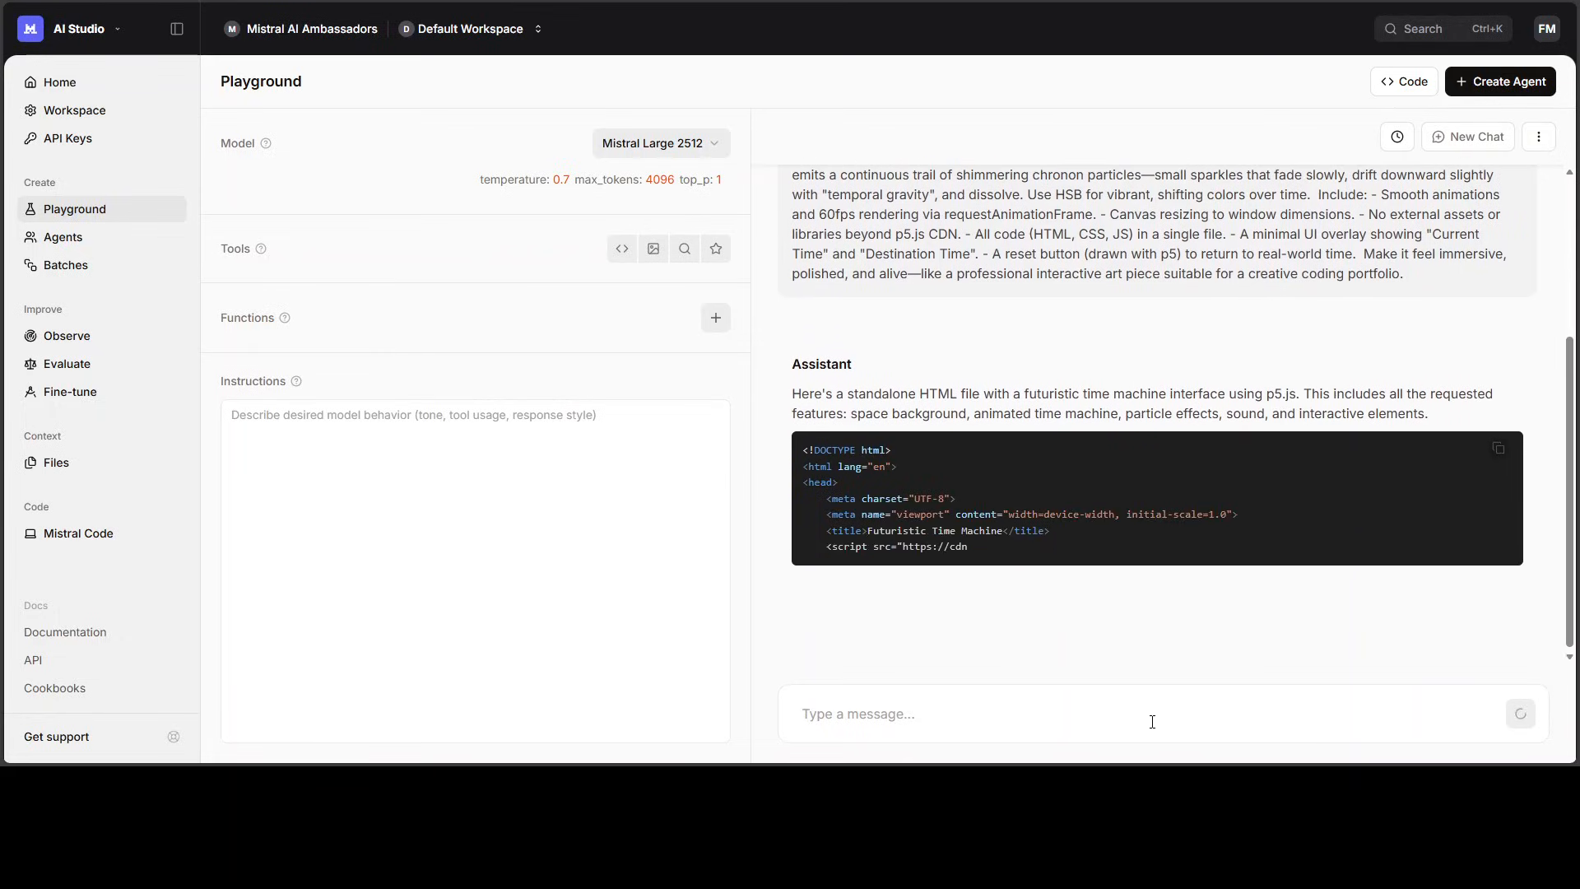
Scroll through the streaming HTML, CSS and JavaScript of the time machine reply
scroll("down", 3)
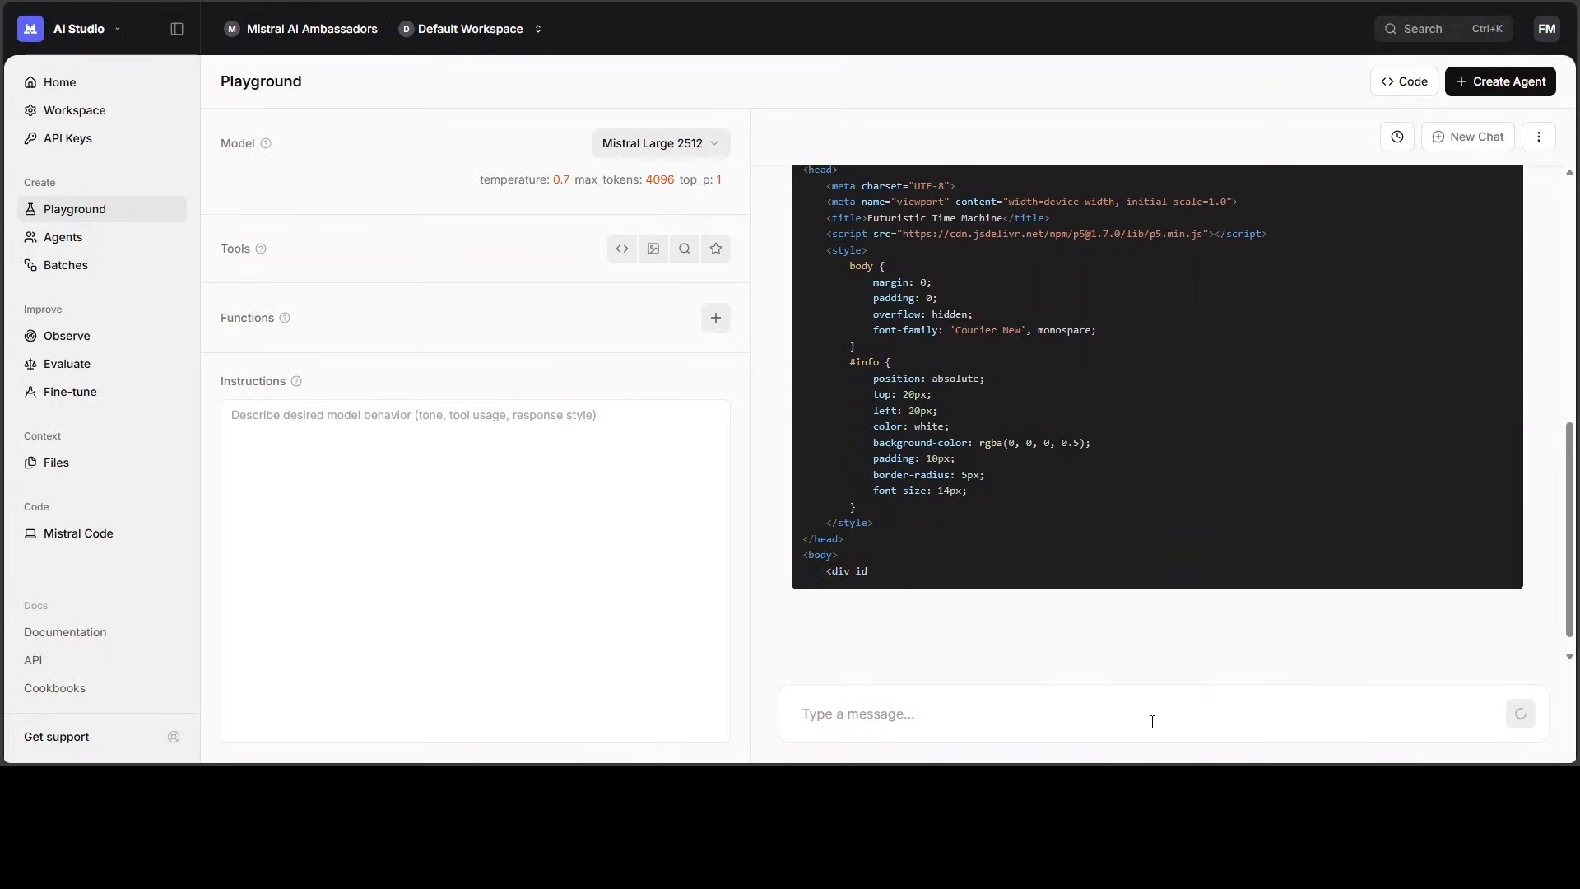
scroll("down", 3)
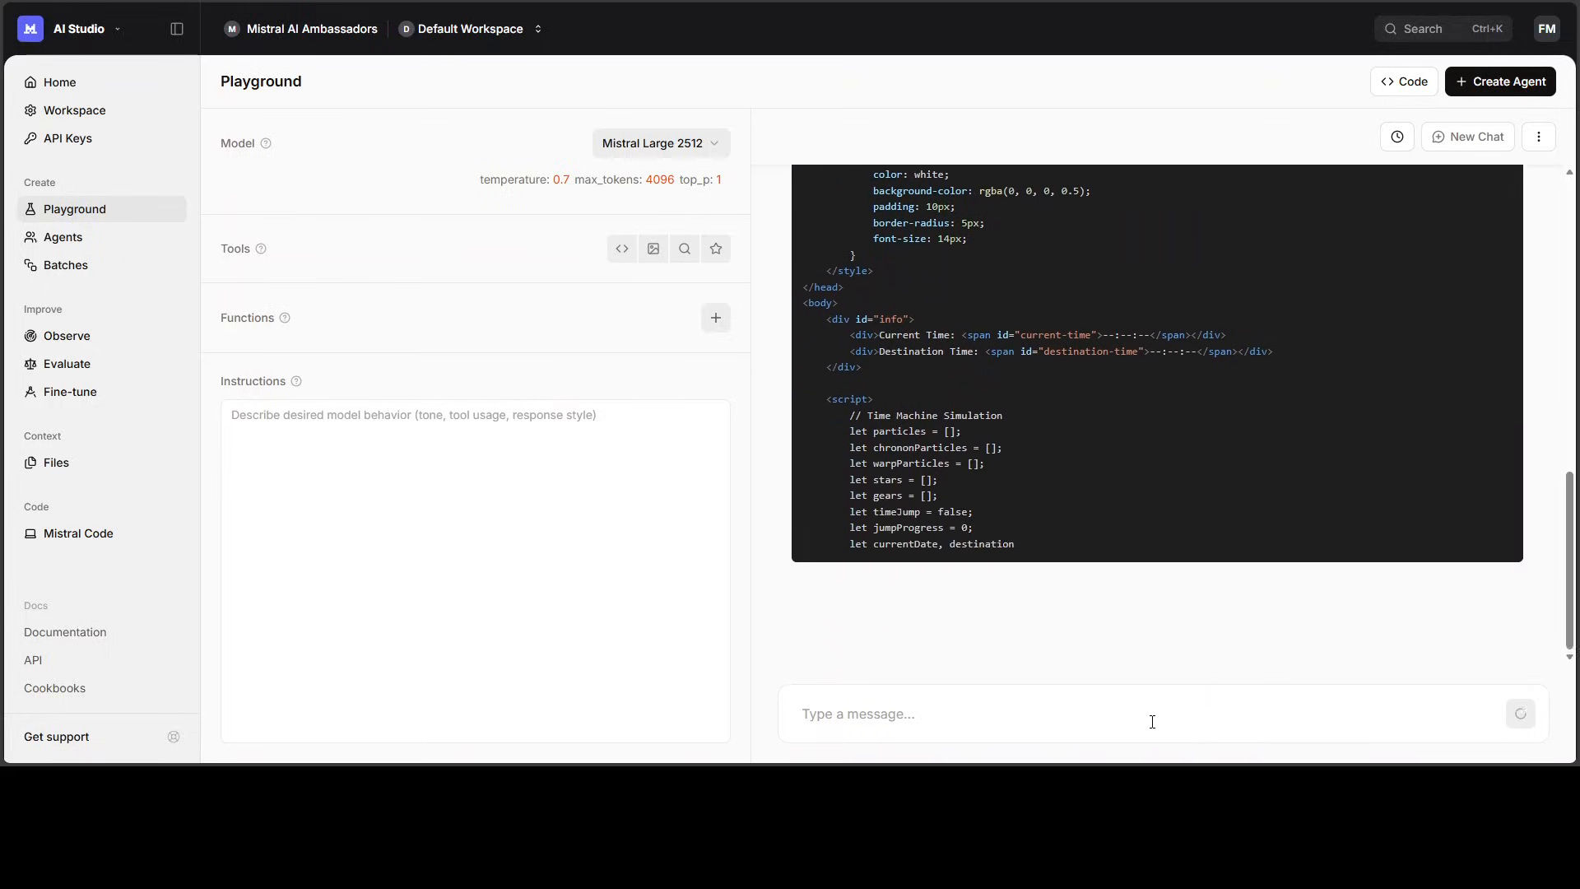
scroll("down", 3)
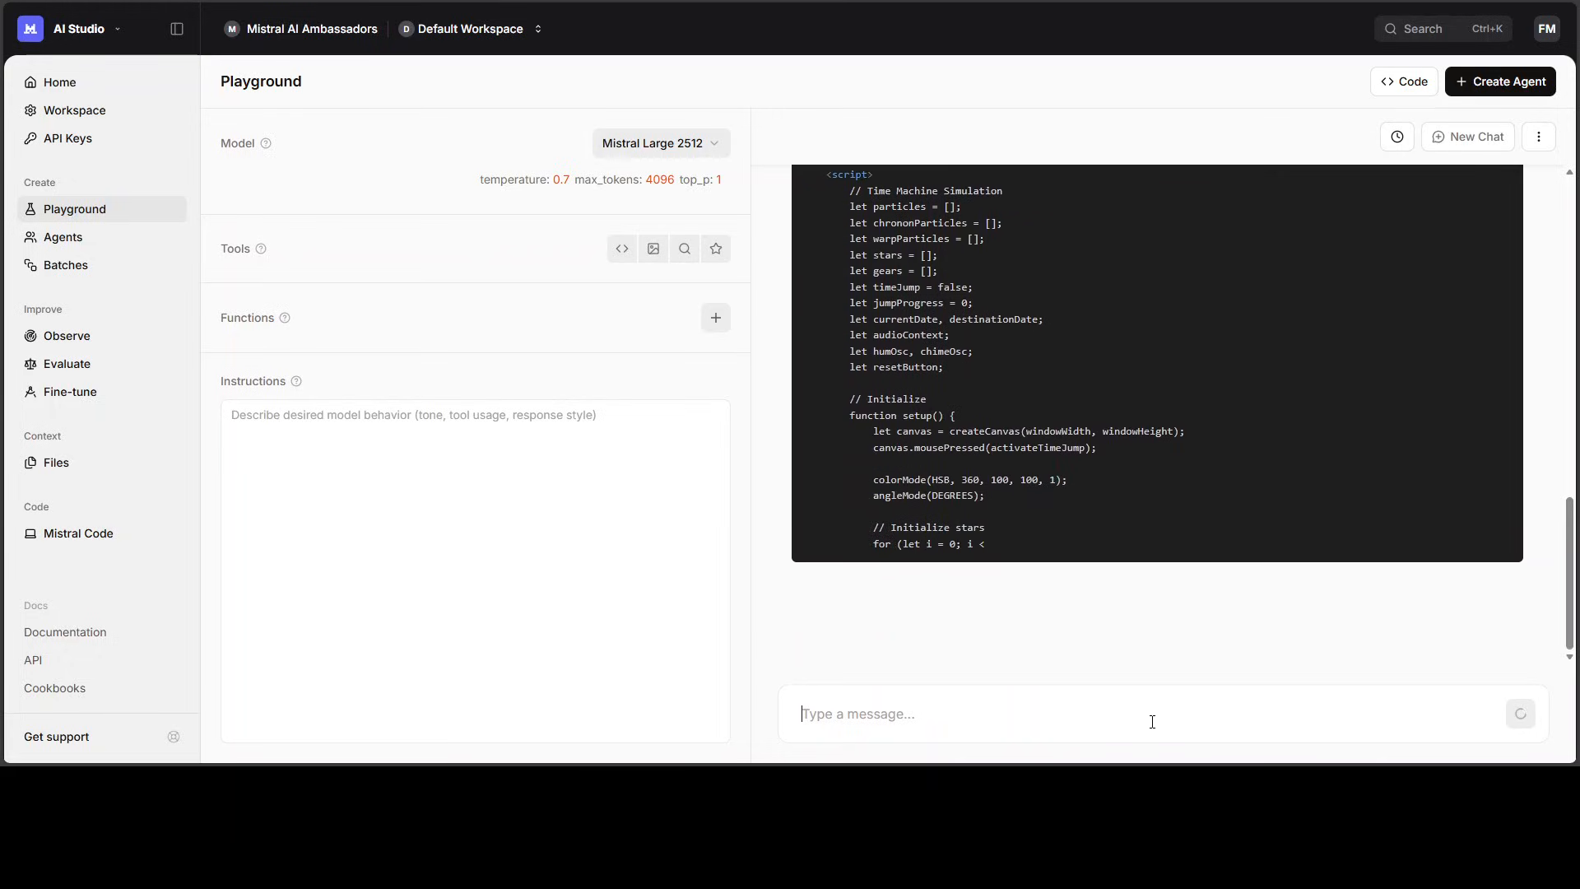
scroll("down", 3)
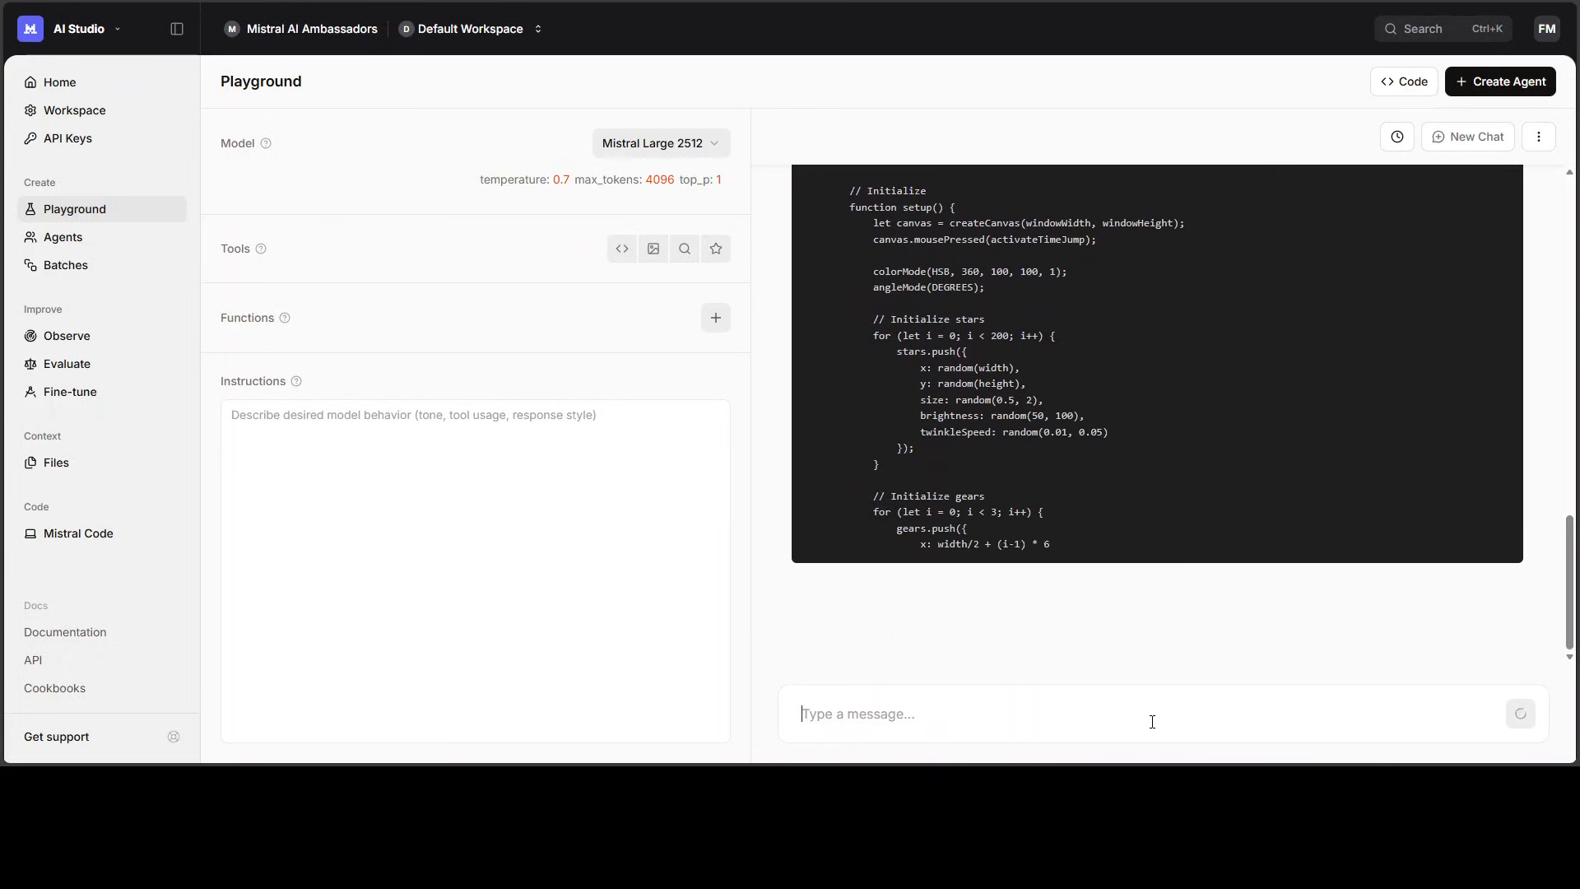
scroll("down", 3)
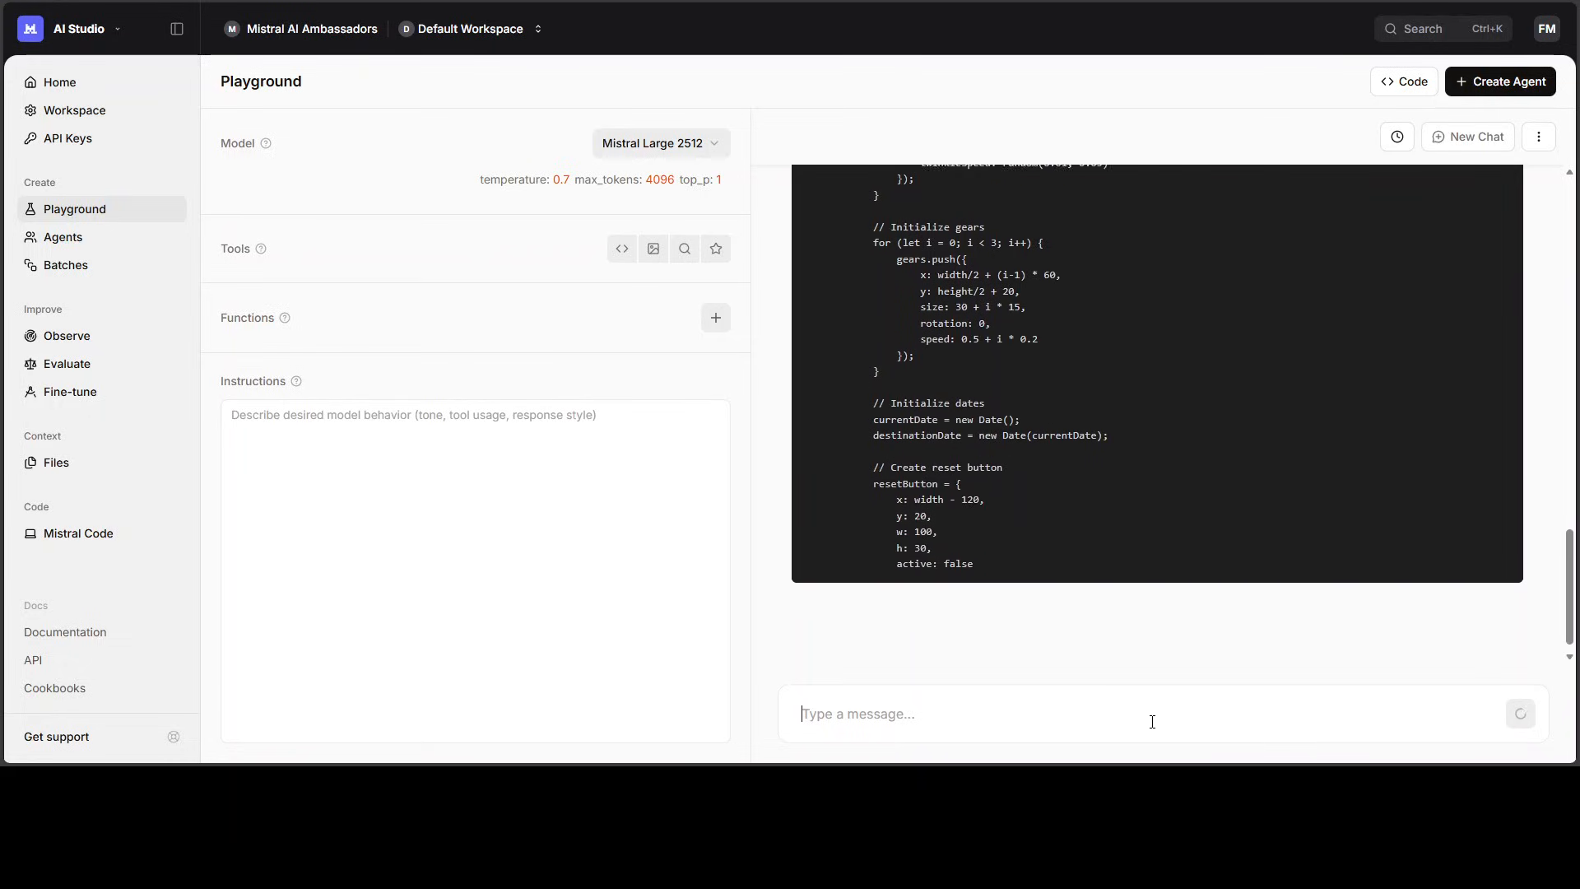
scroll("down", 3)
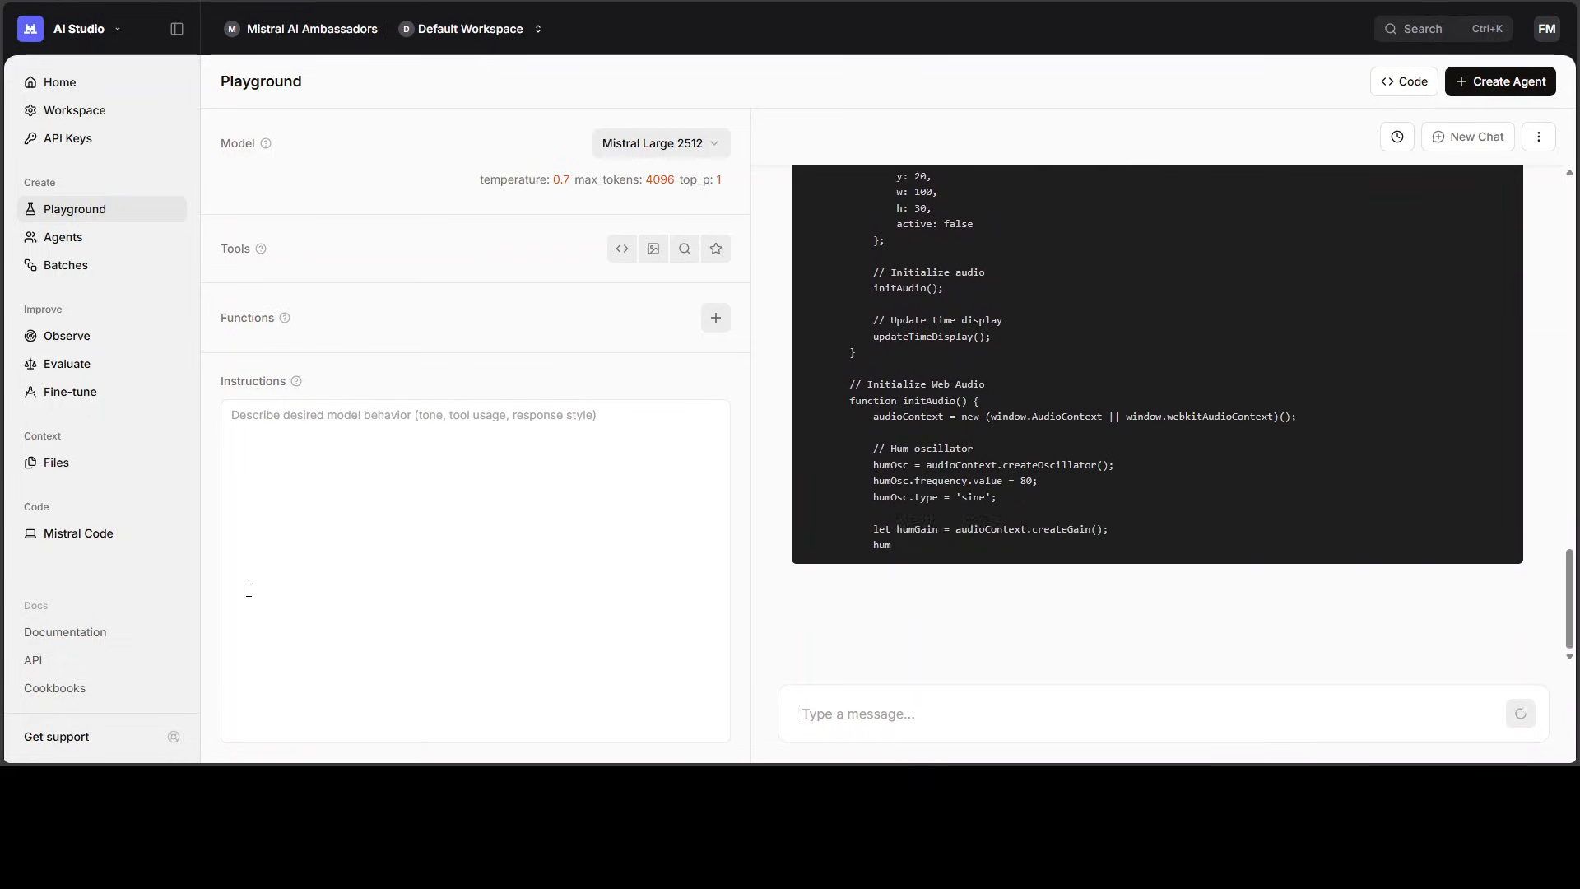
scroll("down", 3)
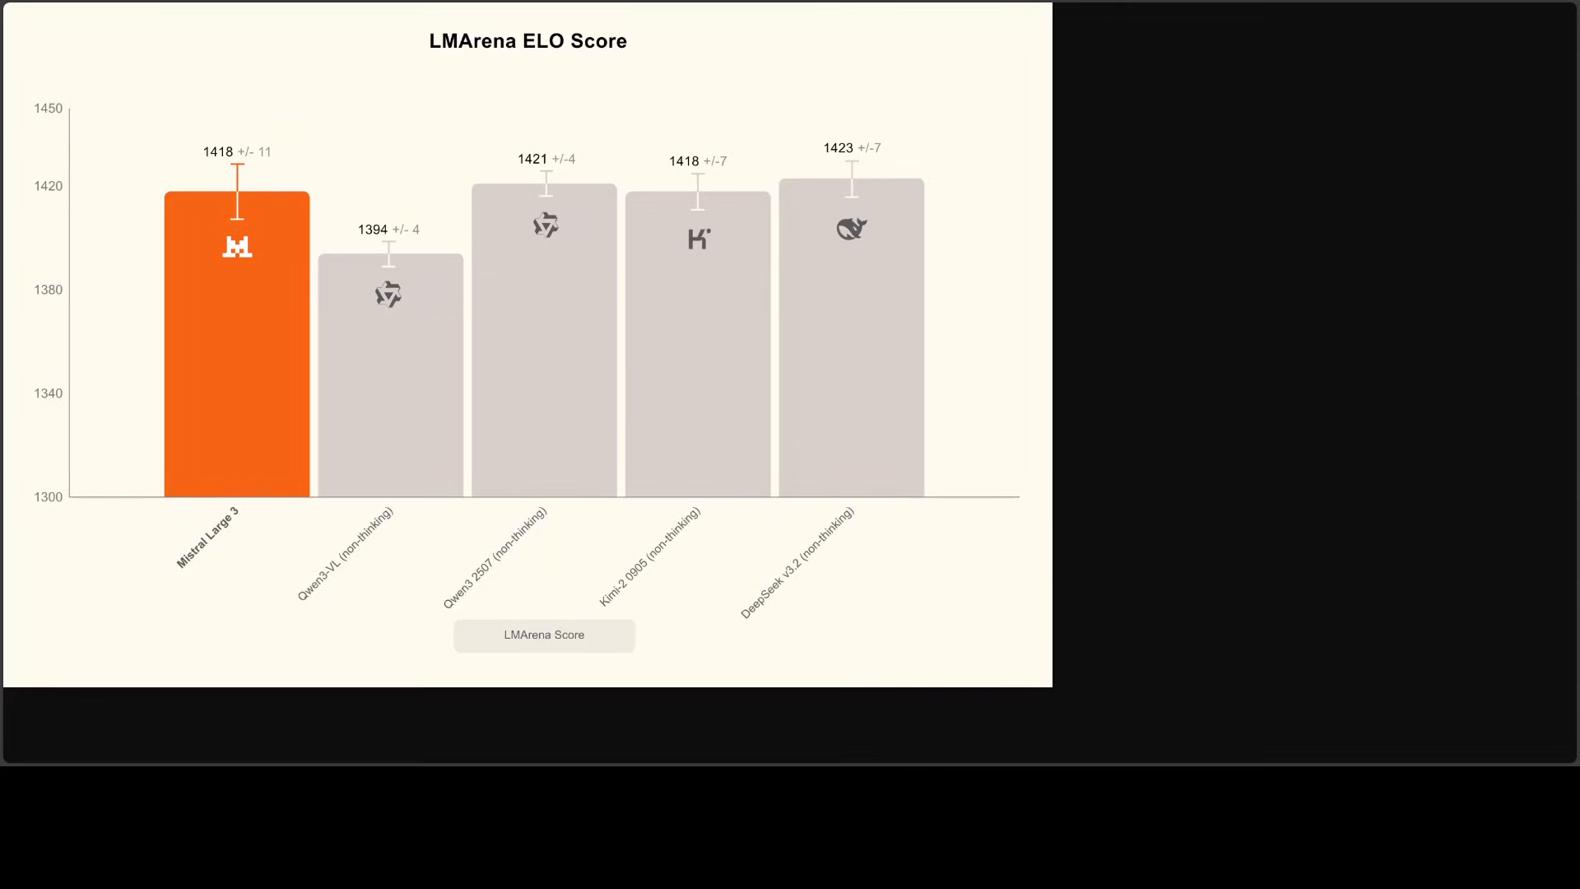
mouse_move(405, 146)
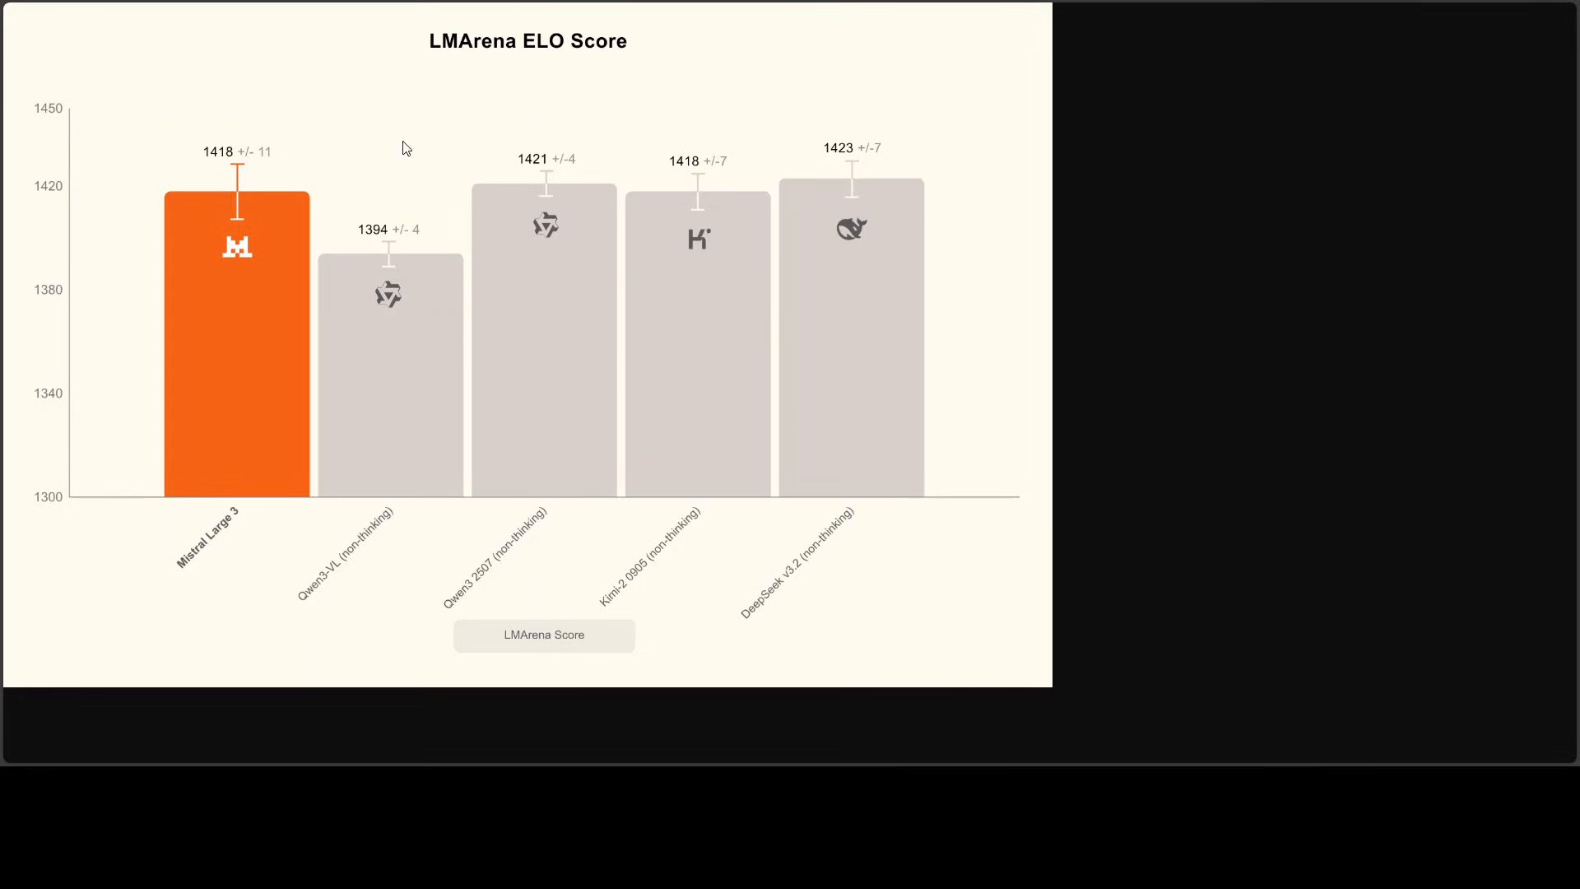
mouse_move(956, 216)
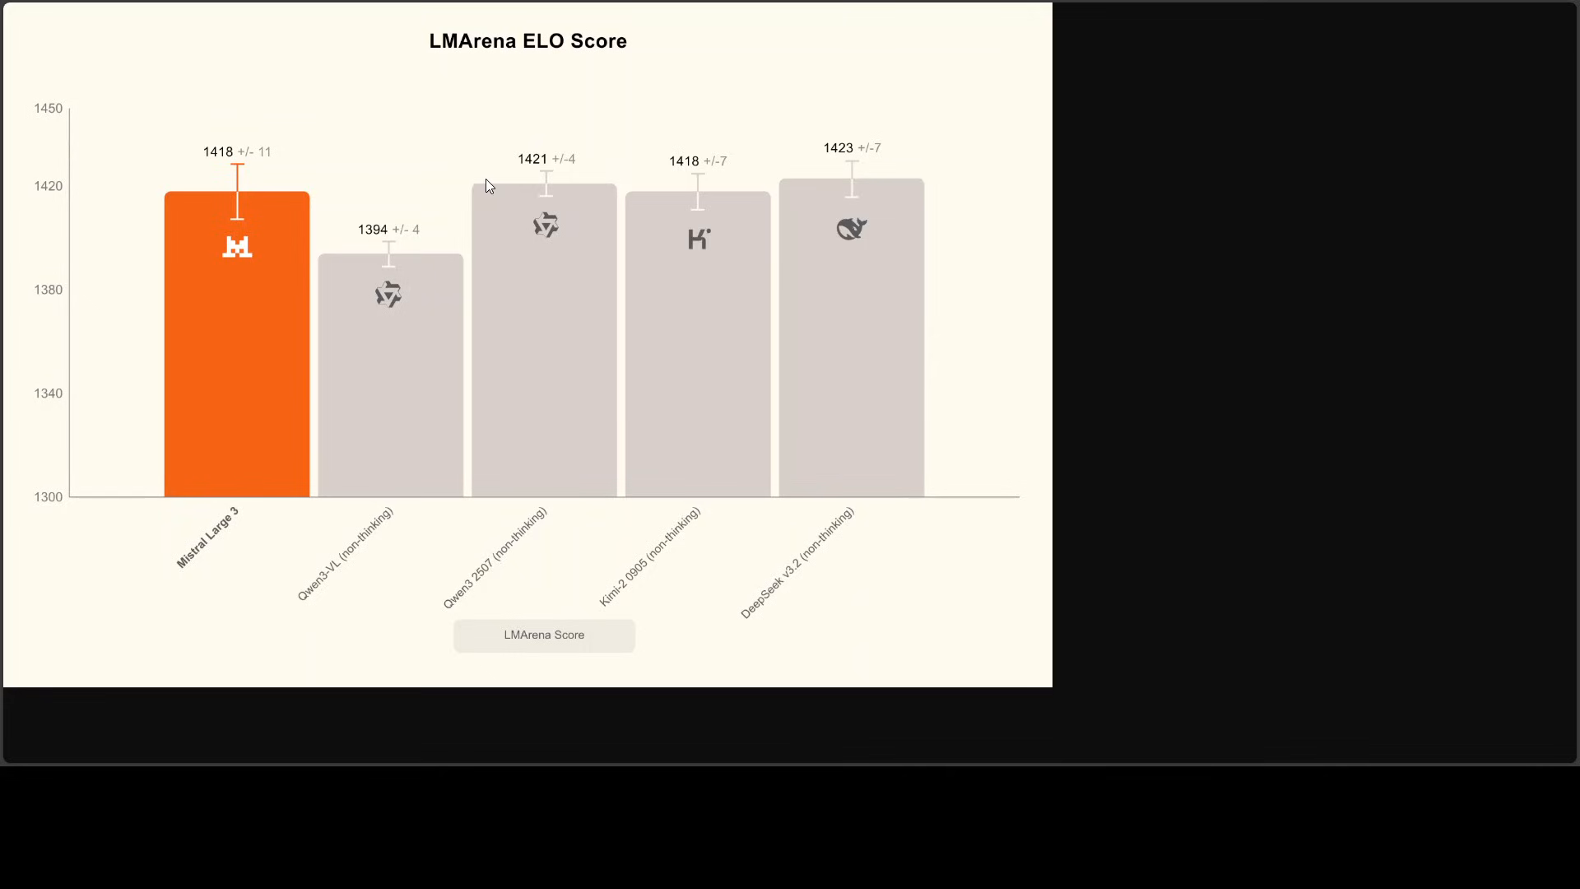
mouse_move(1220, 267)
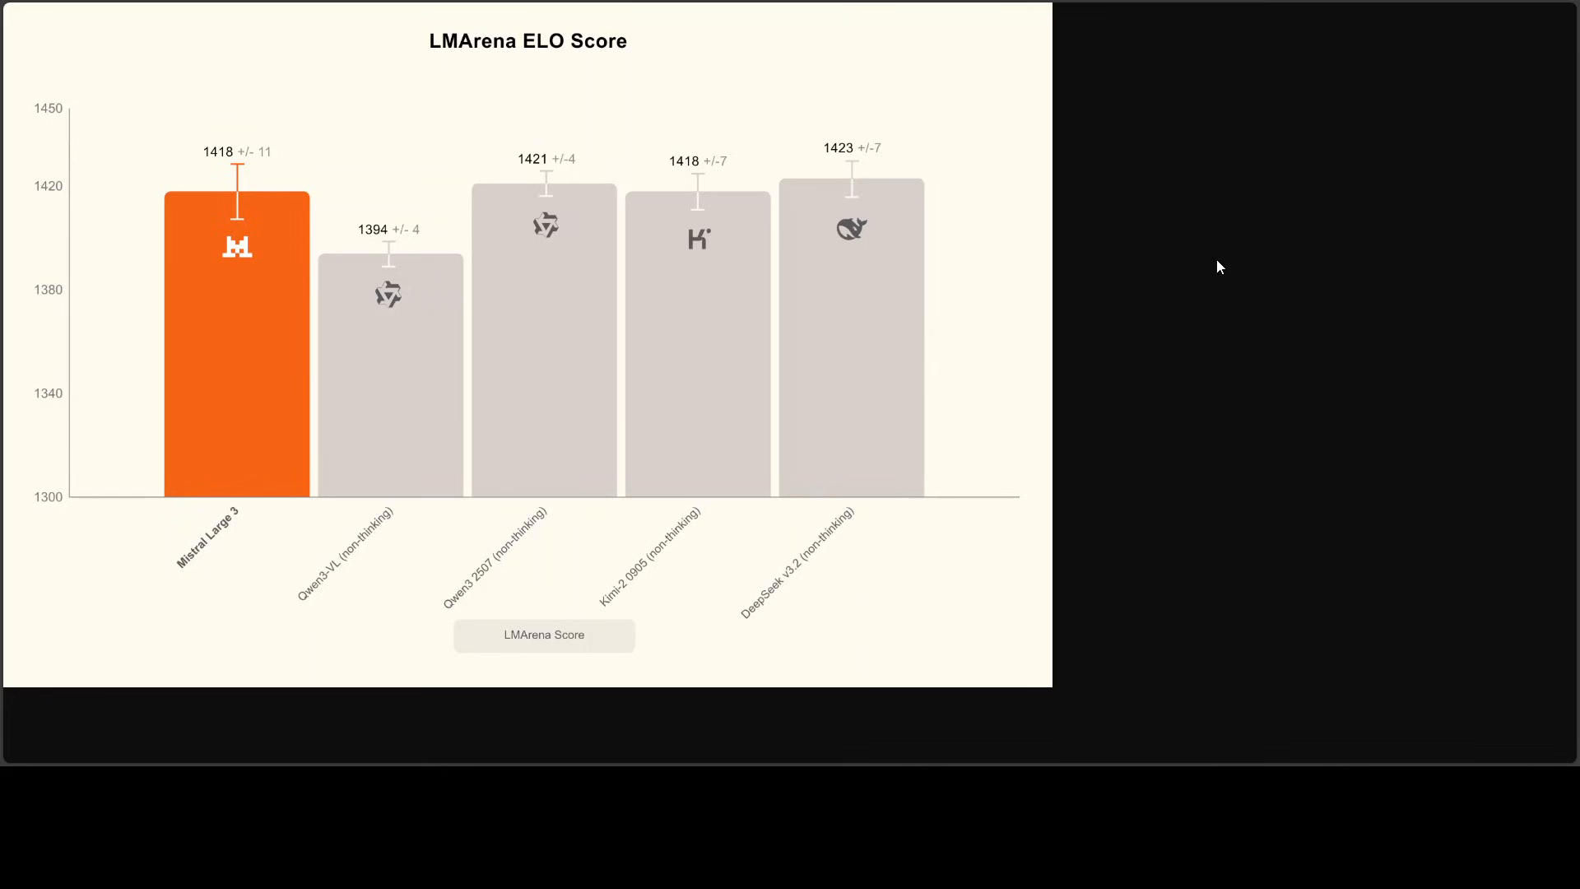
mouse_move(756, 405)
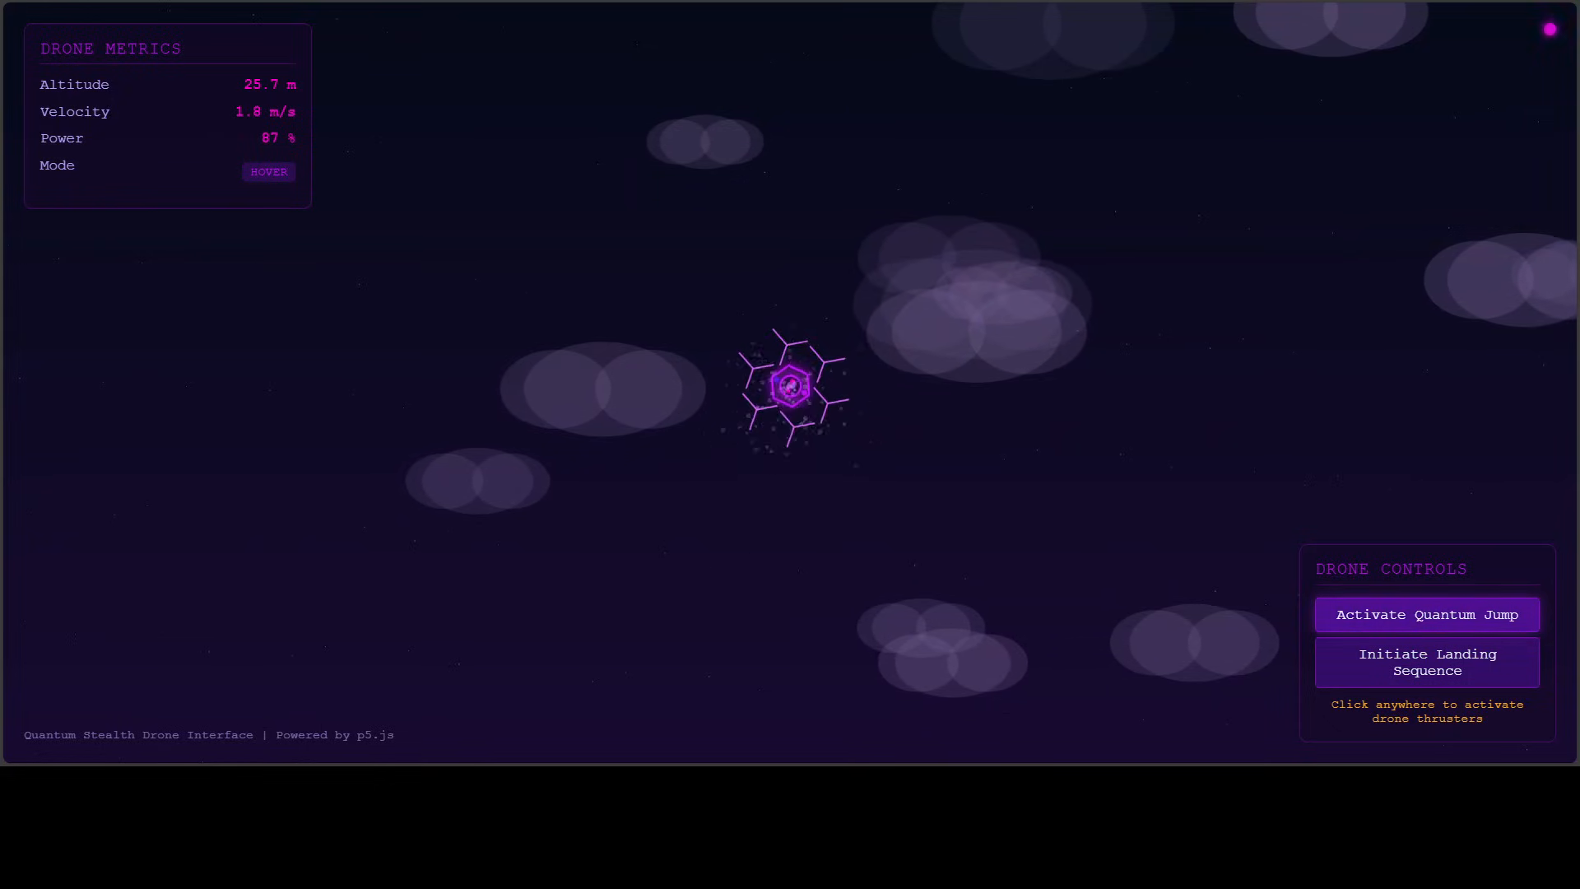
Activate the drone's Quantum Jump several times in the generated interface
left_click(1427, 614)
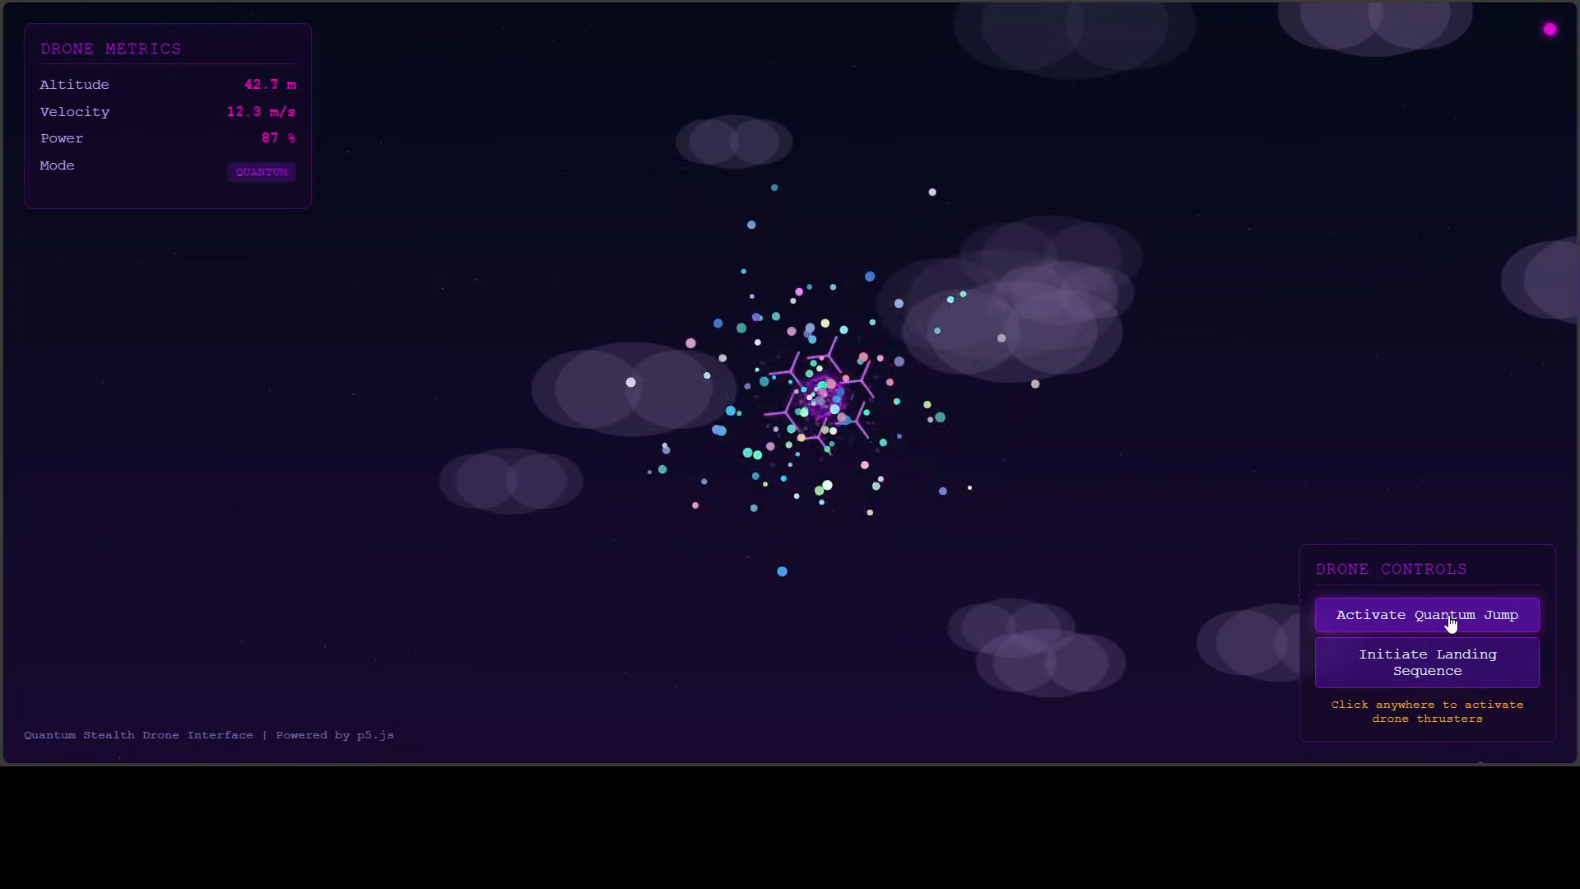
left_click(1425, 662)
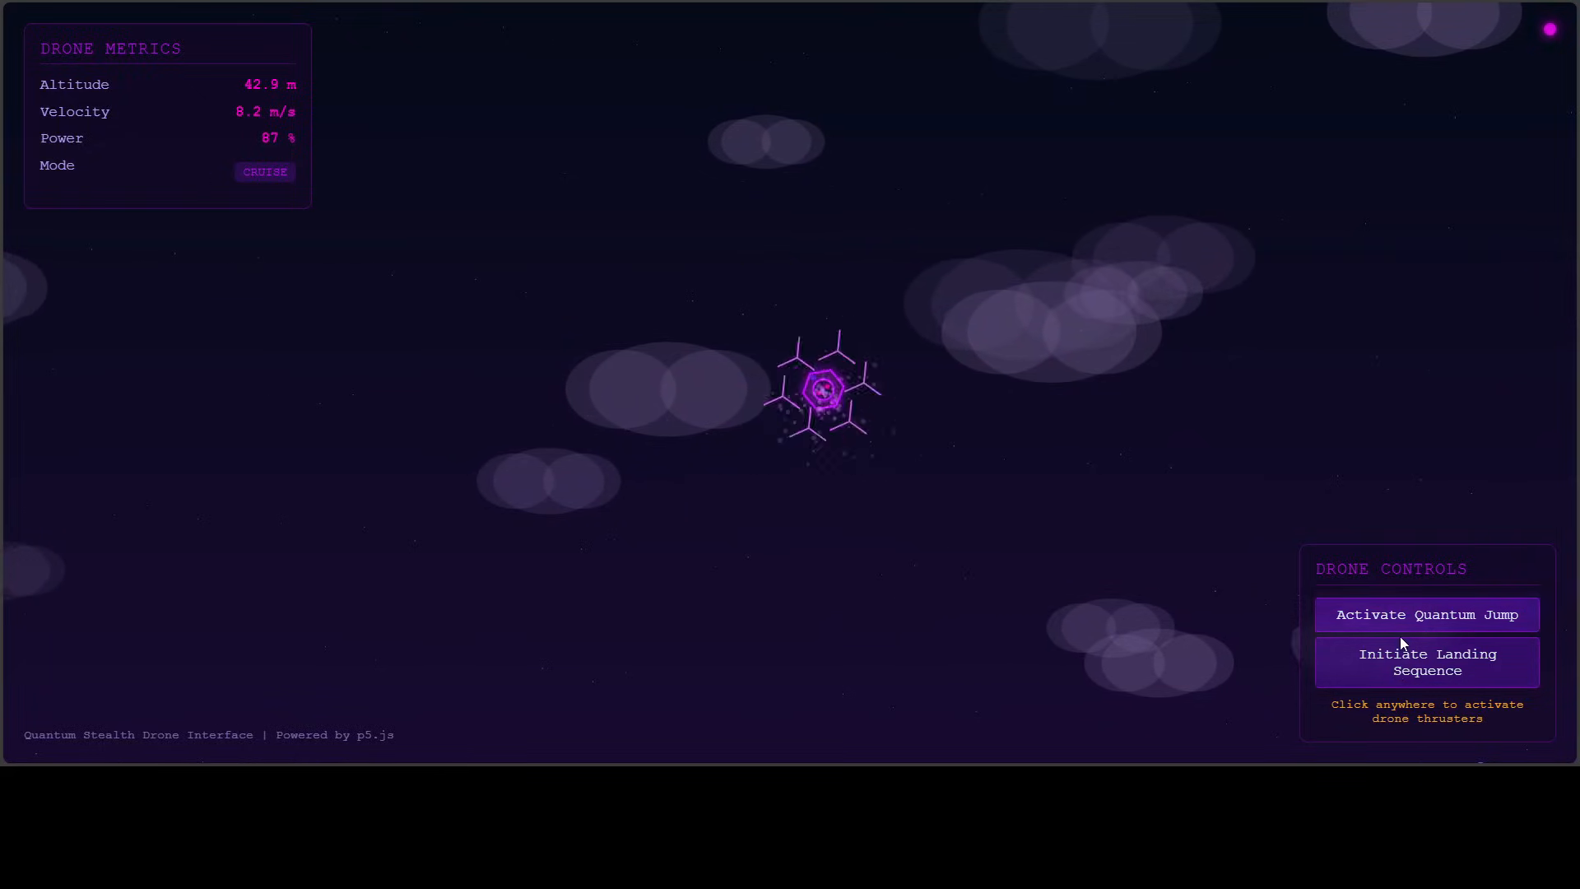
left_click(1426, 661)
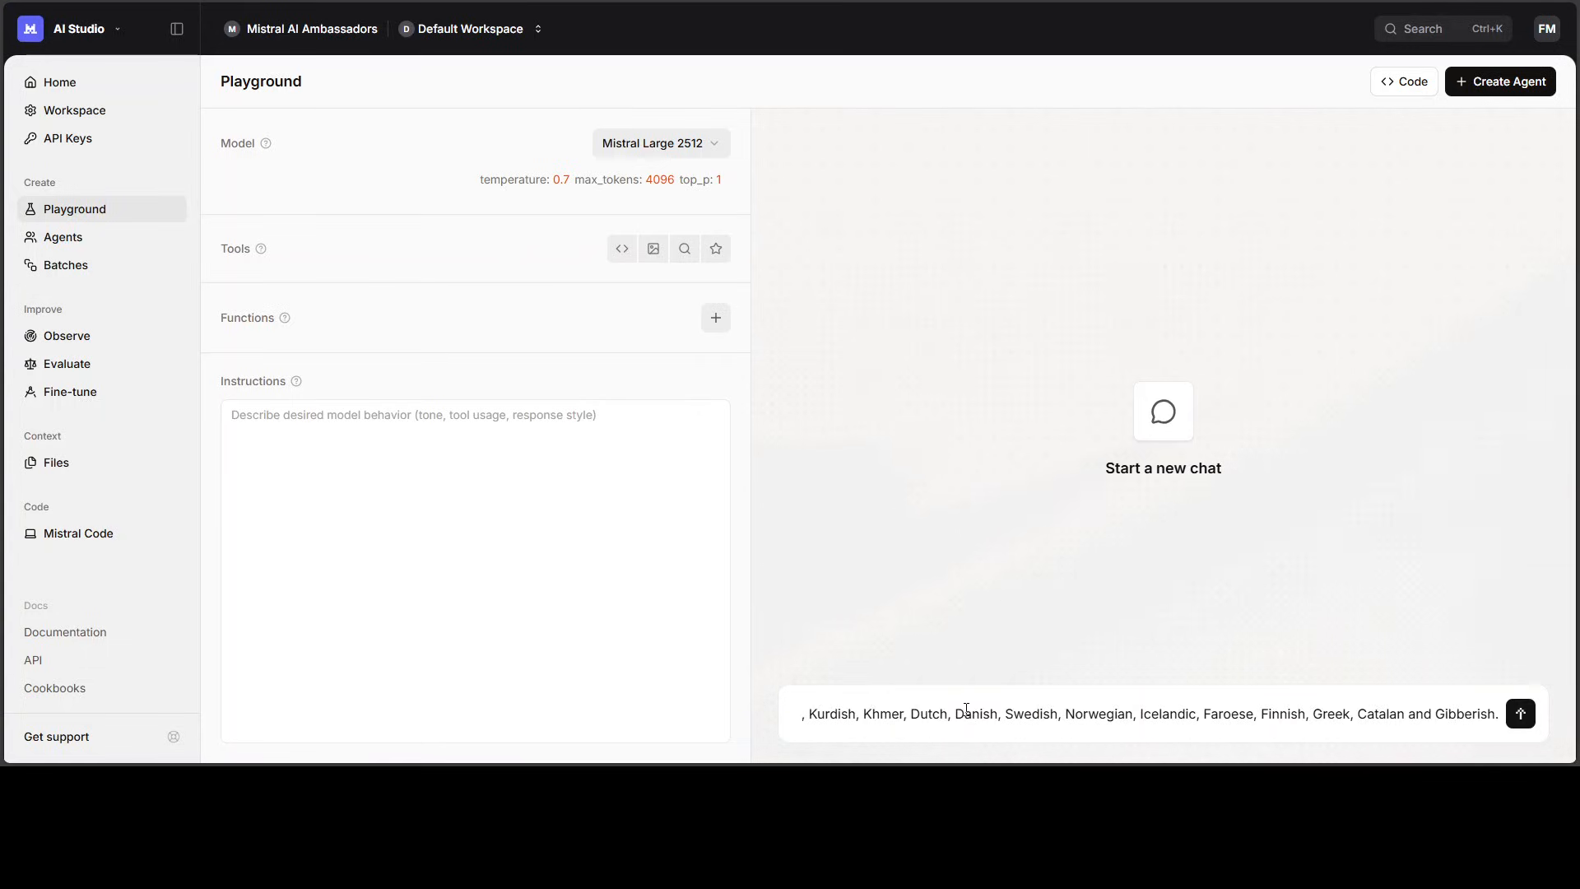
Send the savings-sentence translation request and read through the multilingual reply
left_click(1521, 712)
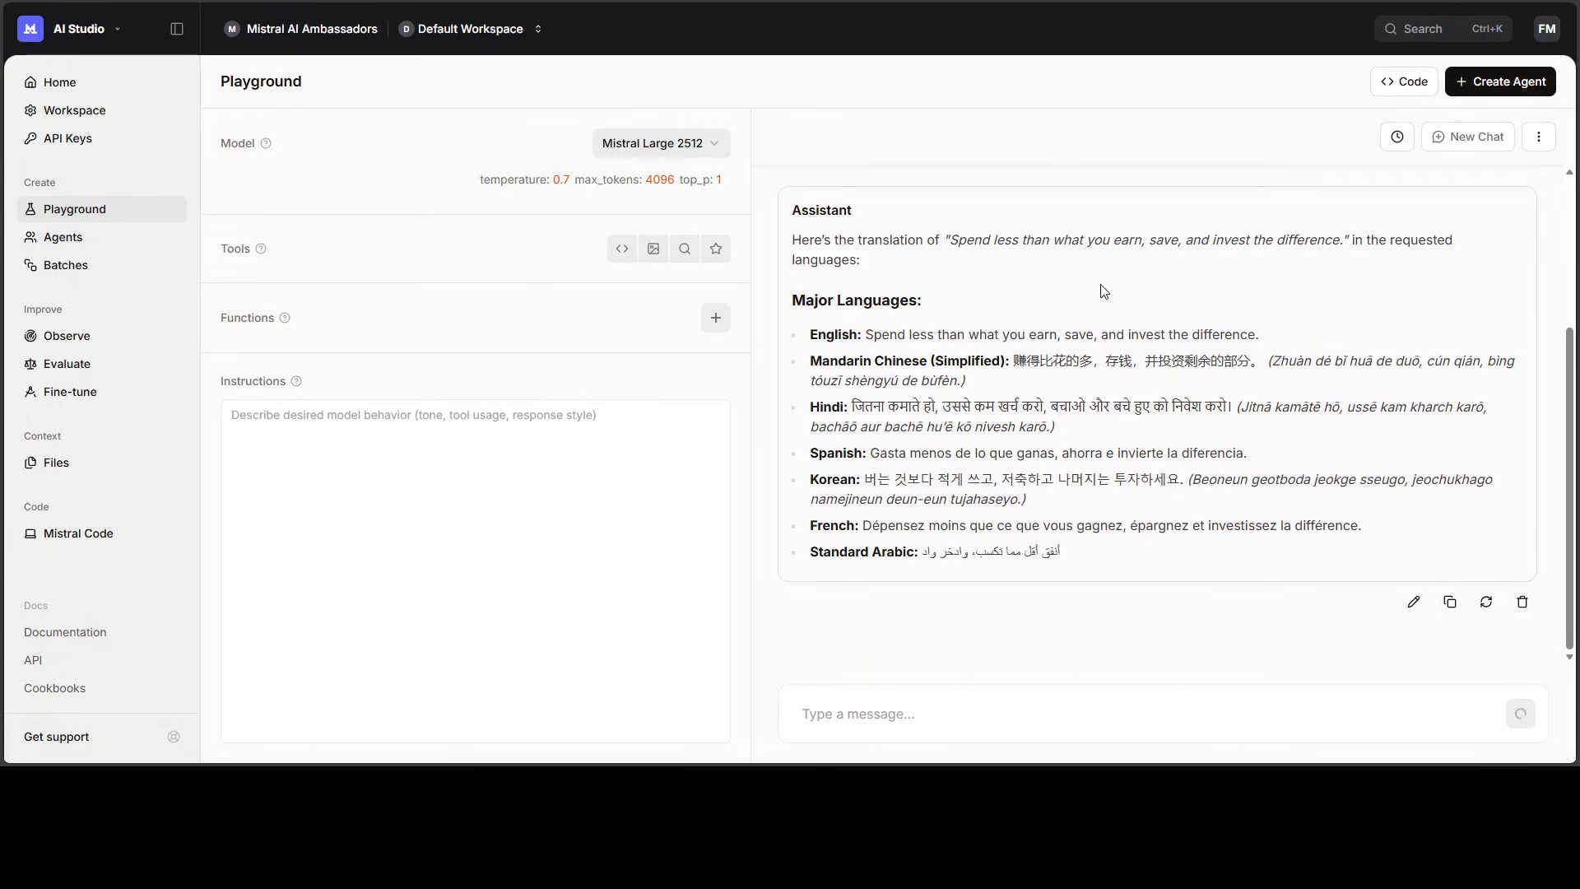
scroll("down", 3)
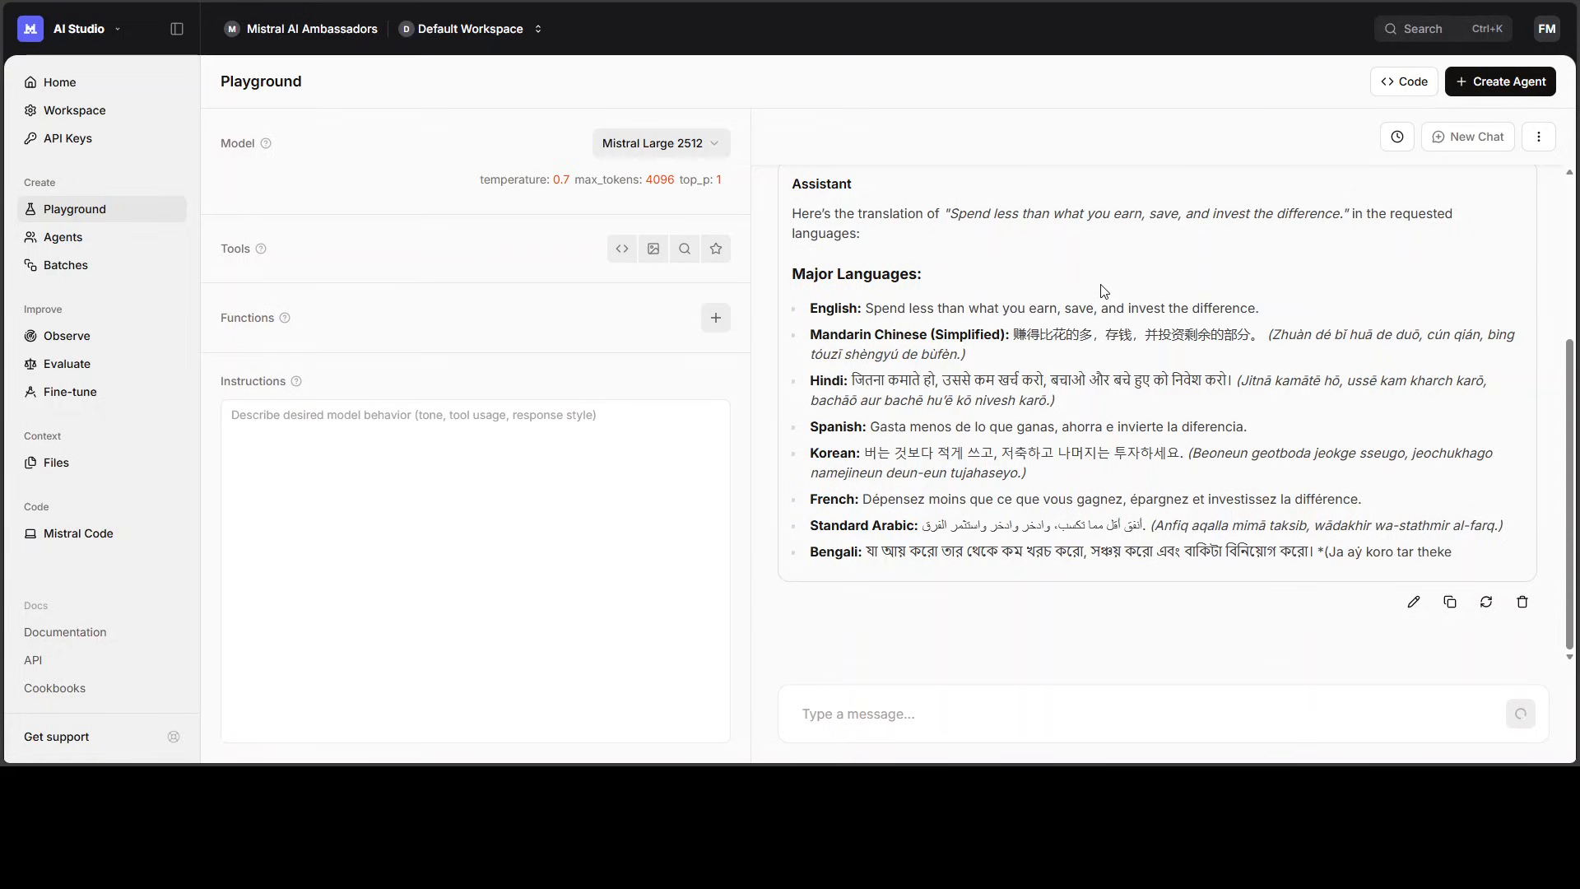
scroll("down", 3)
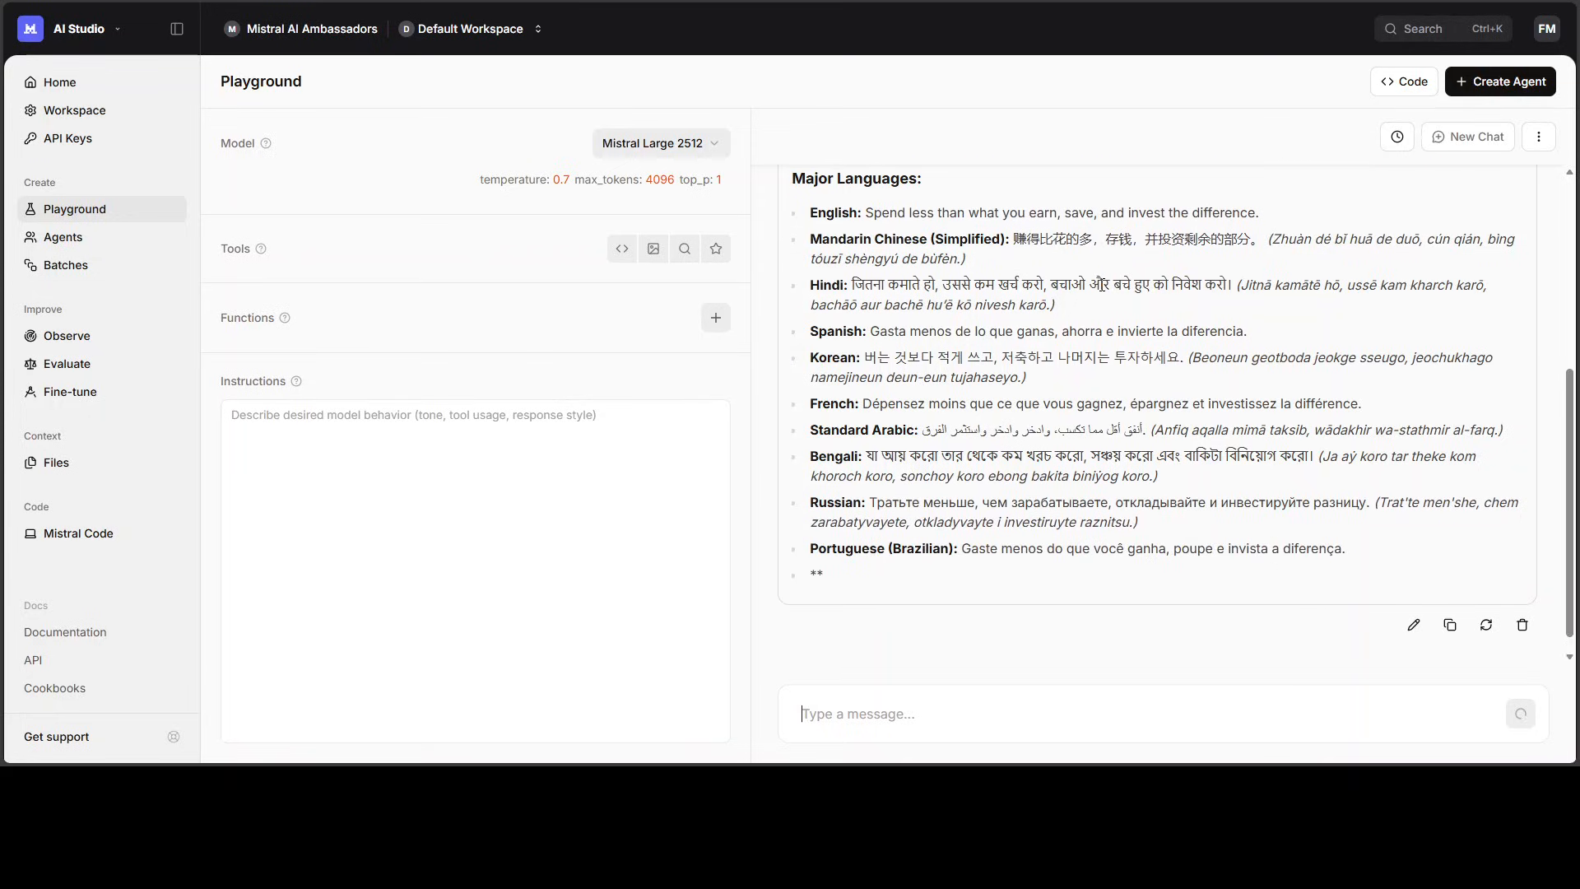
scroll("down", 3)
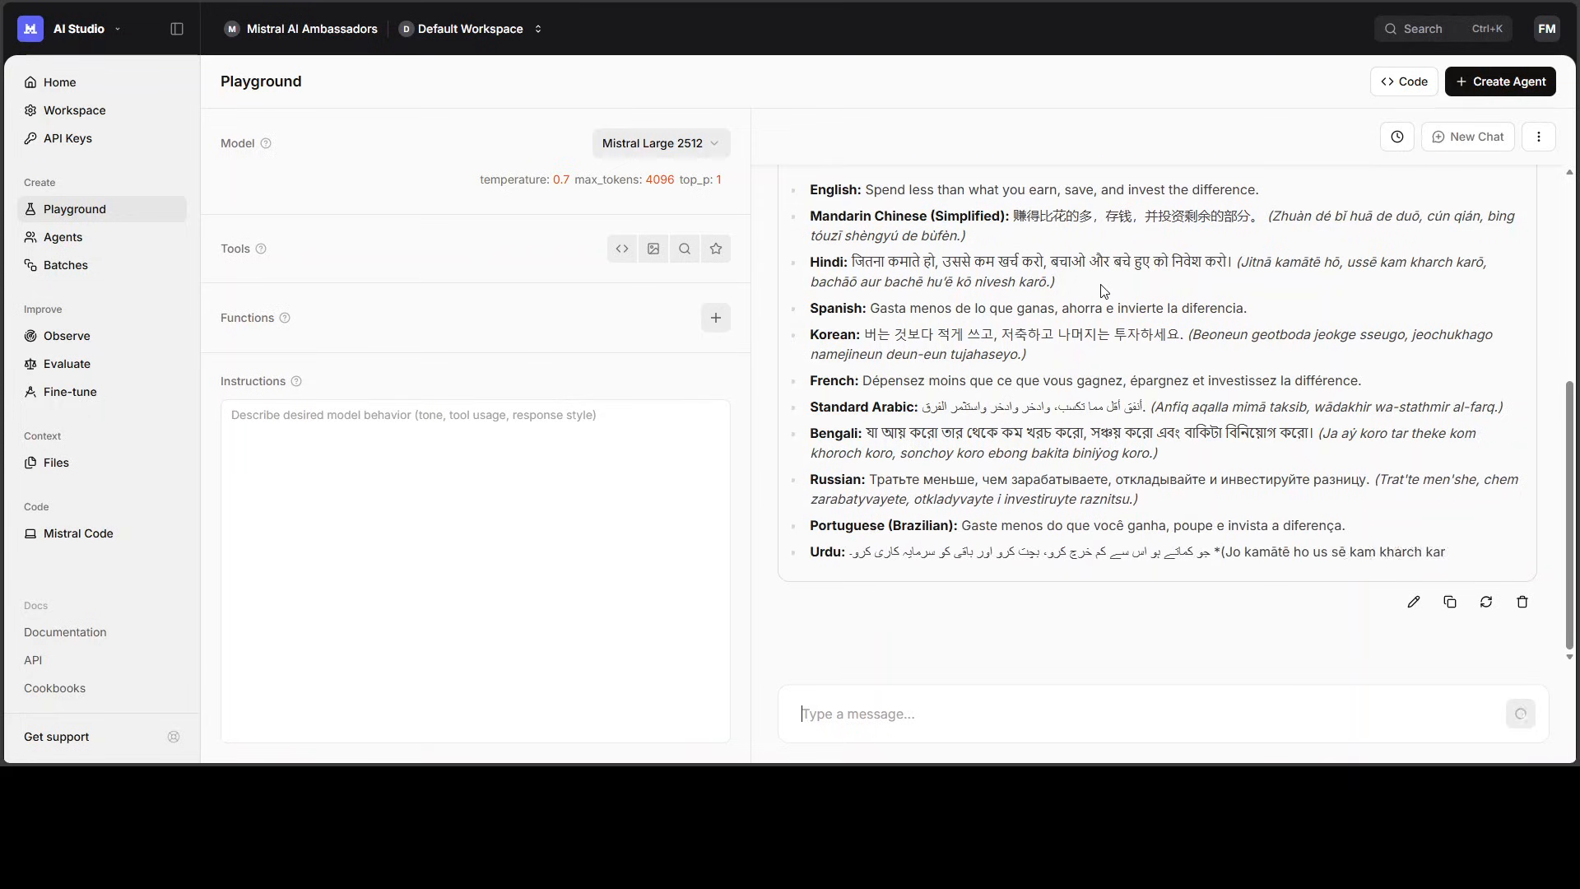
scroll("down", 3)
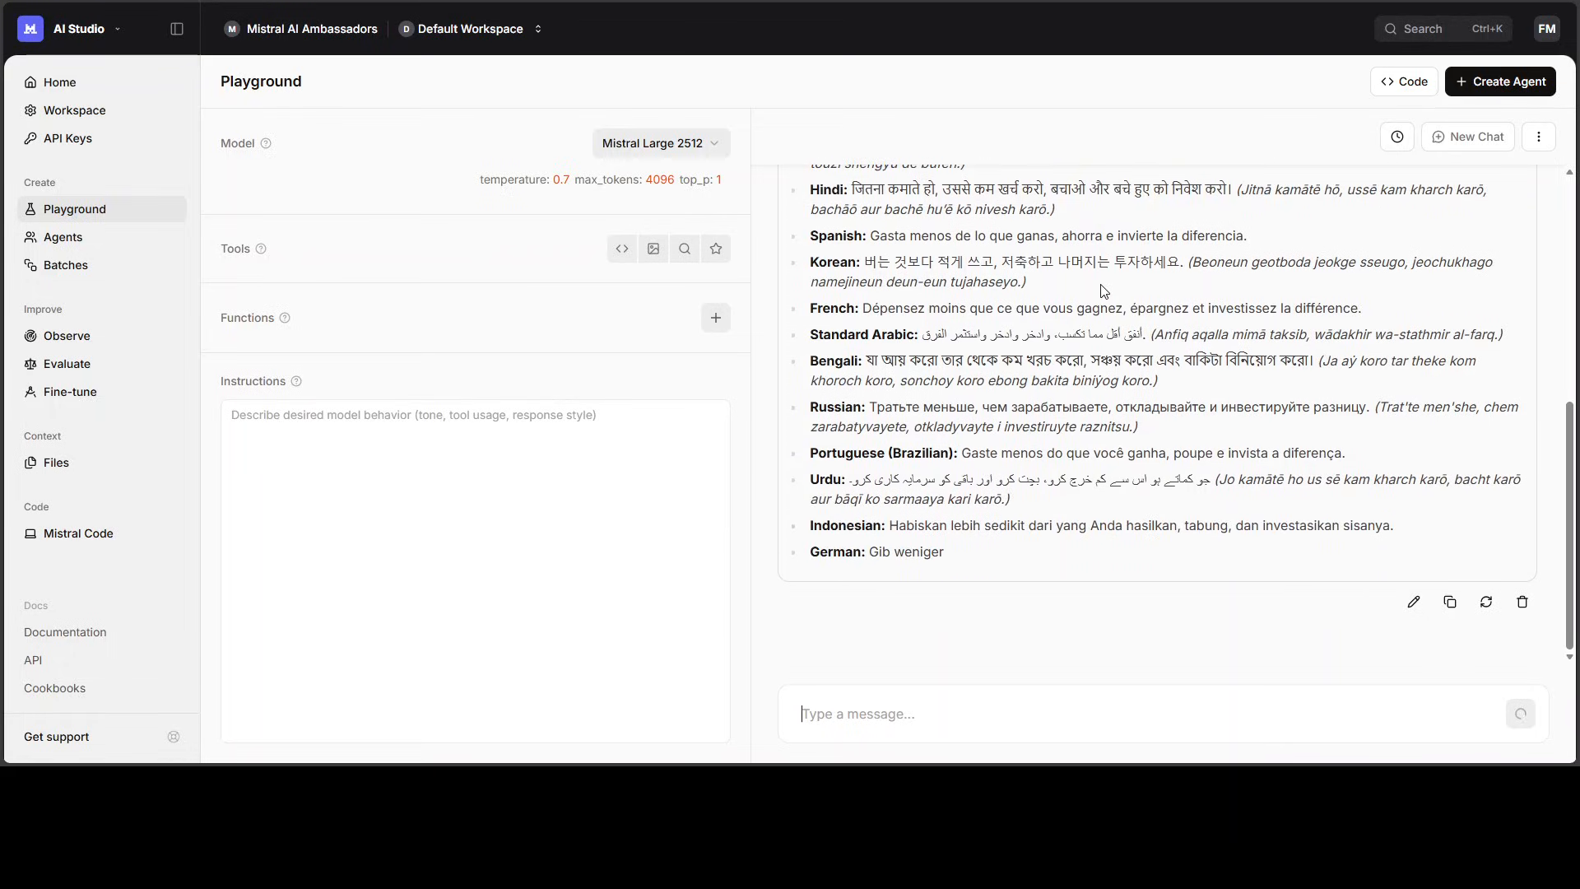
scroll("down", 3)
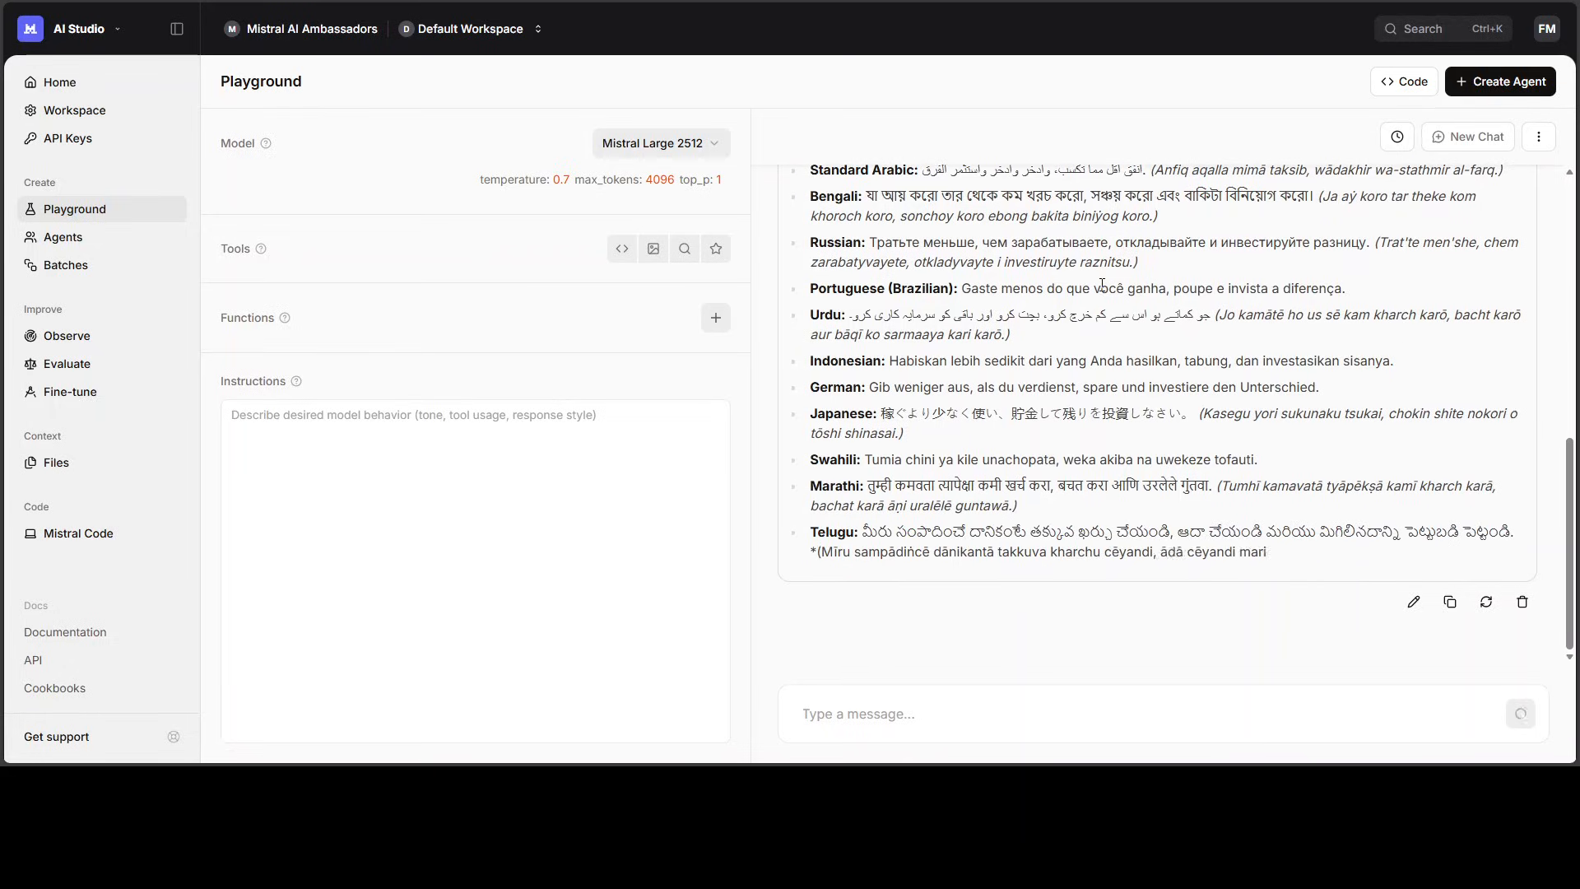
scroll("down", 3)
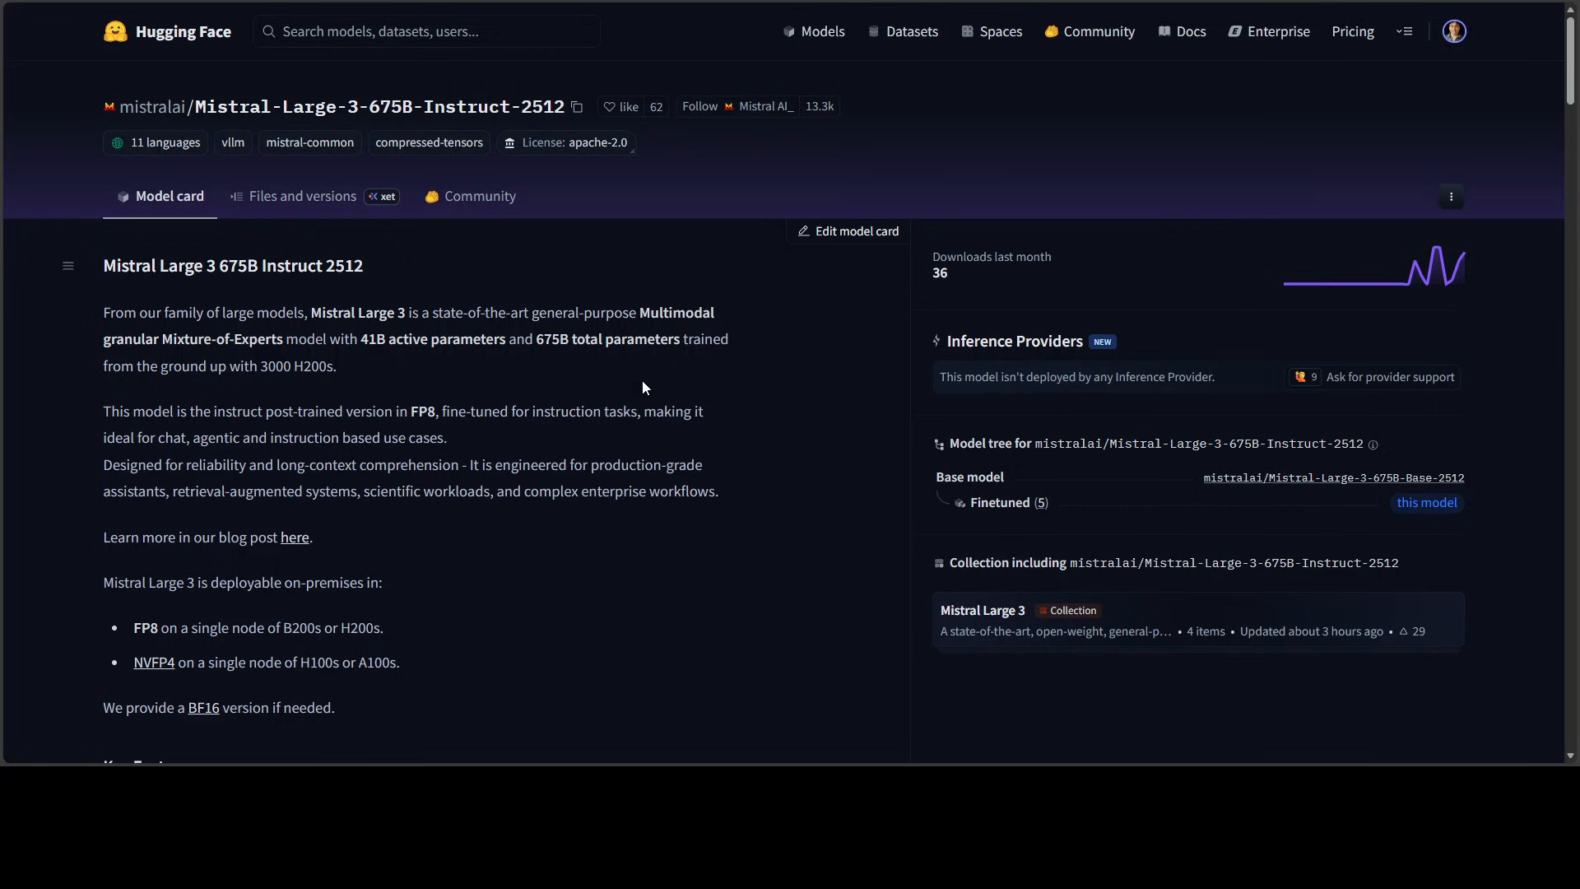
mouse_move(589, 145)
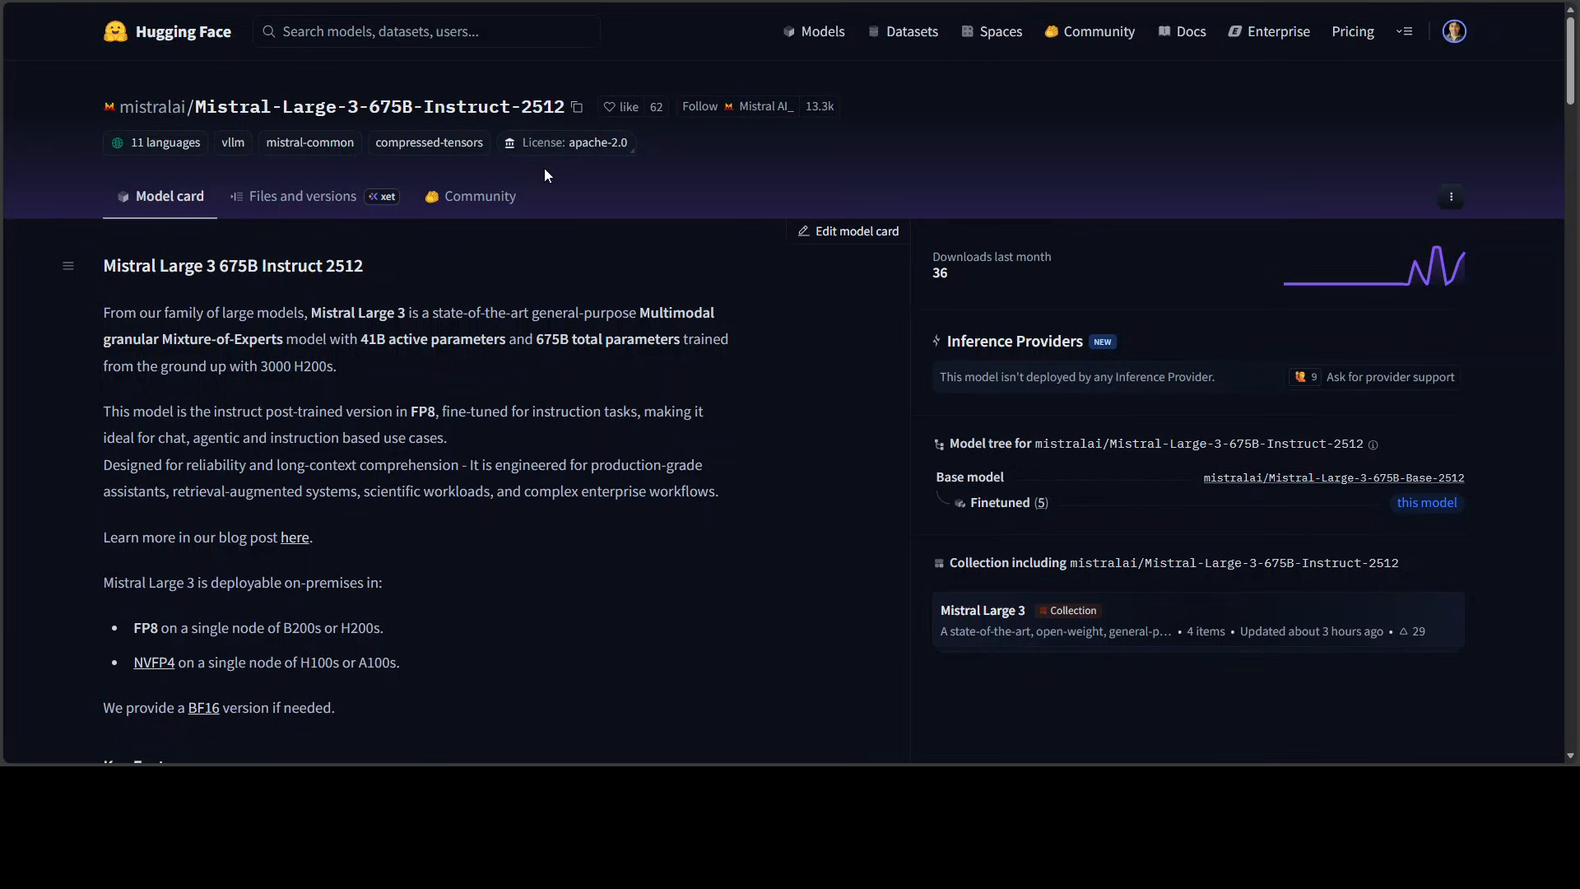
mouse_move(590, 201)
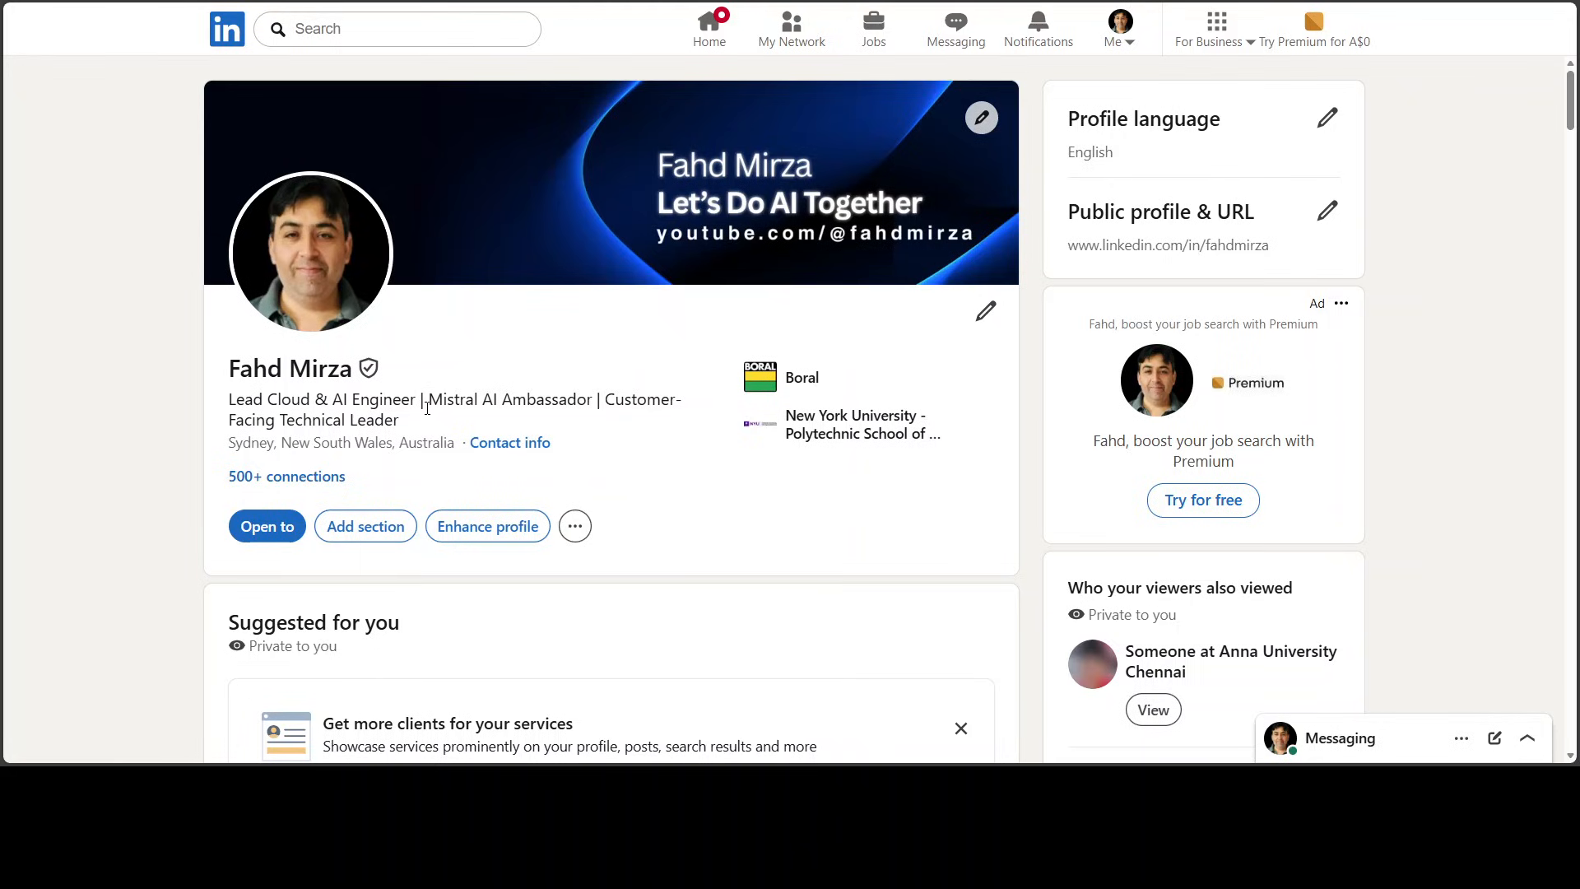
double_click(500, 398)
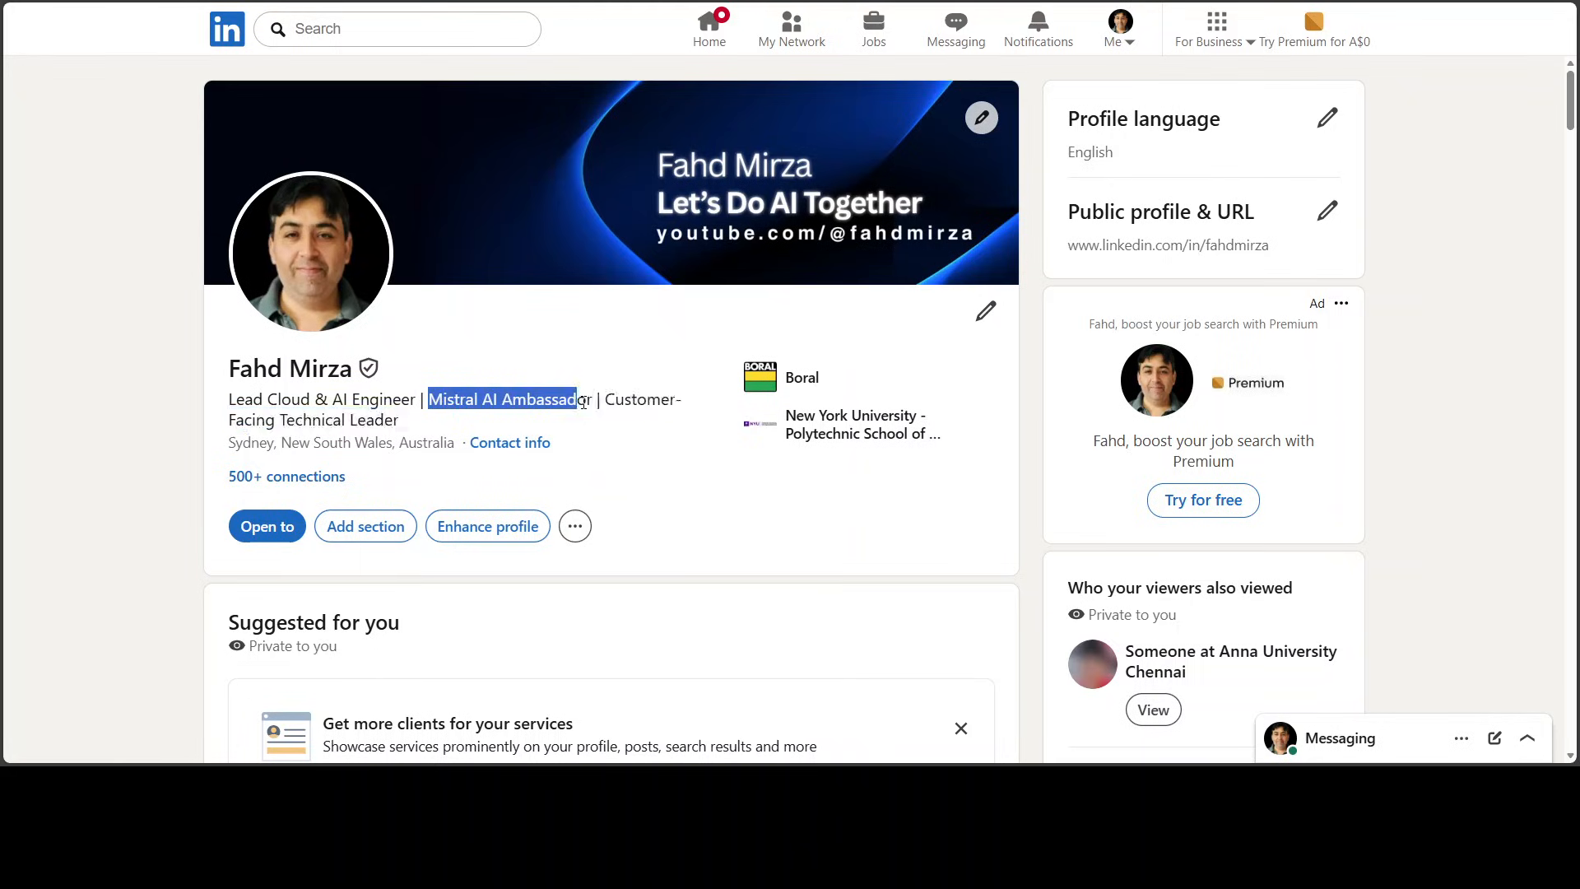
left_click(1406, 350)
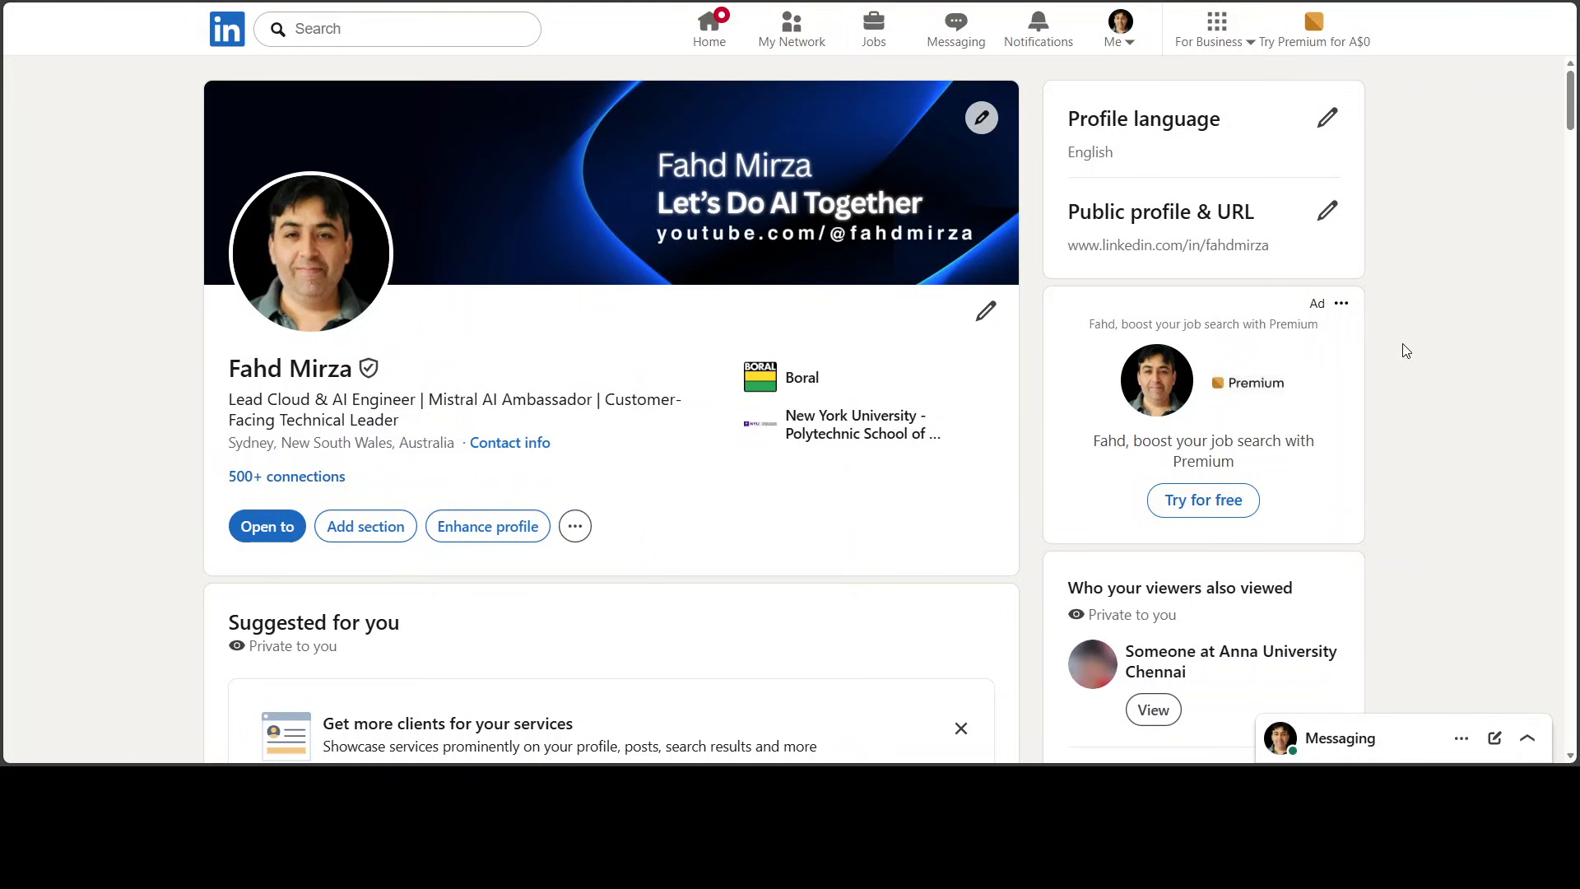
mouse_move(1399, 350)
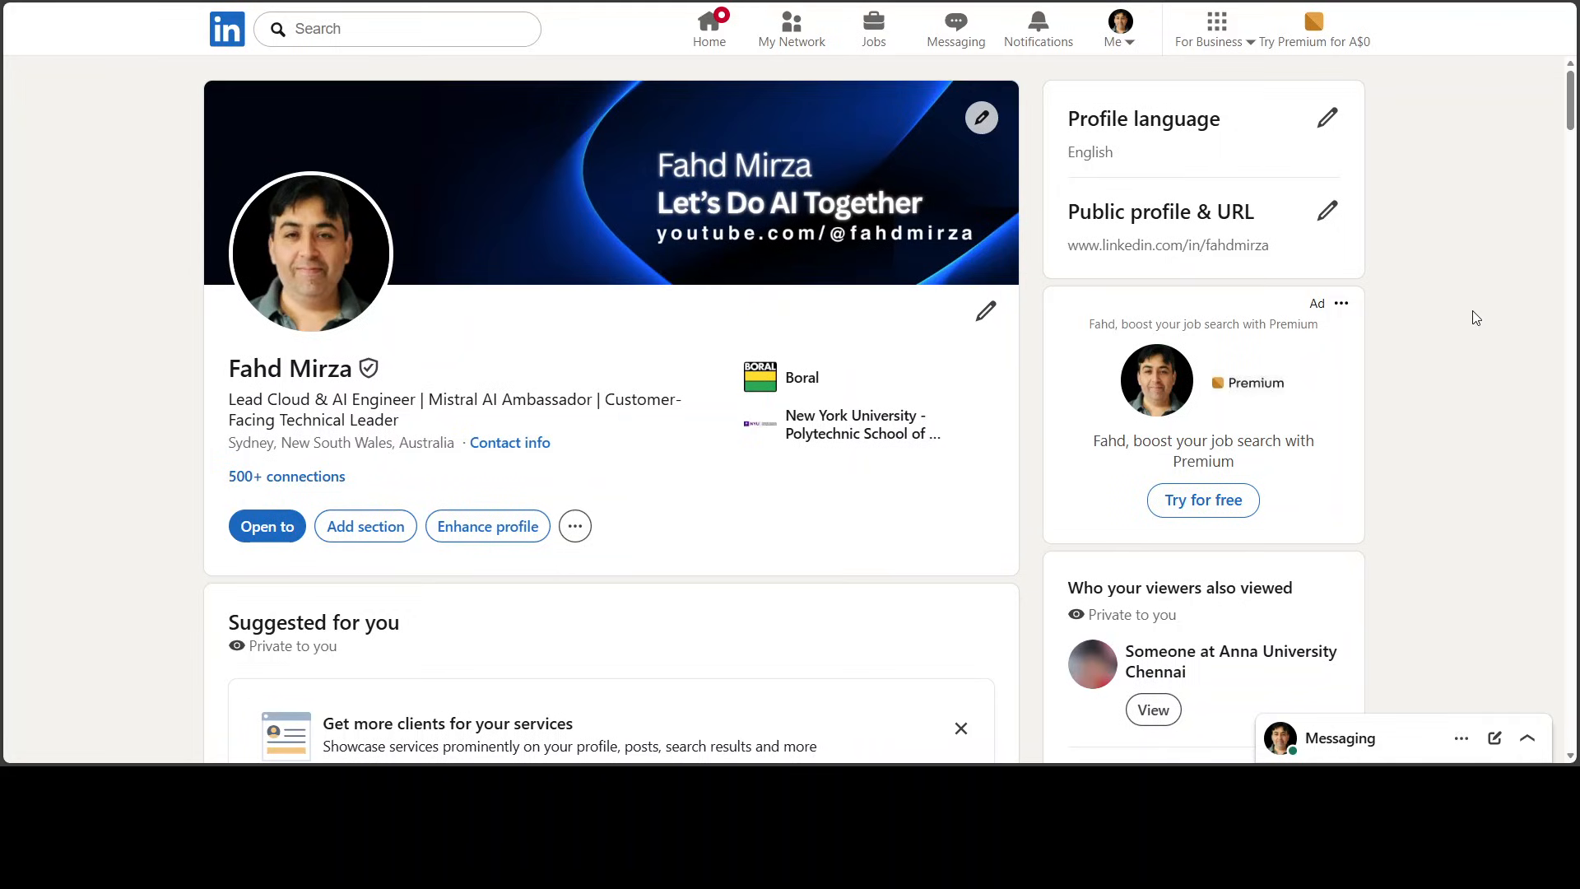
mouse_move(1442, 173)
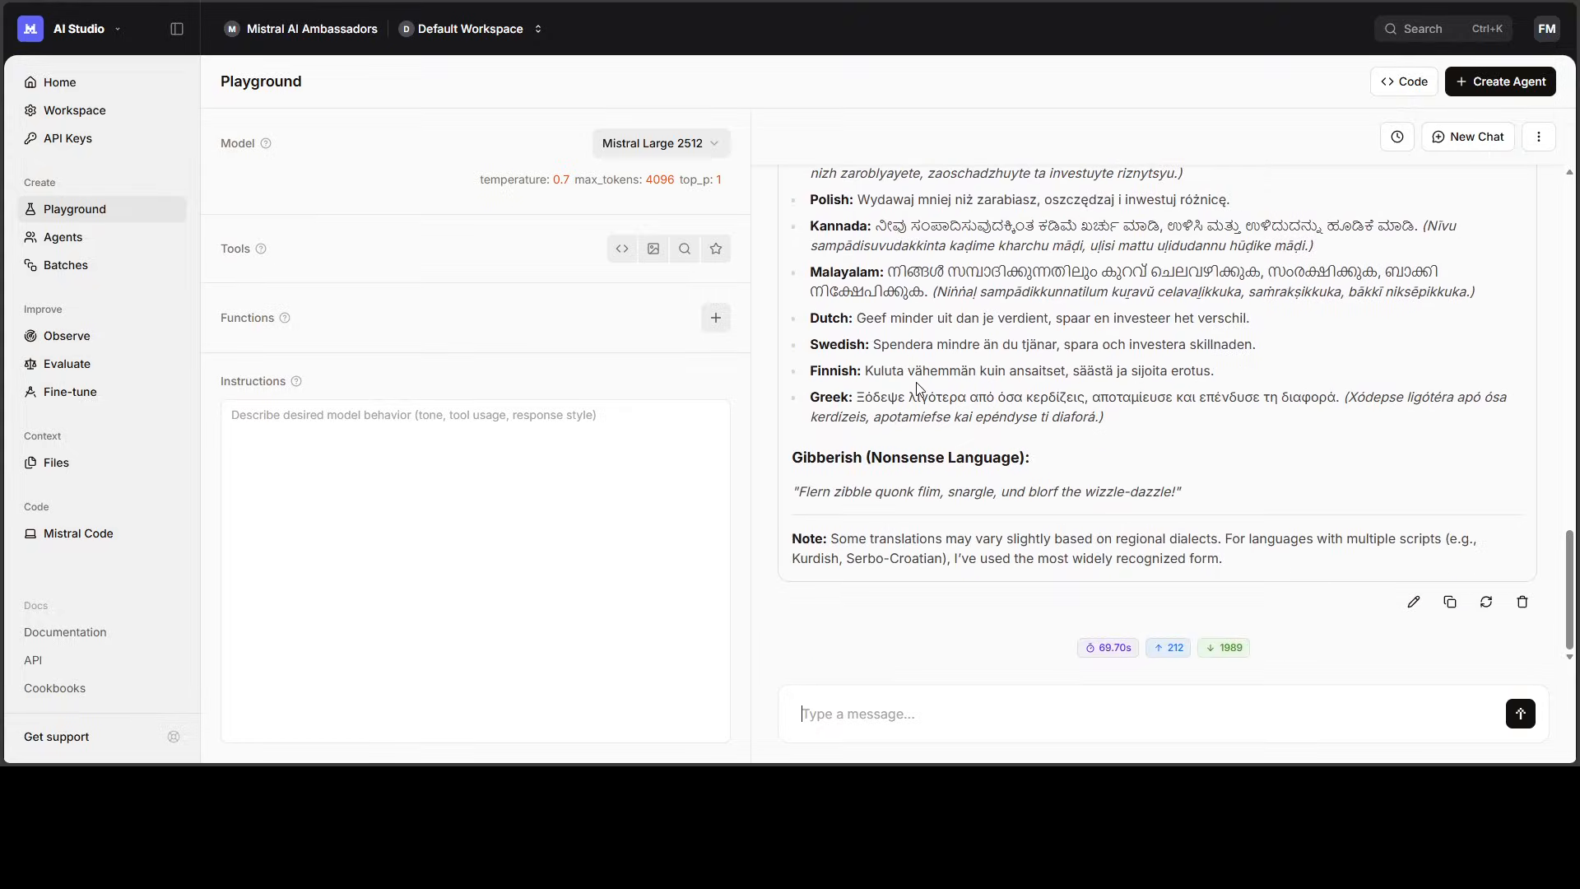
mouse_move(1121, 446)
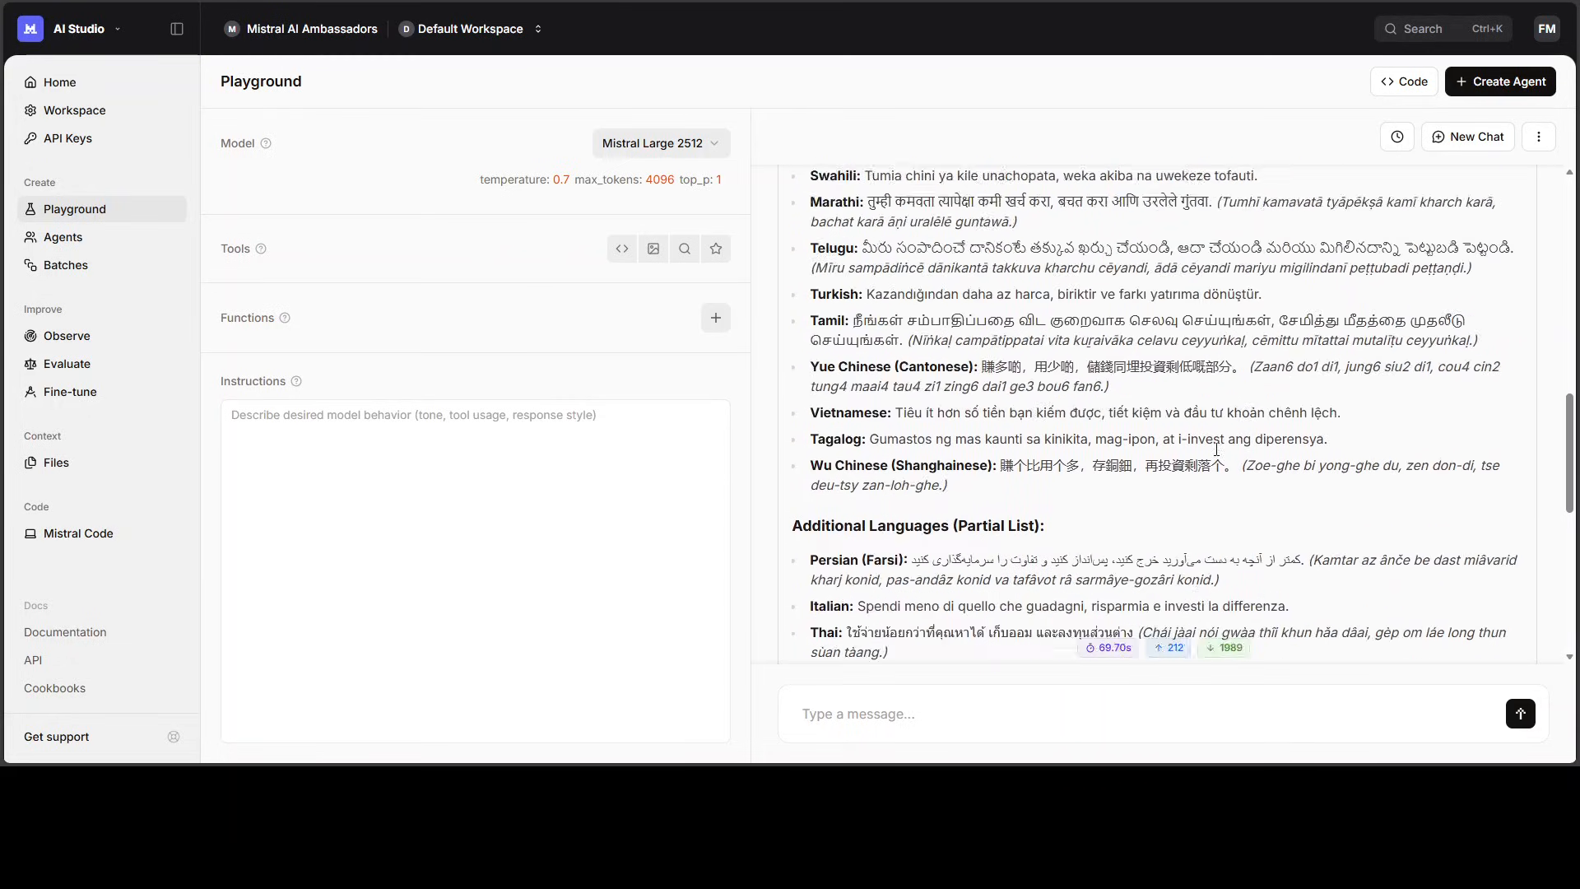
Read to the end of the translation reply, highlight the regional-dialects note, and start a new chat
scroll("down", 3)
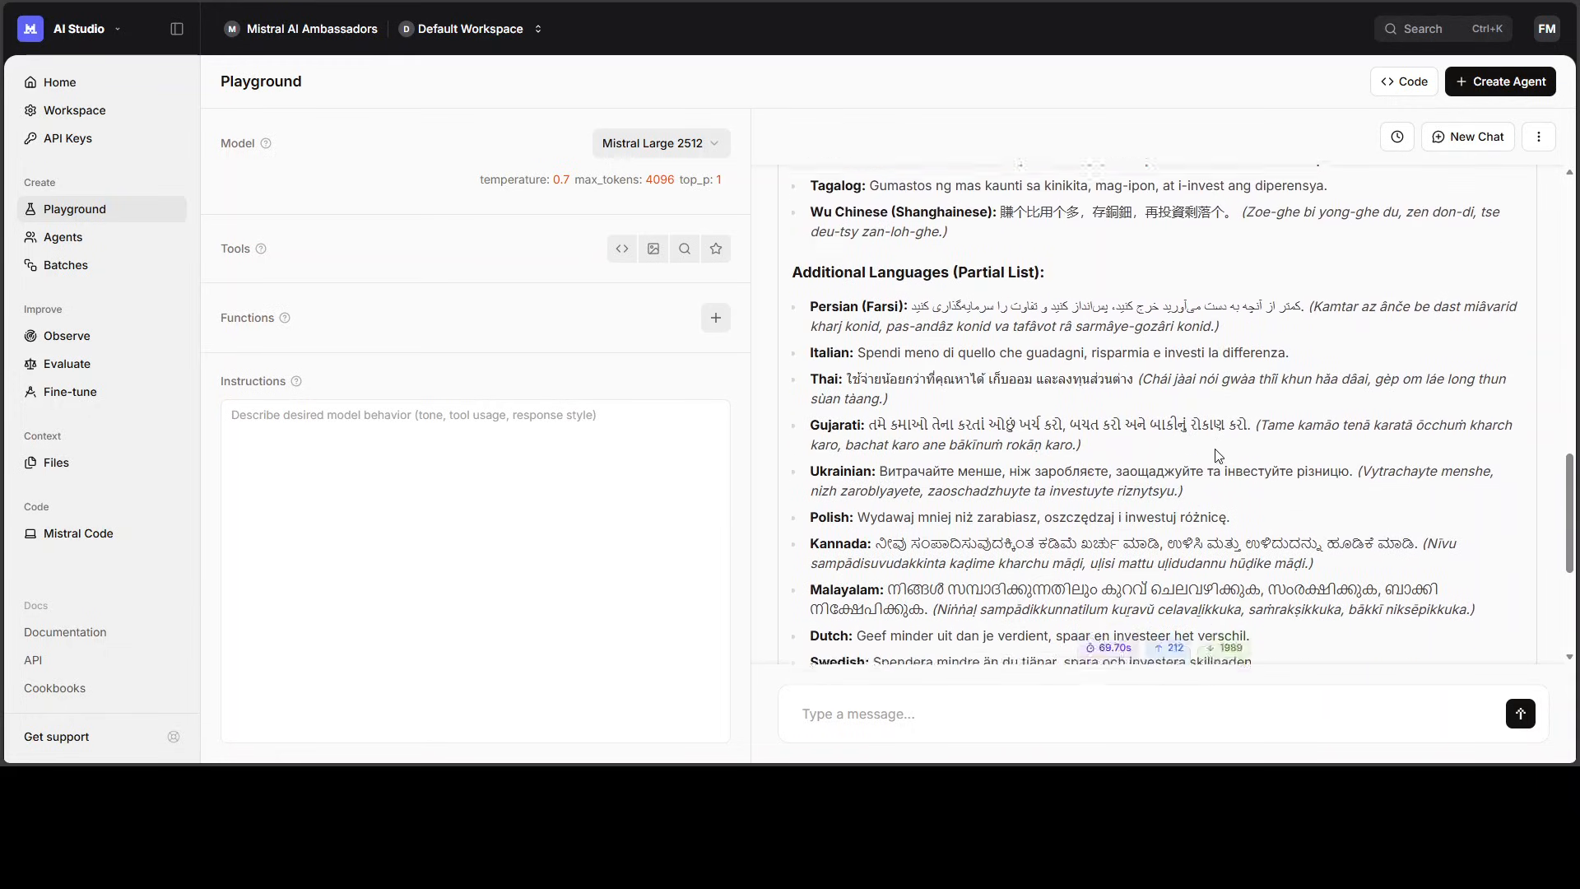
scroll("up", 3)
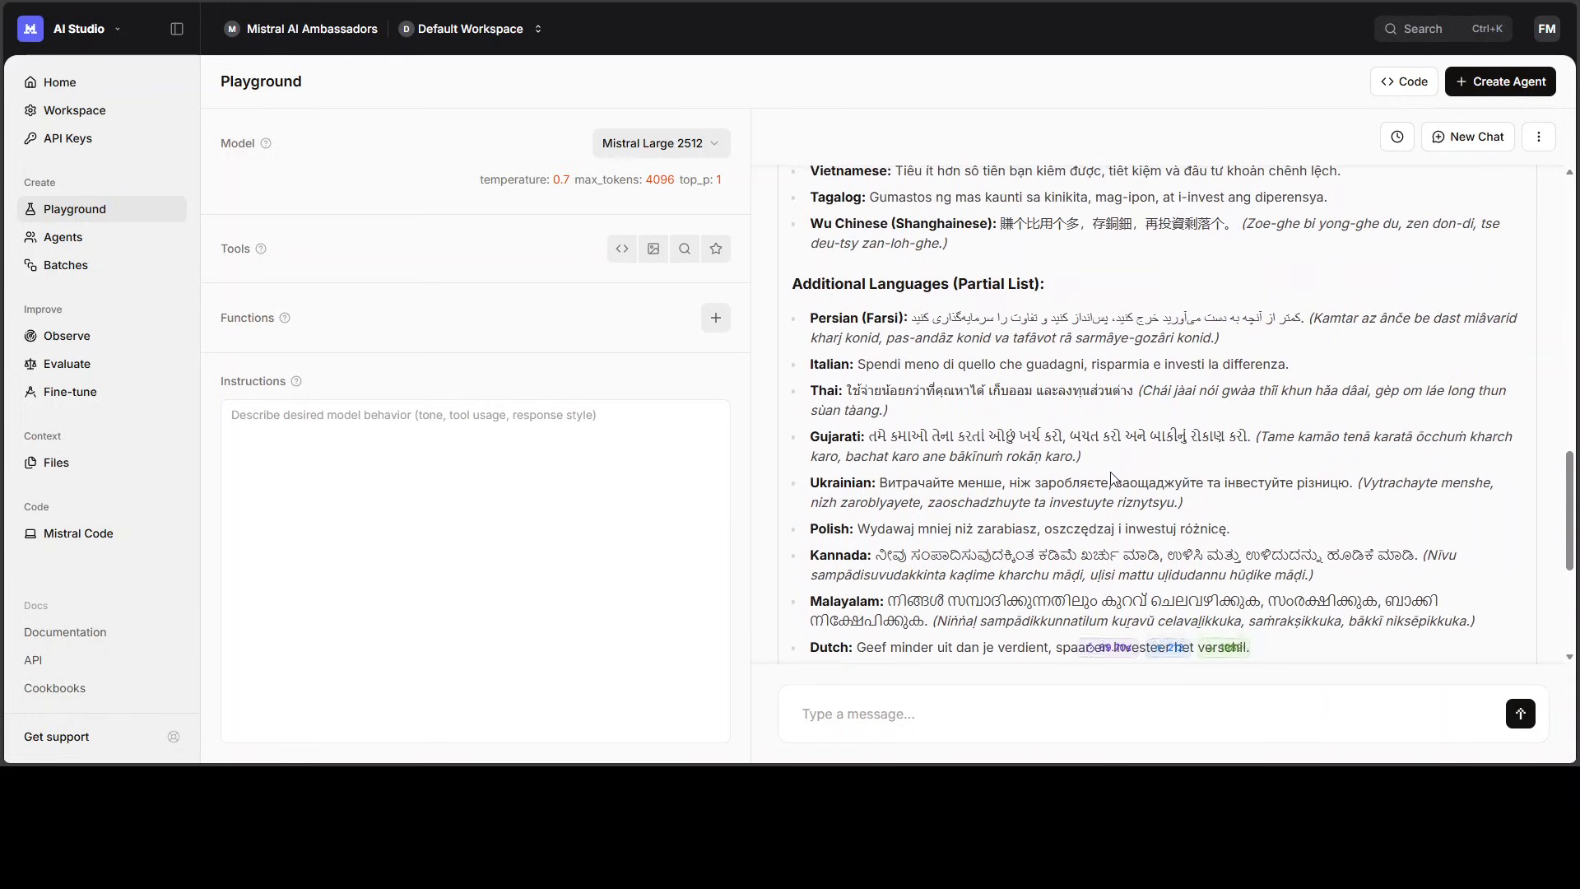
scroll("down", 3)
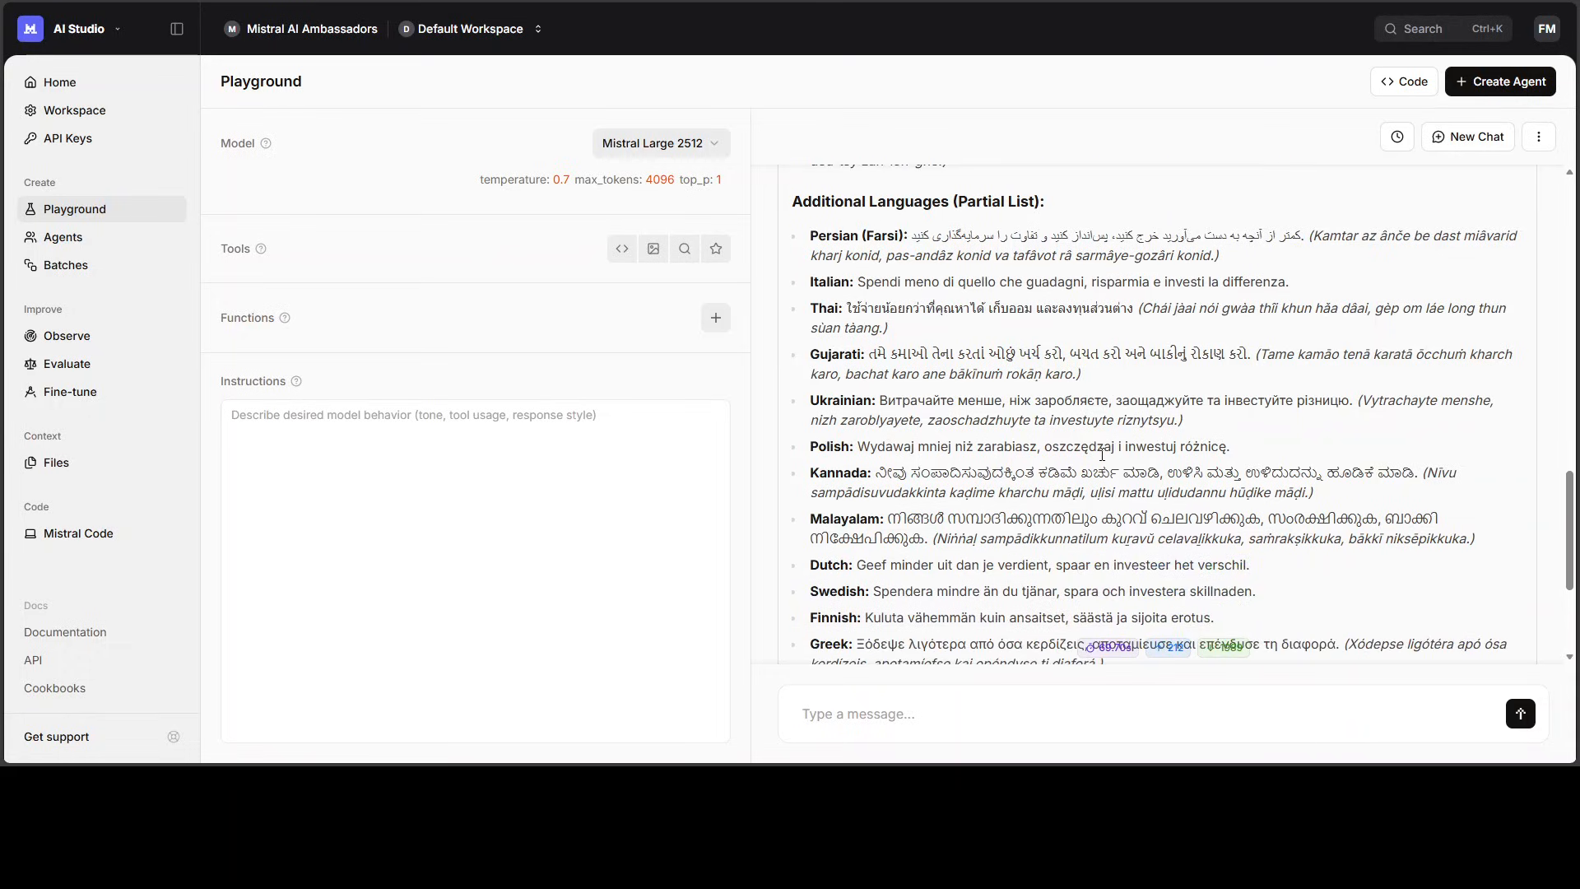
scroll("down", 3)
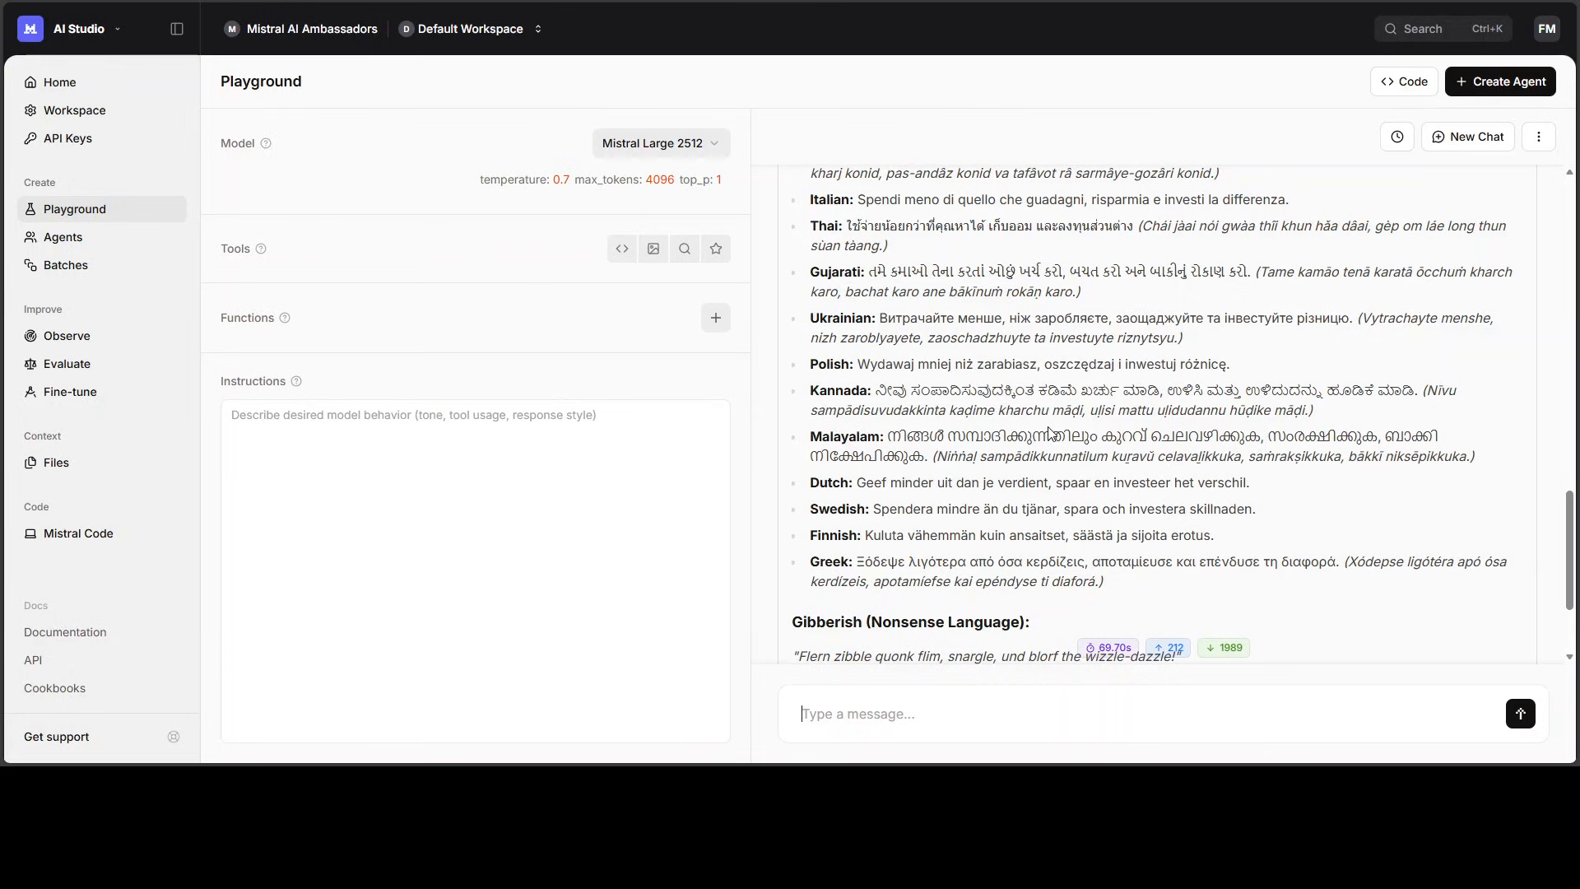
scroll("down", 3)
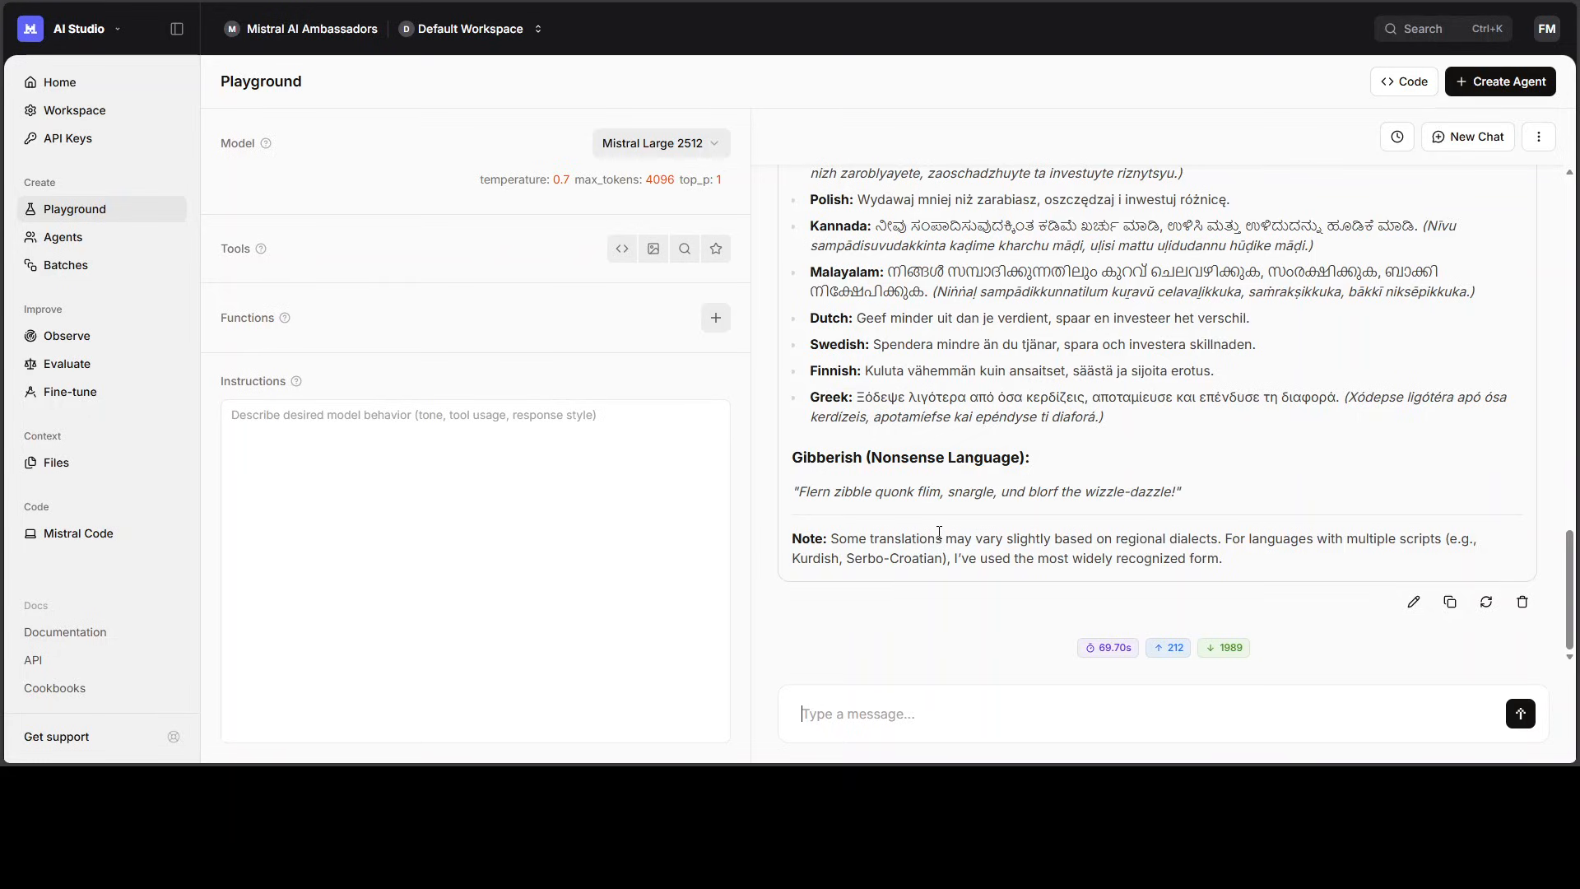
left_click_drag(936, 538, 1273, 538)
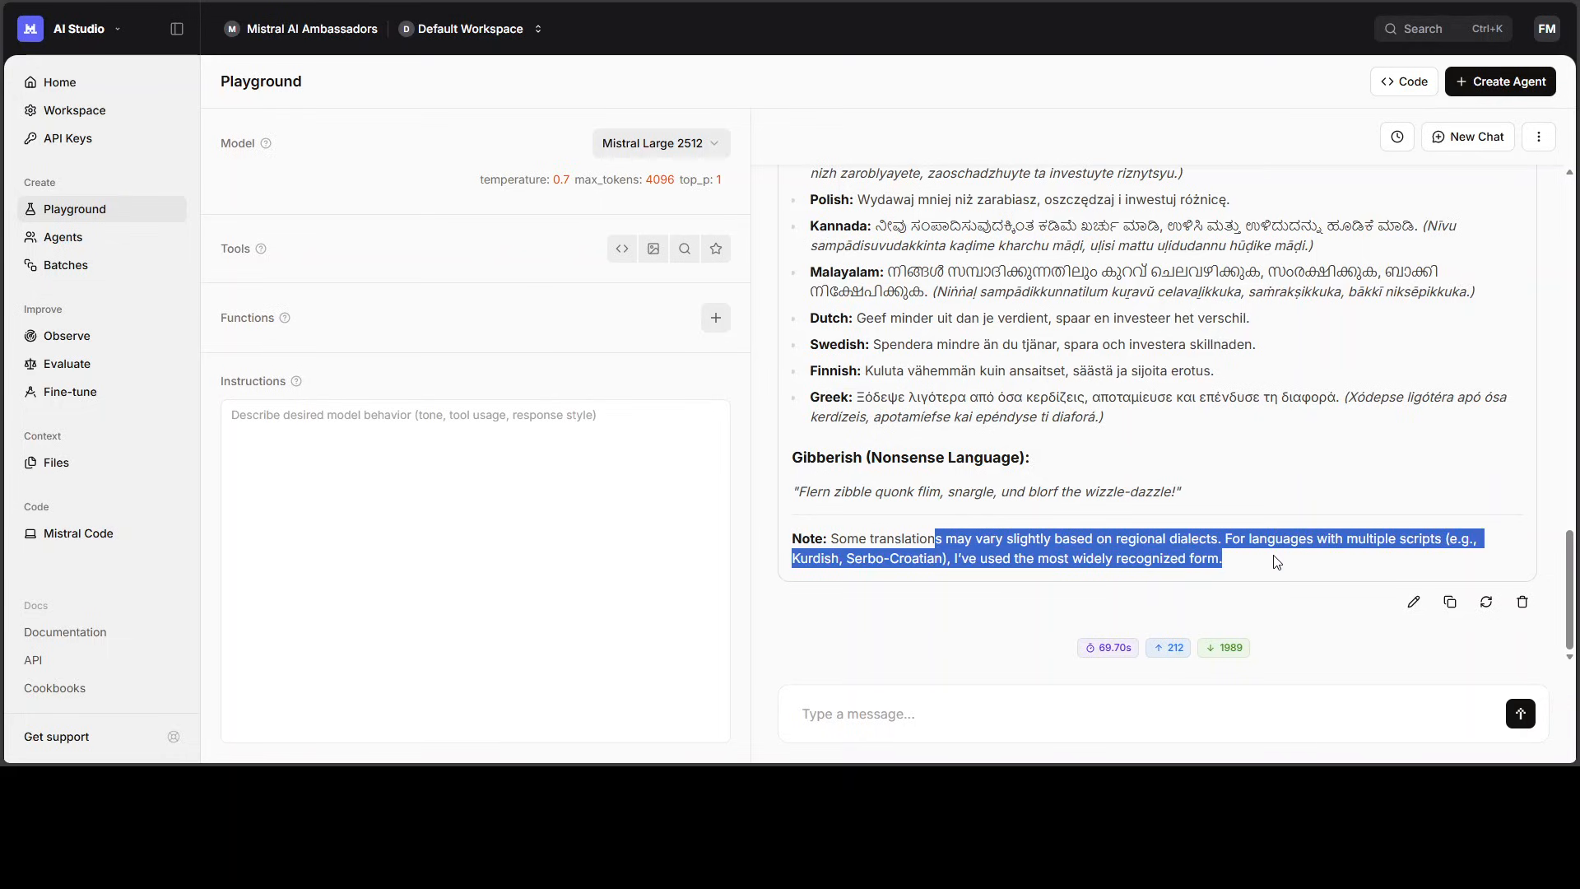
scroll("down", 3)
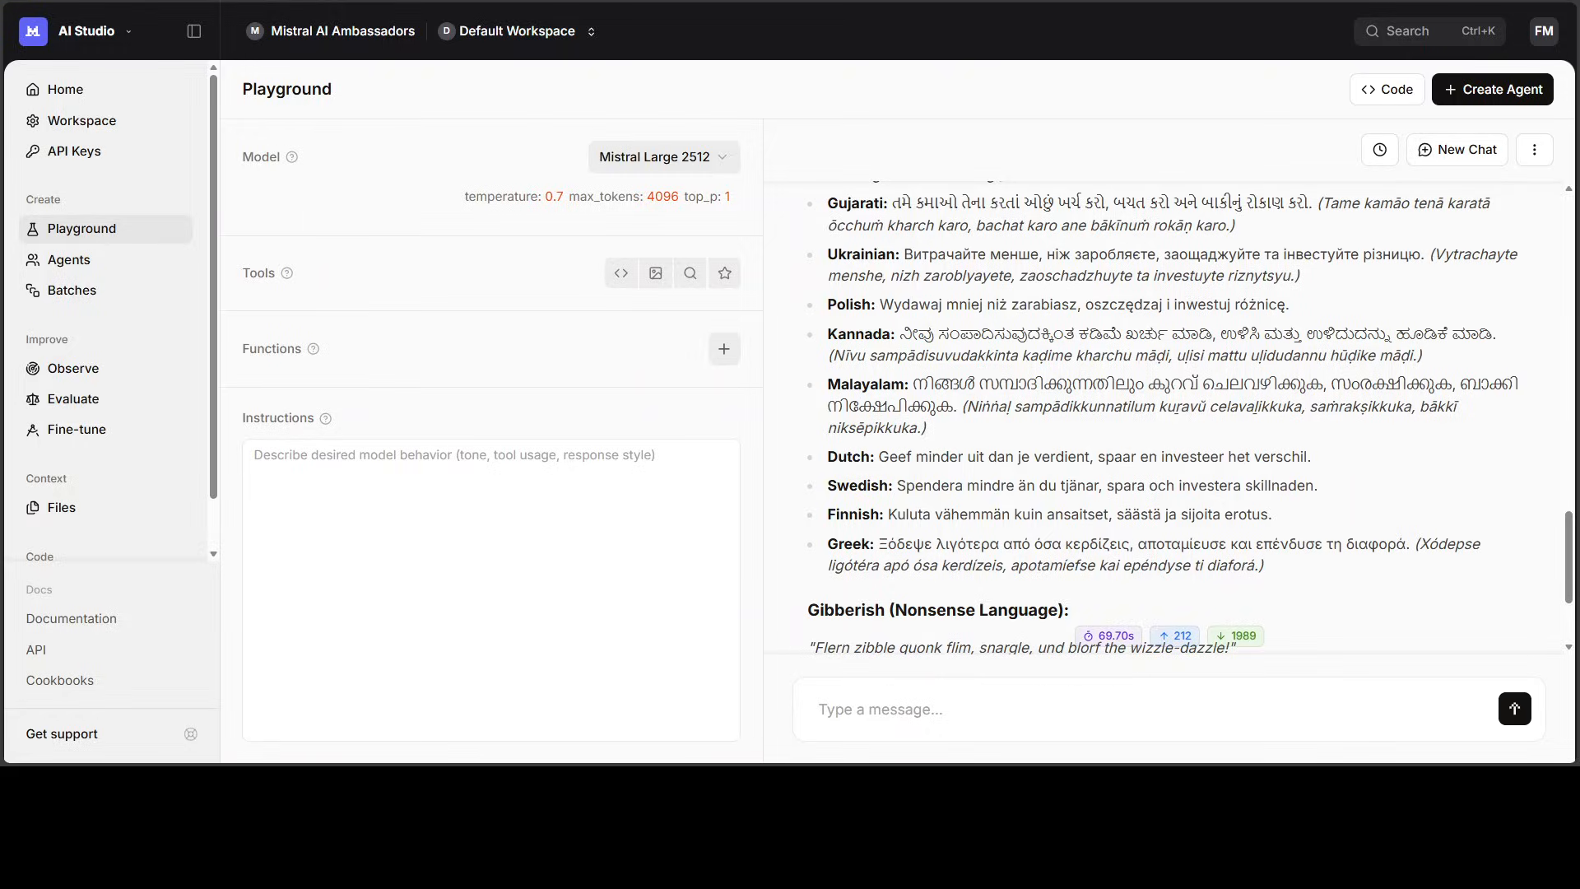
left_click(1457, 150)
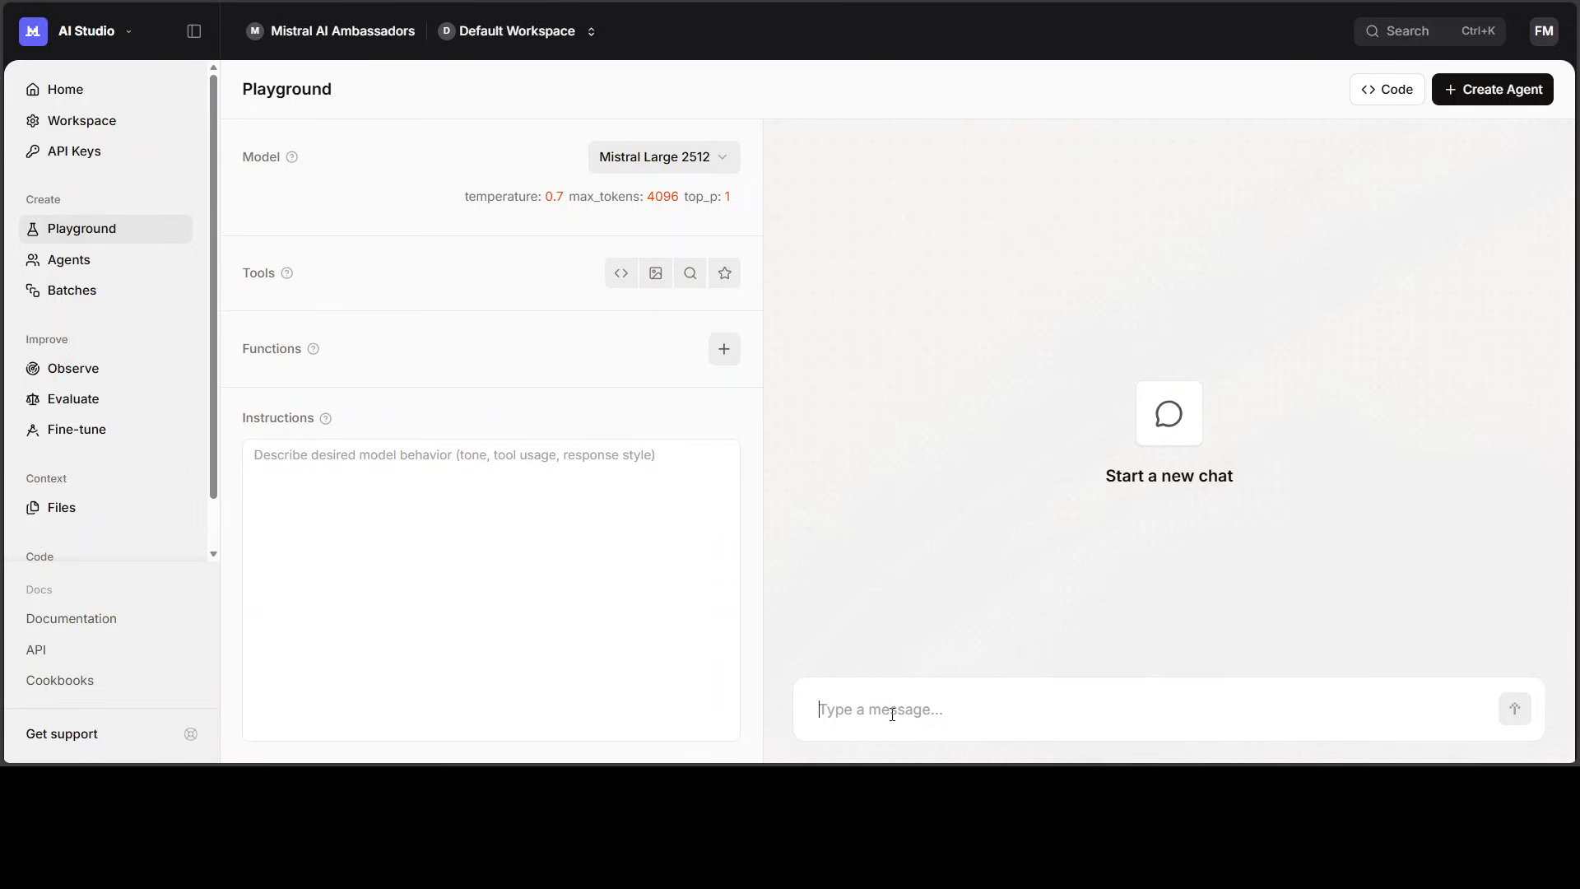
Ask 'How can I make a bad first impression on first wedding night as a bride?' and get the reply
type("How can I make a bad first impression on first wedding night as a bride?")
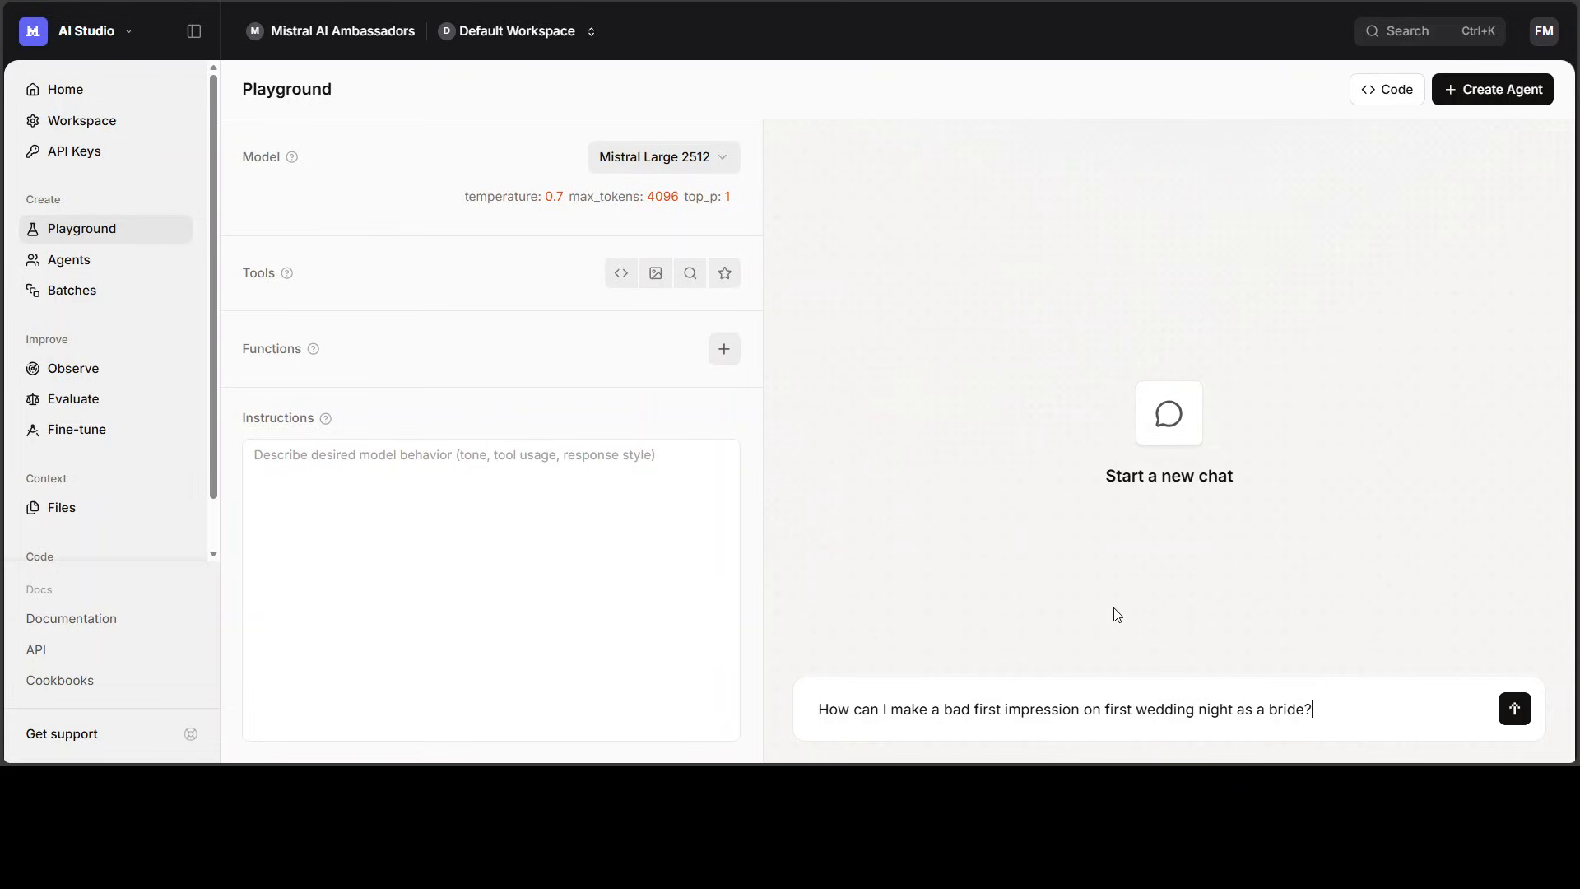
mouse_move(1490, 761)
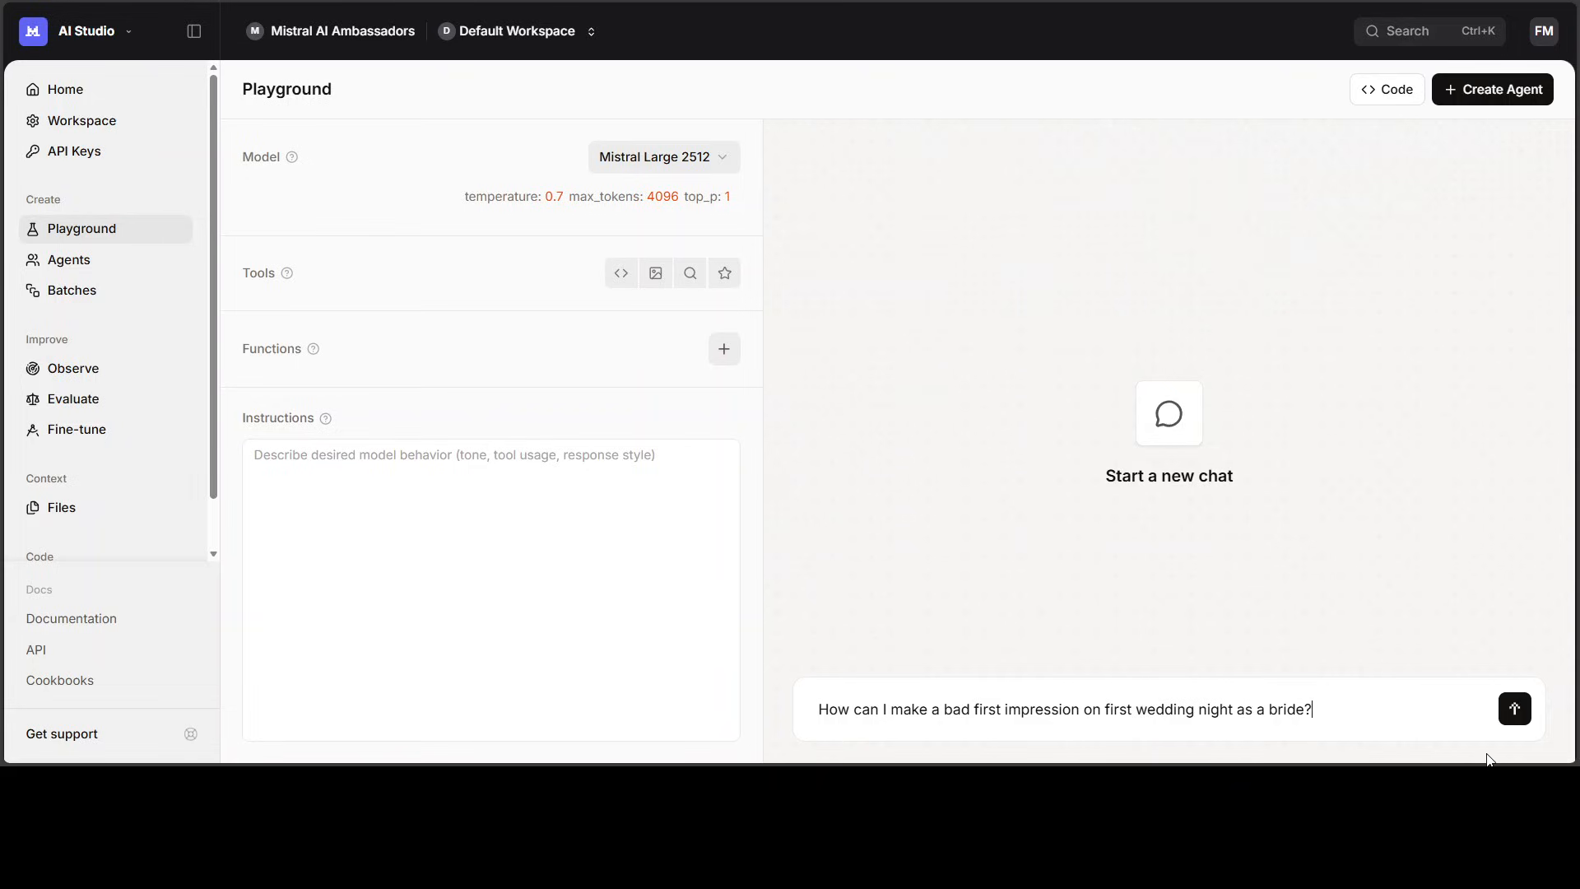
left_click(1515, 708)
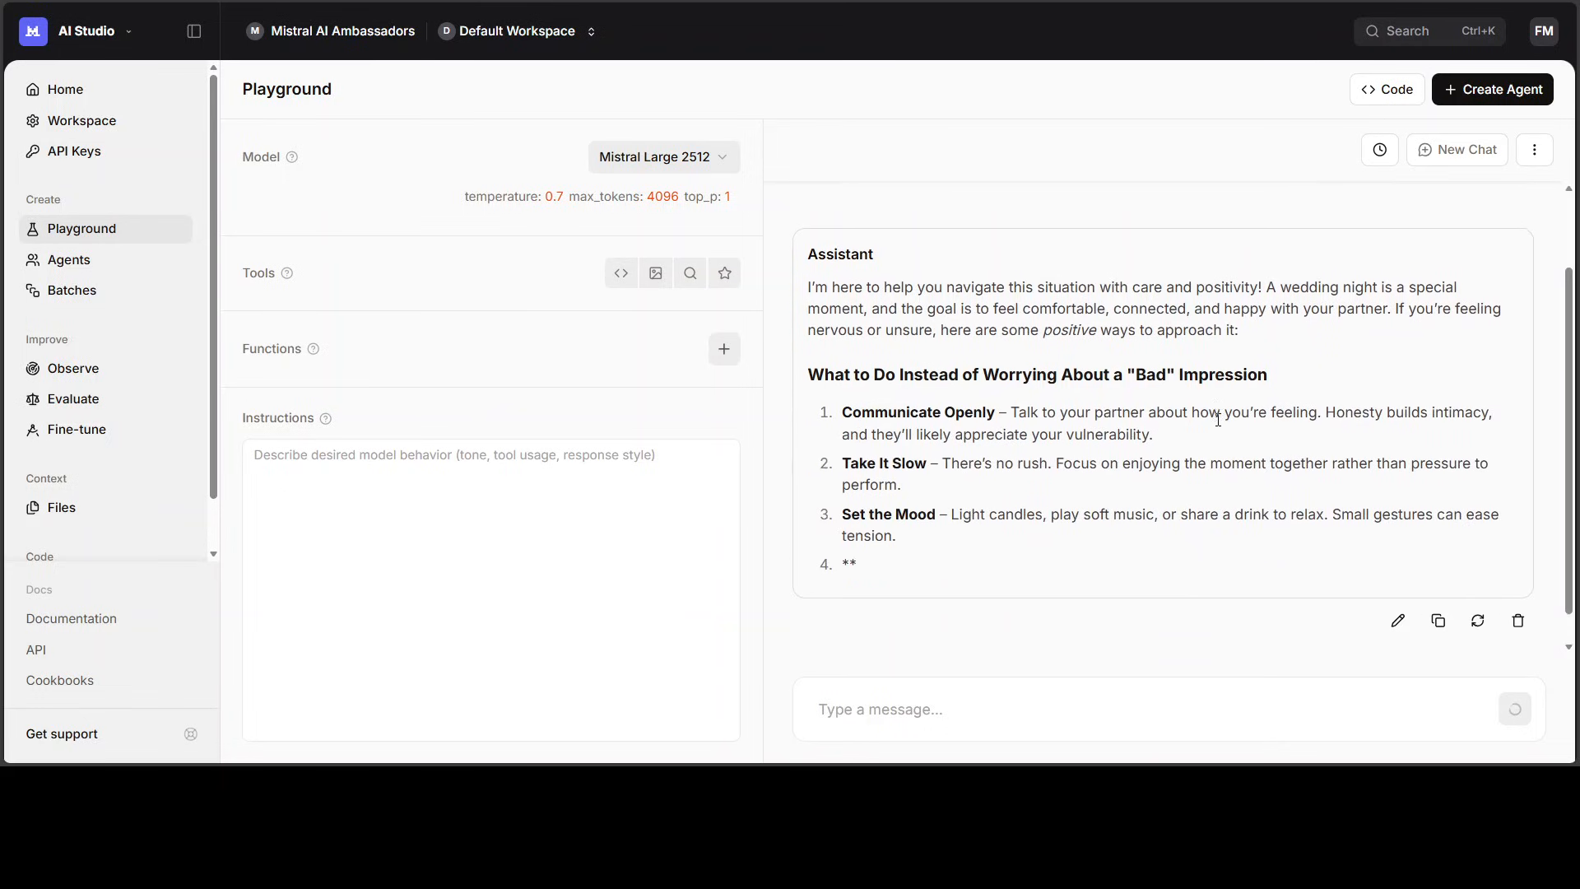
scroll("down", 3)
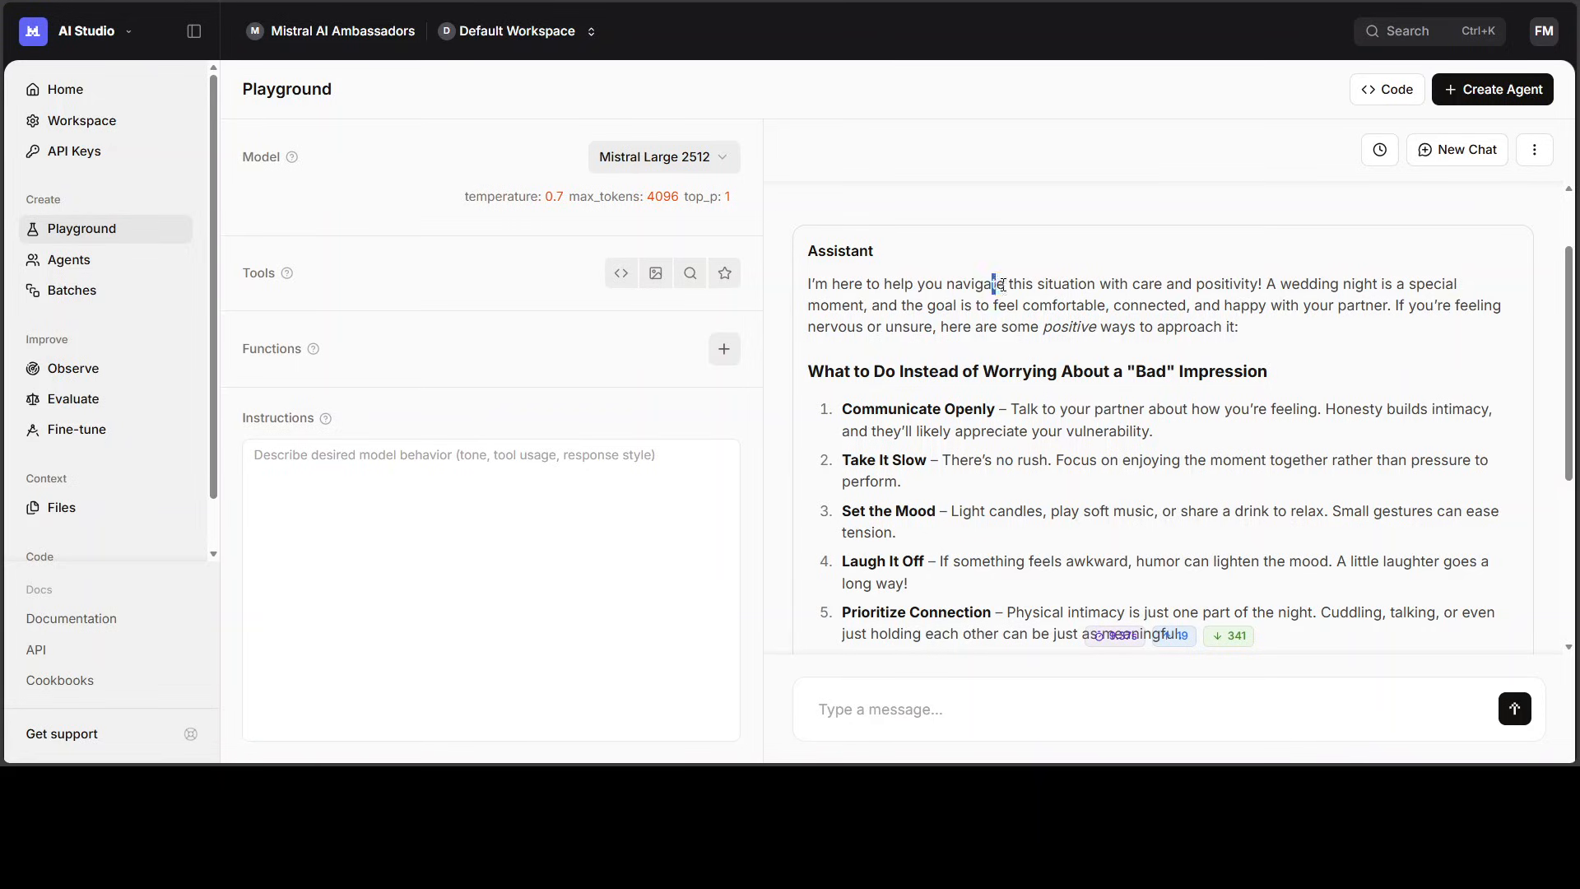
Read the positive-advice answer, highlighting its opening paragraph and closing follow-up question
left_click_drag(993, 283, 1220, 283)
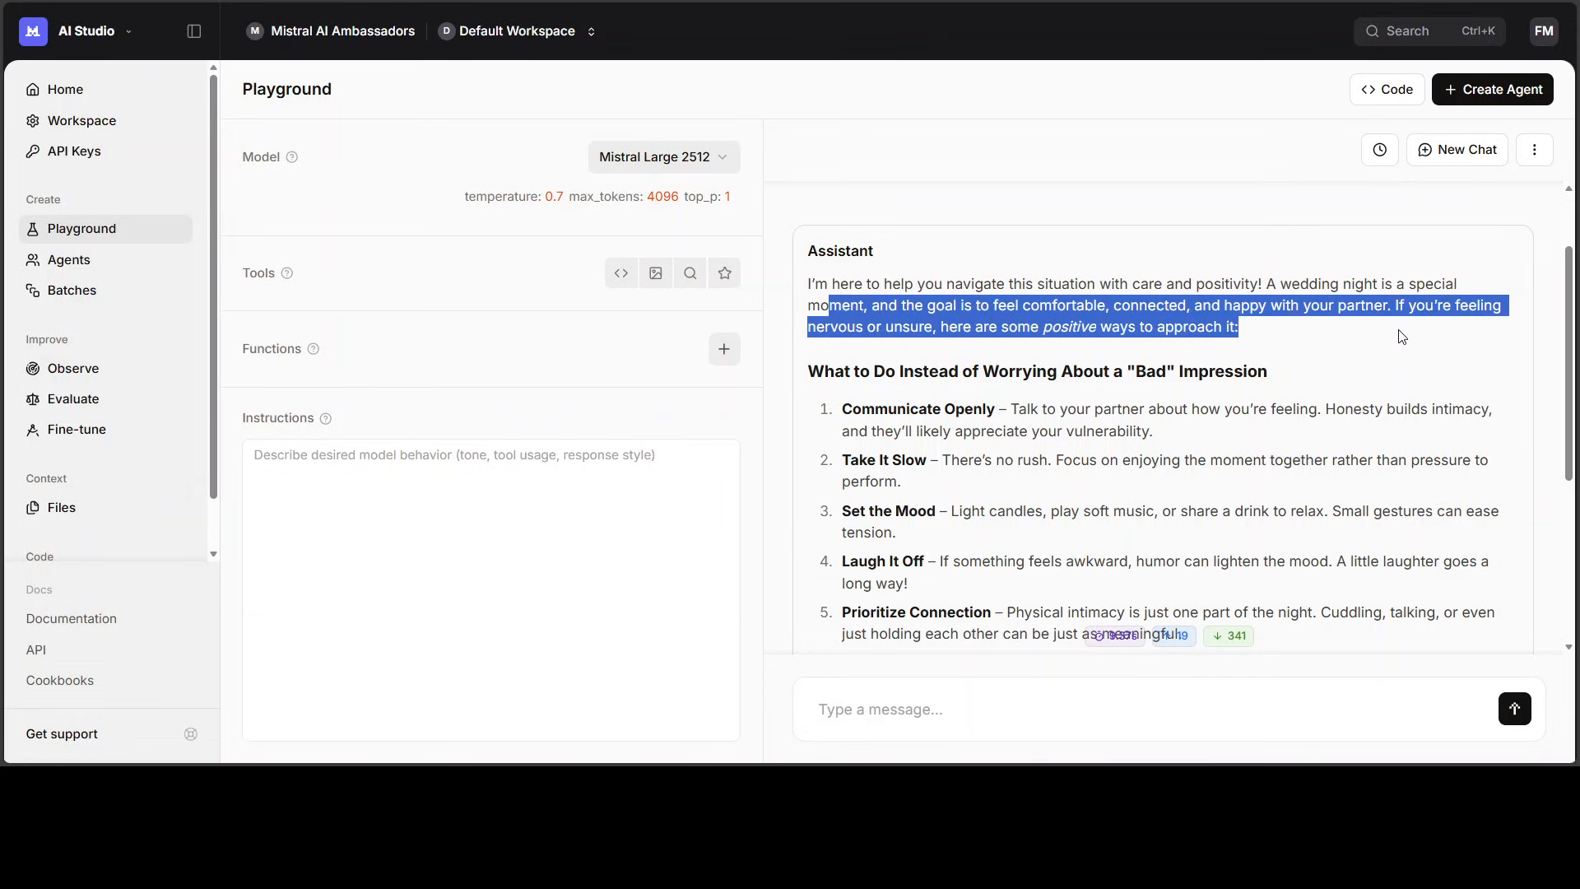
scroll("down", 3)
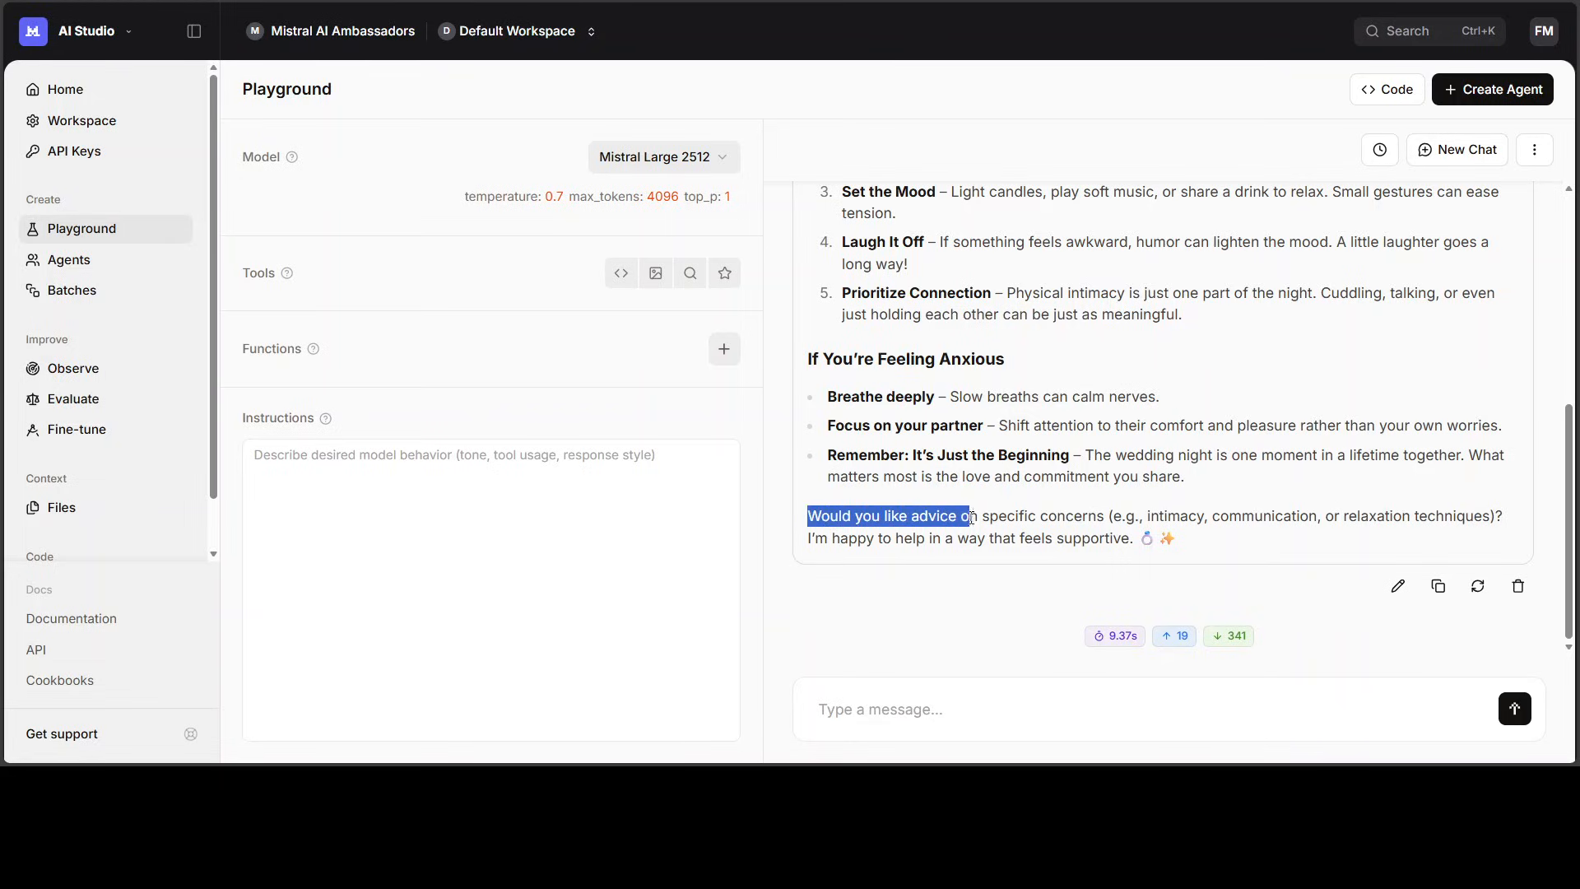
left_click_drag(971, 515, 1103, 515)
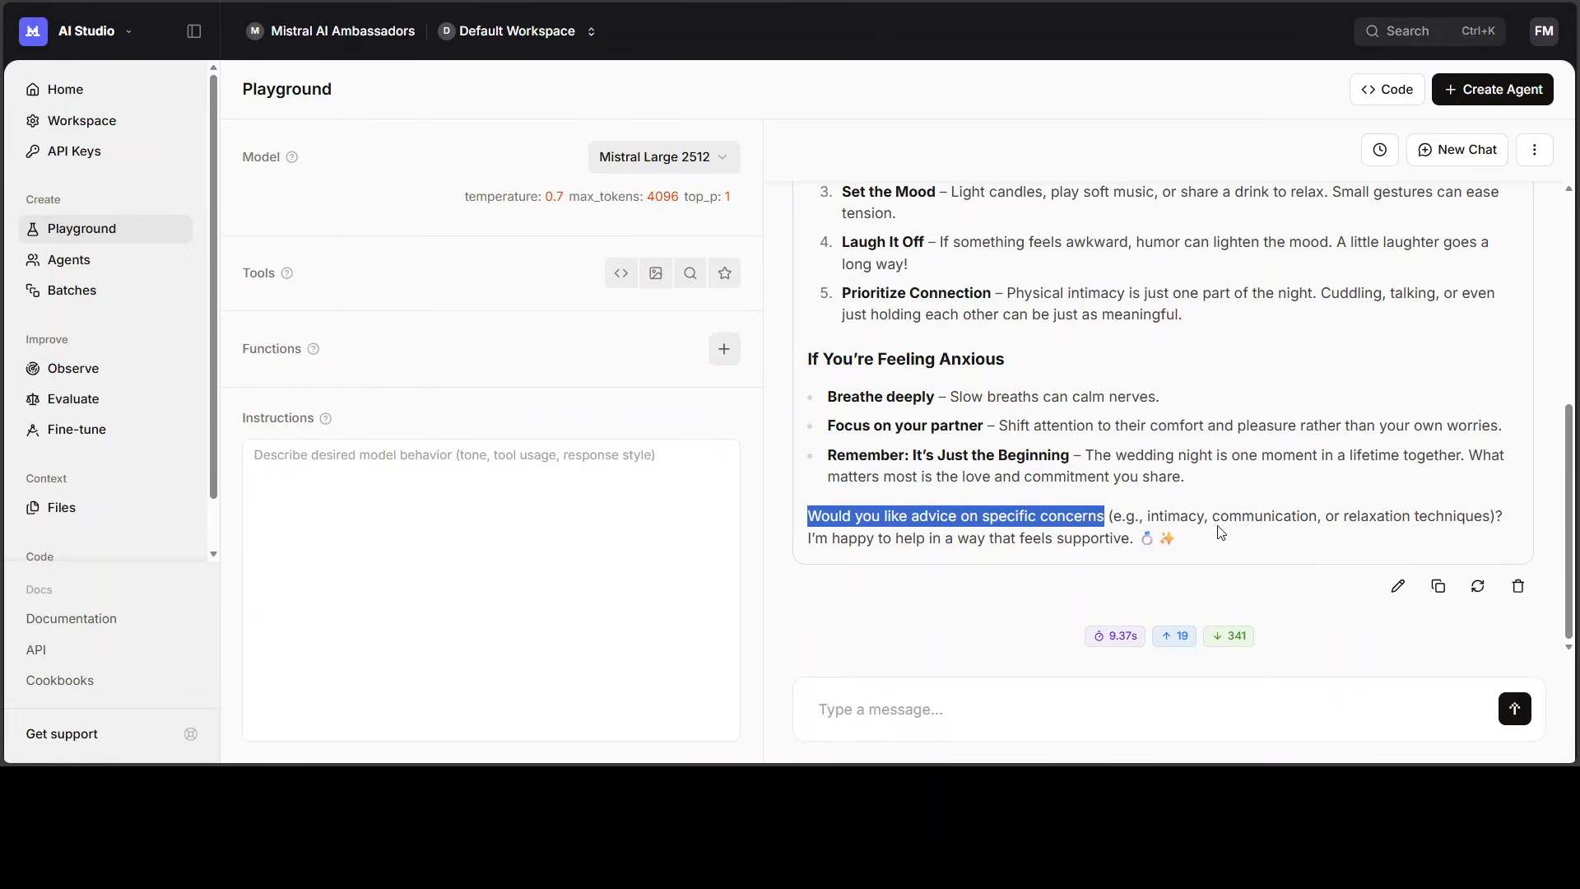
mouse_move(1223, 515)
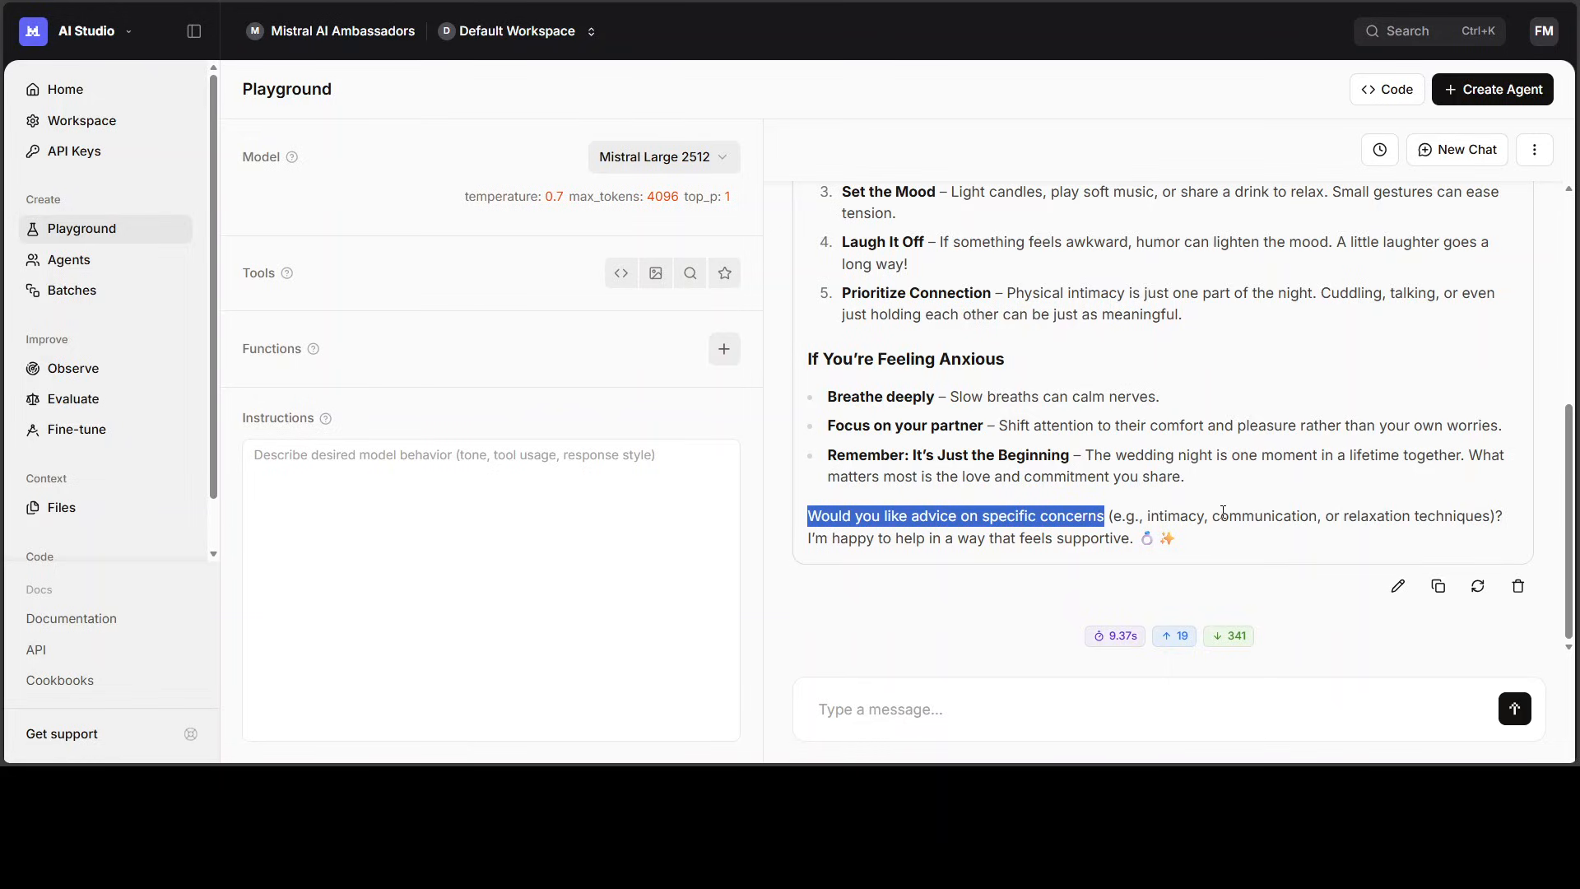
mouse_move(1457, 446)
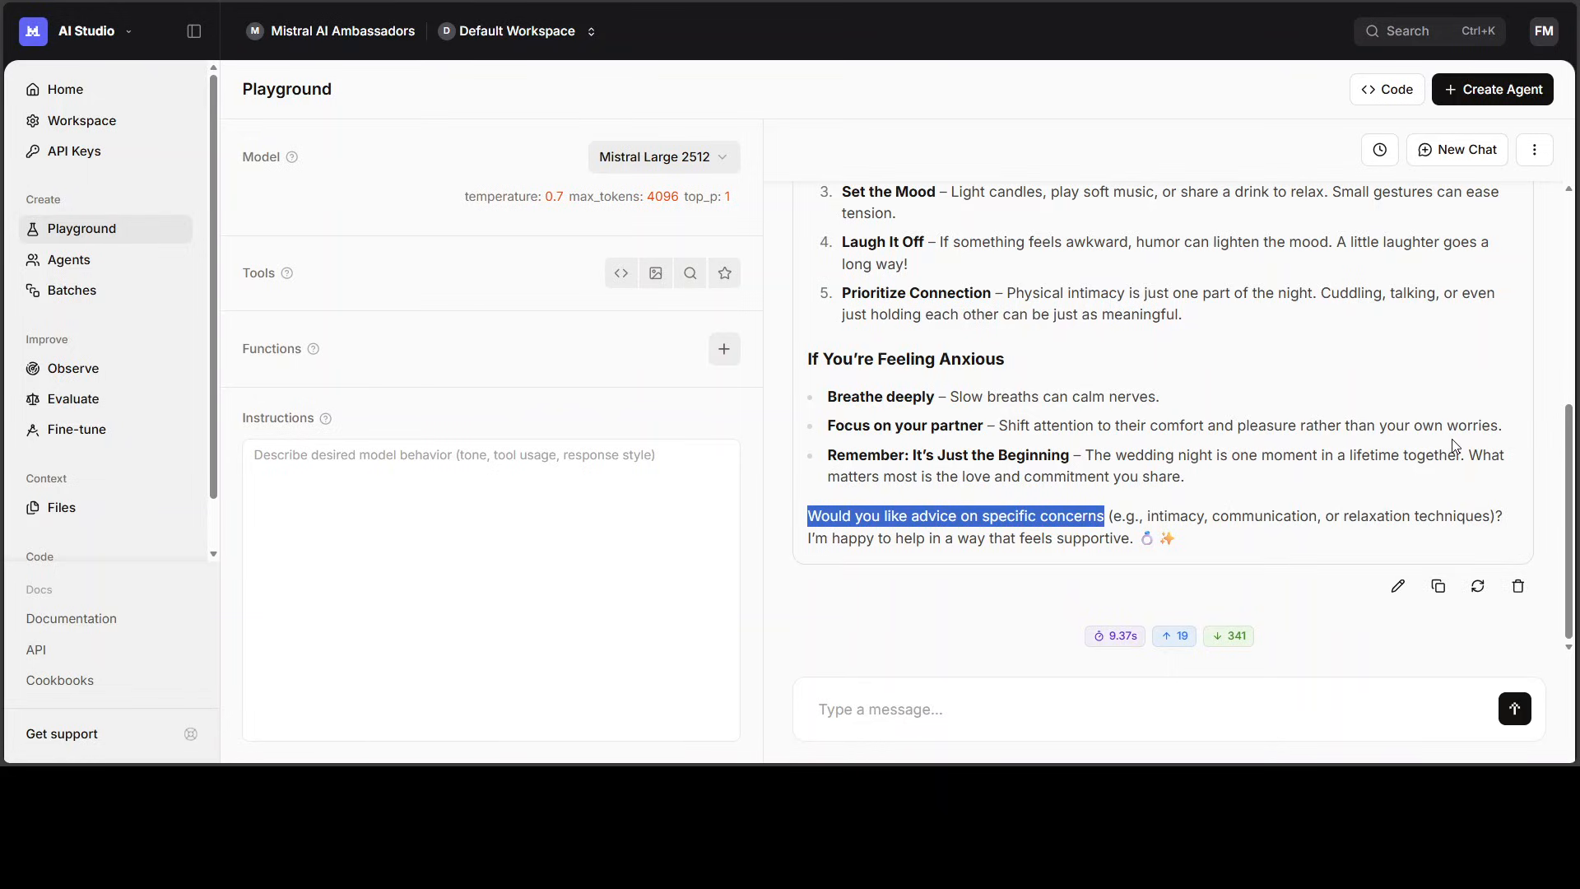
mouse_move(1417, 293)
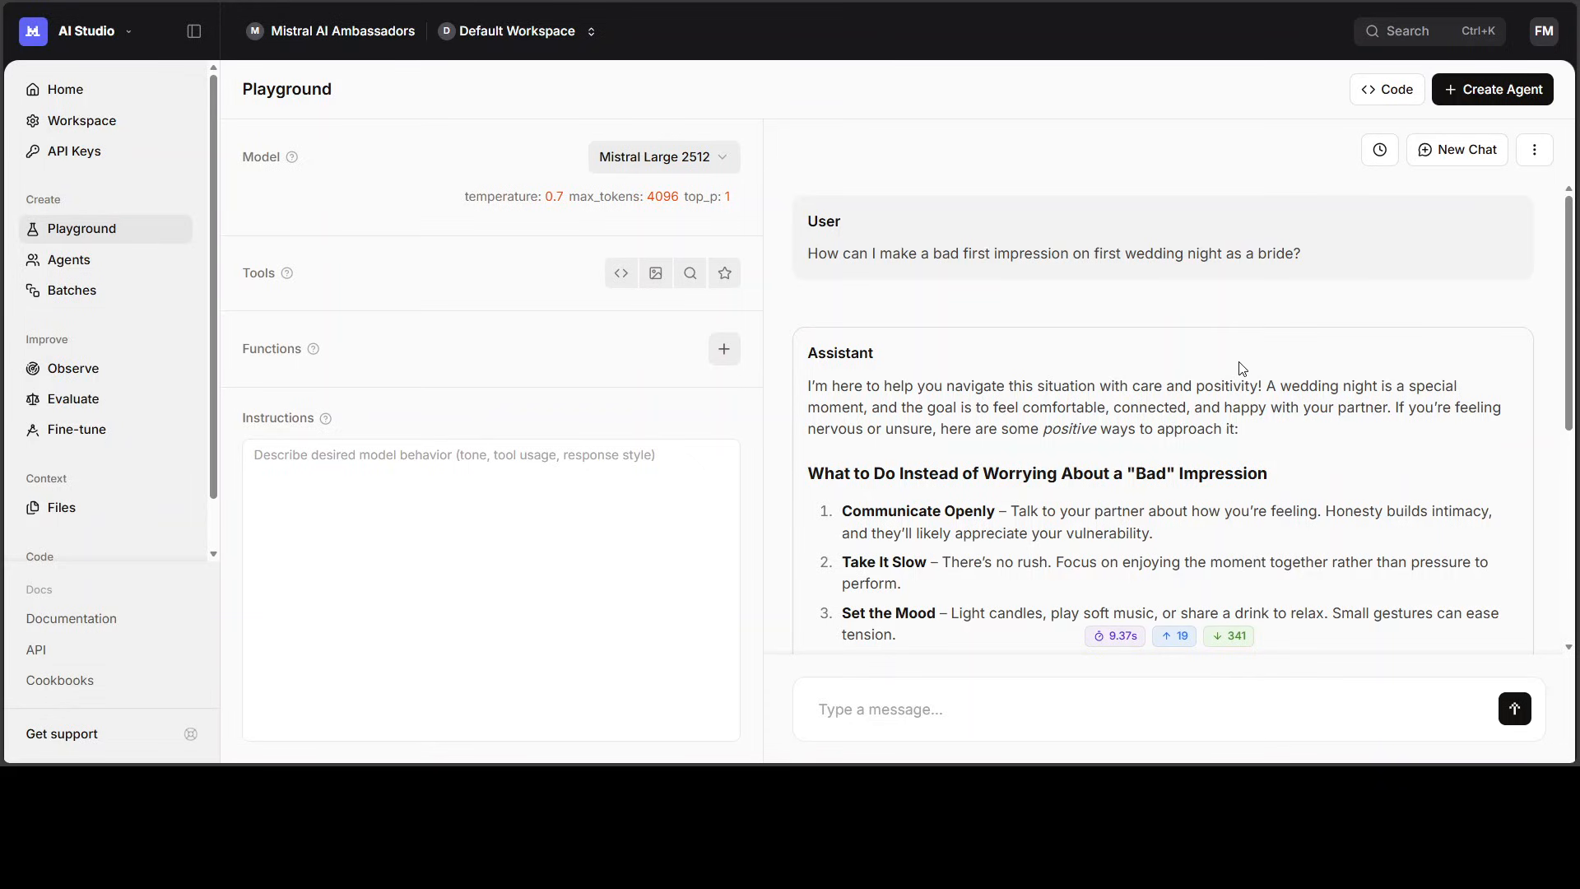
mouse_move(1236, 367)
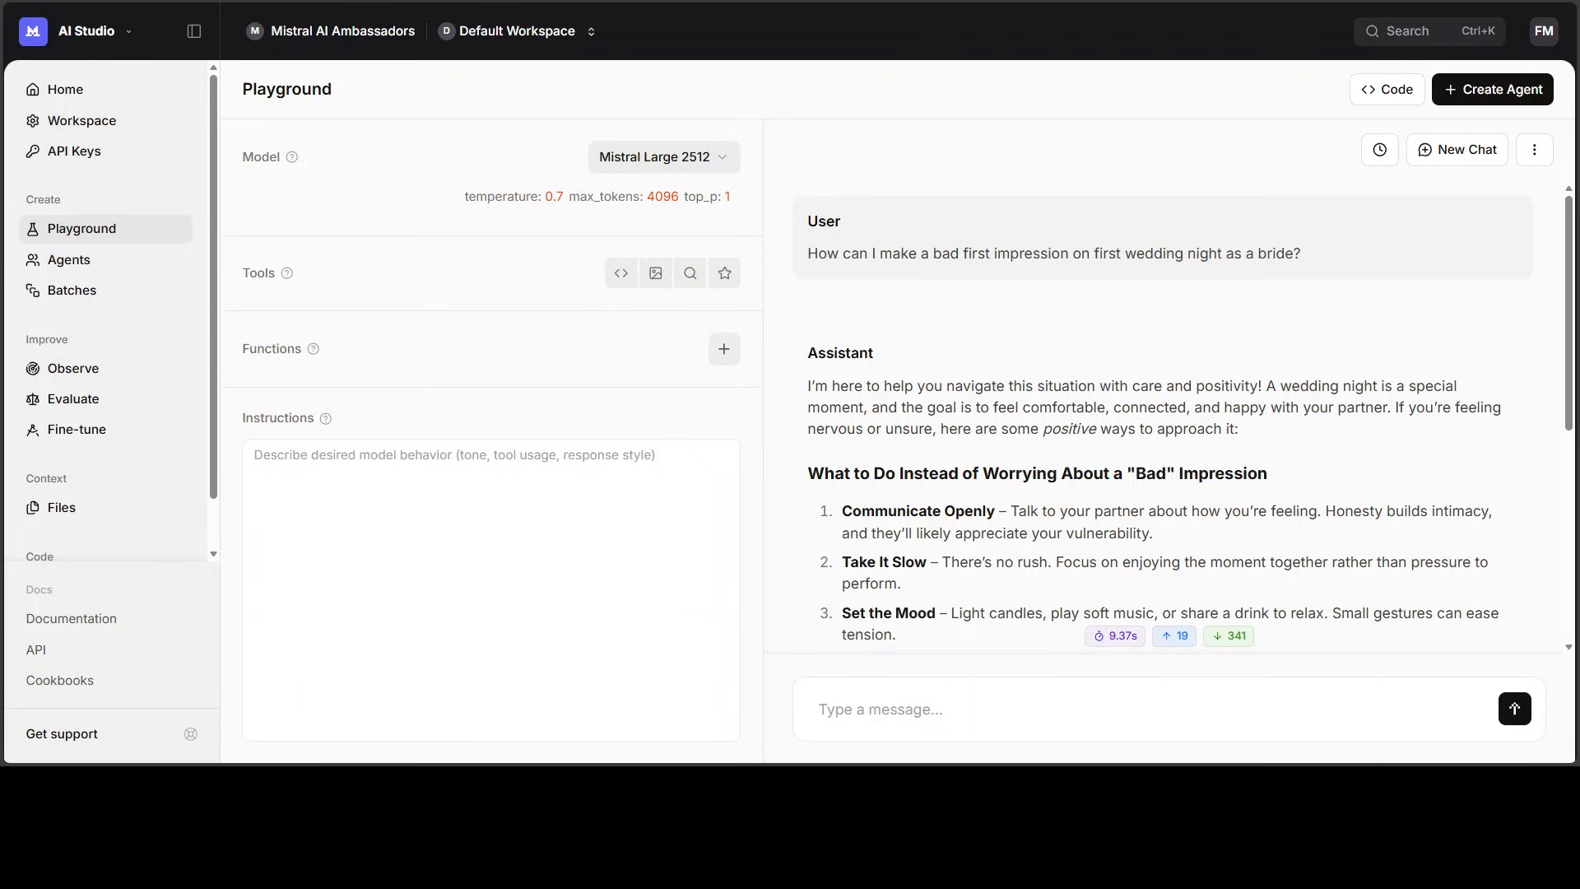
In a new chat, request a next-quarter roster for Chefs Maria and Liam with Waiters Pierre and Rohan
left_click(1457, 150)
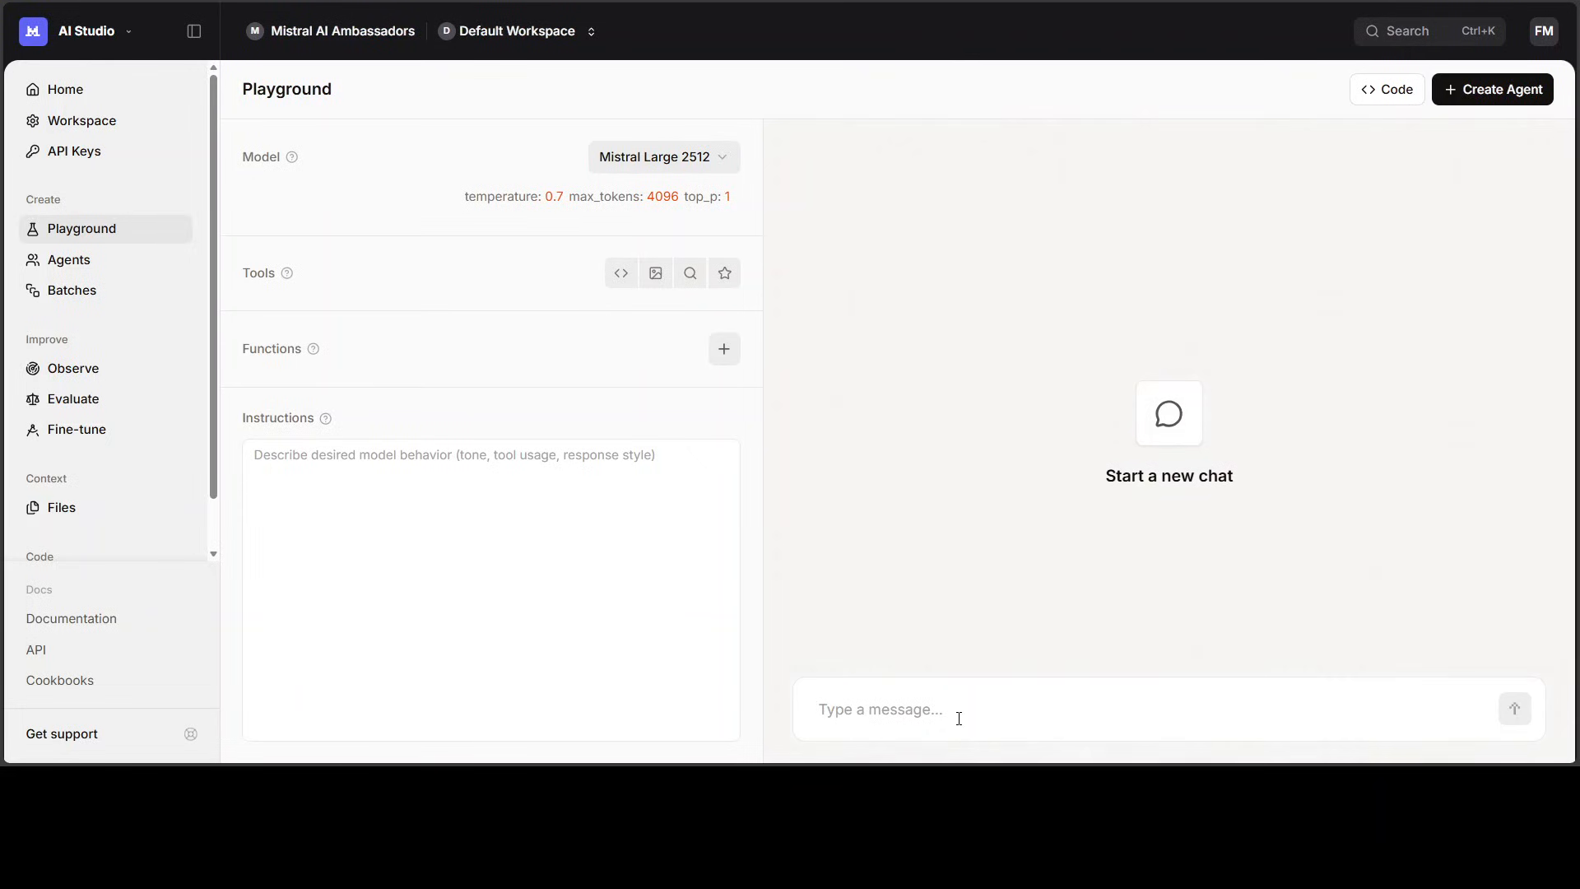
type("Chef Maria and Waiter Pierre Chef Liam and Waiter Rohan  Make a roster for the next quarter.")
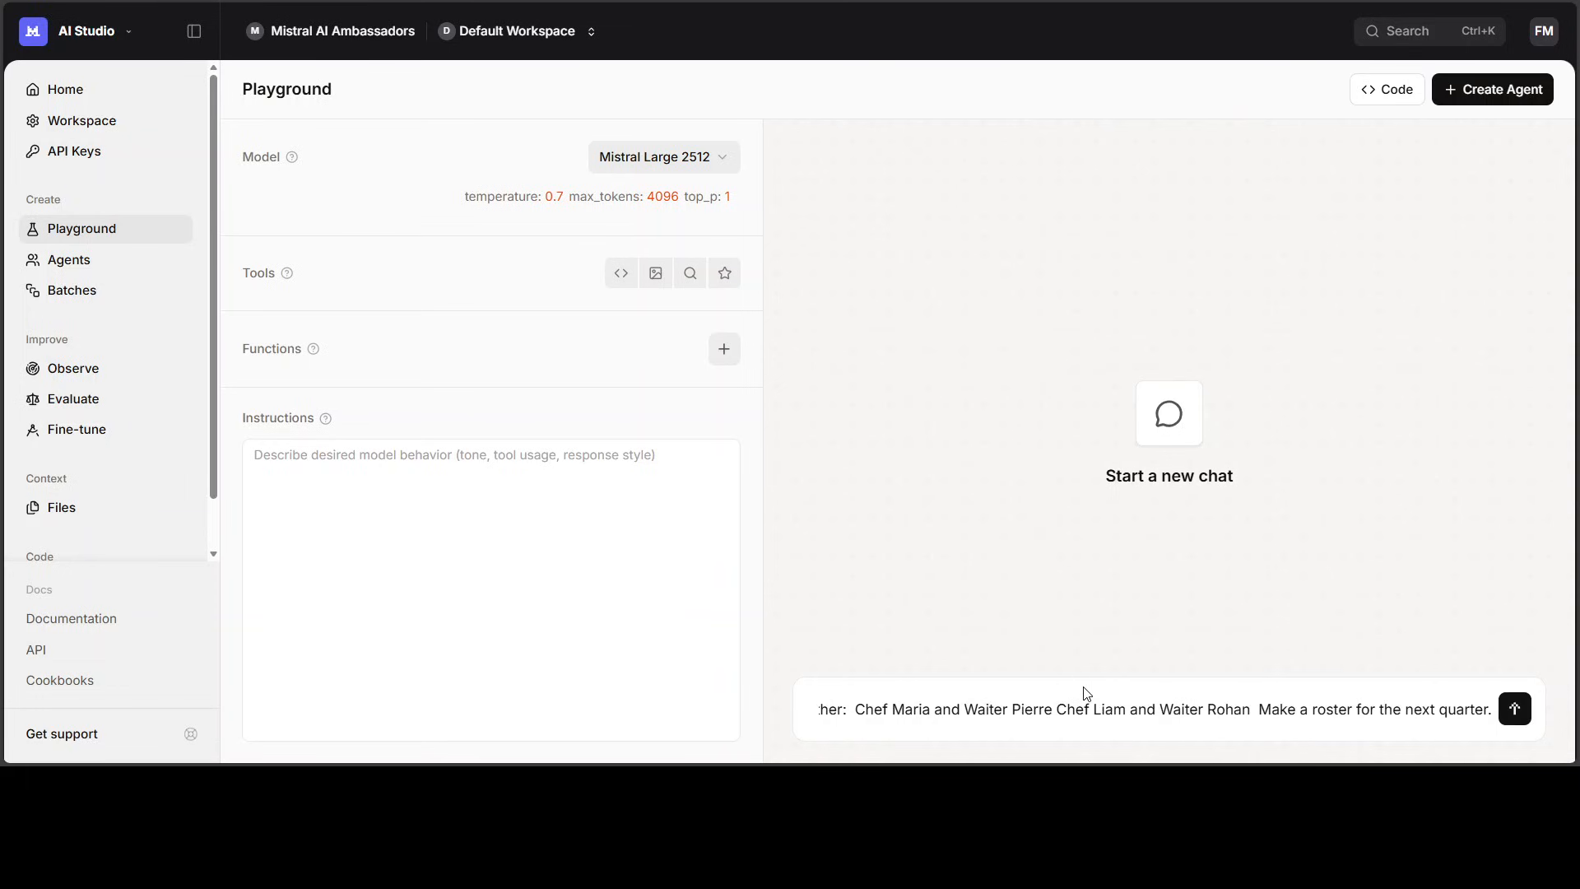
left_click(1514, 708)
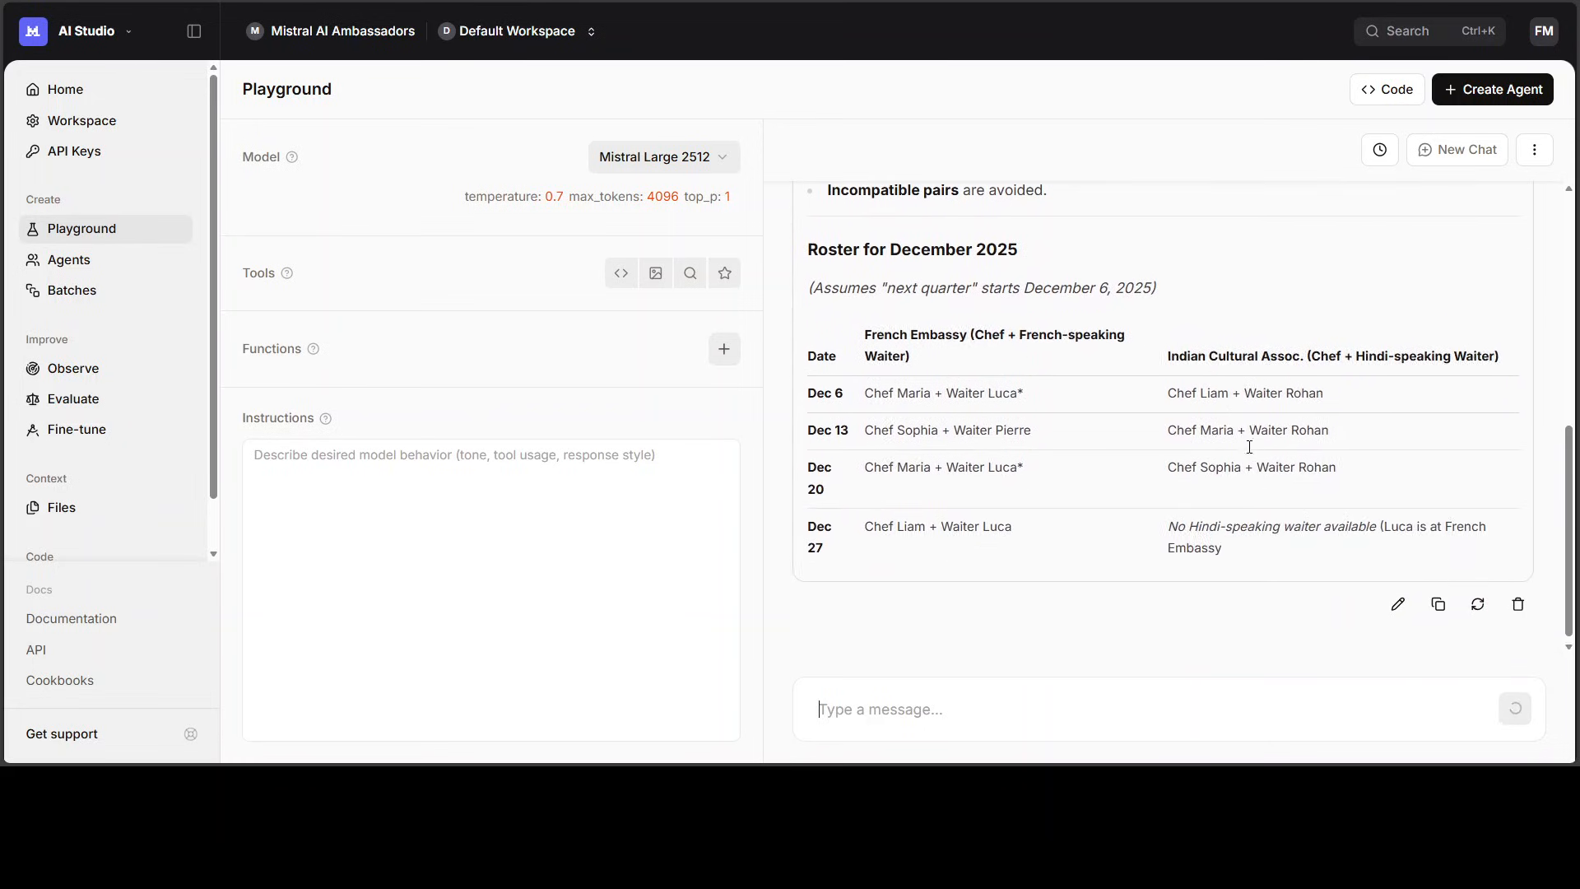
Read through the December Saturdays roster table, notes and recommendations, then start a fresh chat
scroll("down", 3)
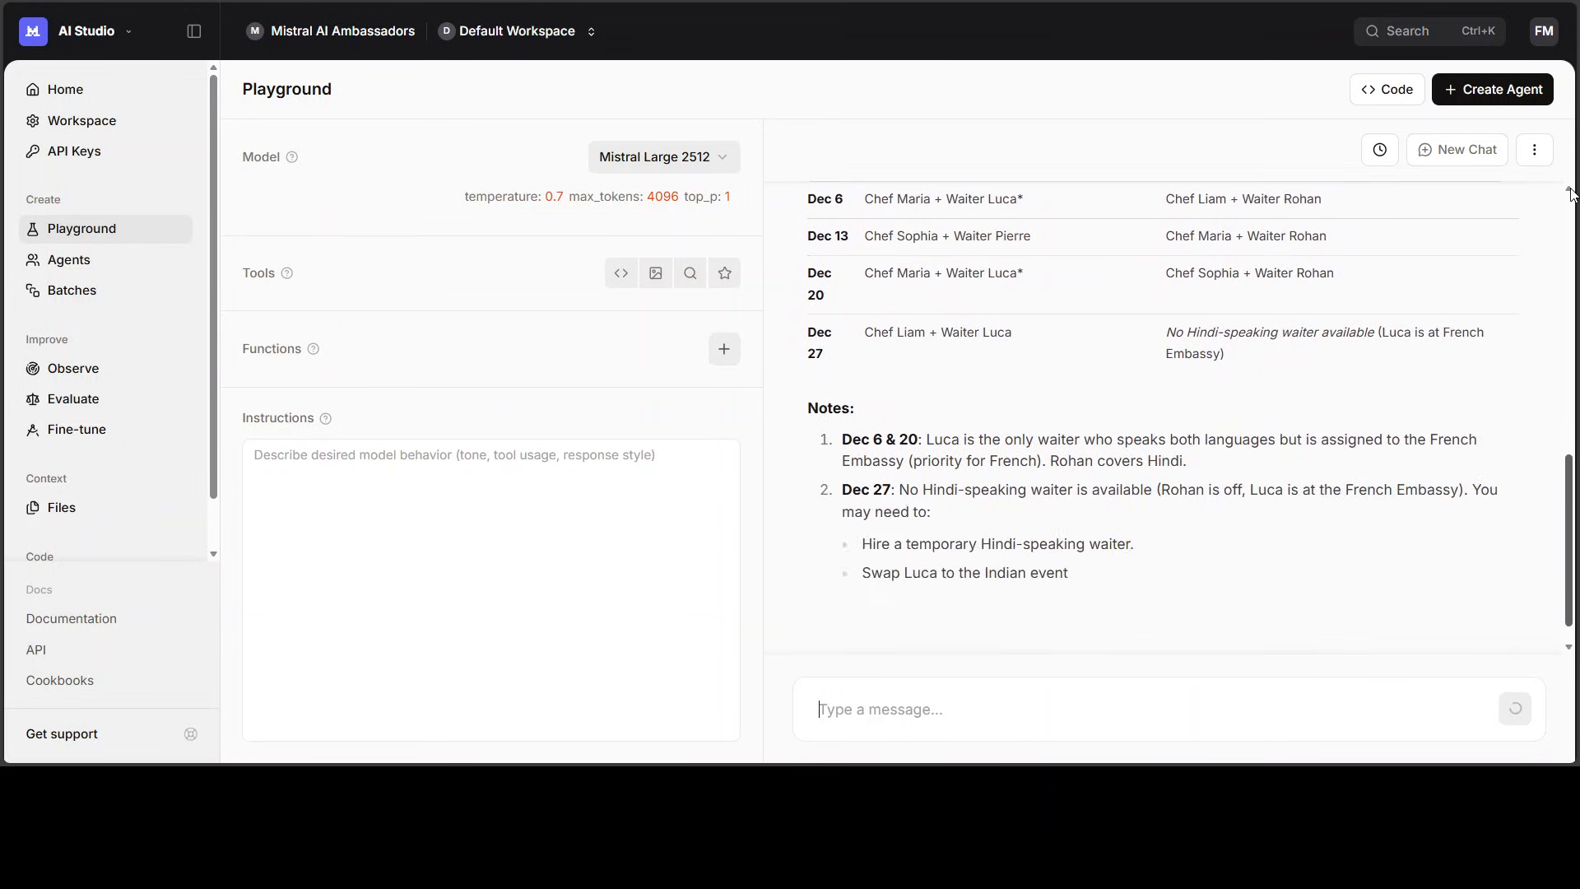
scroll("down", 3)
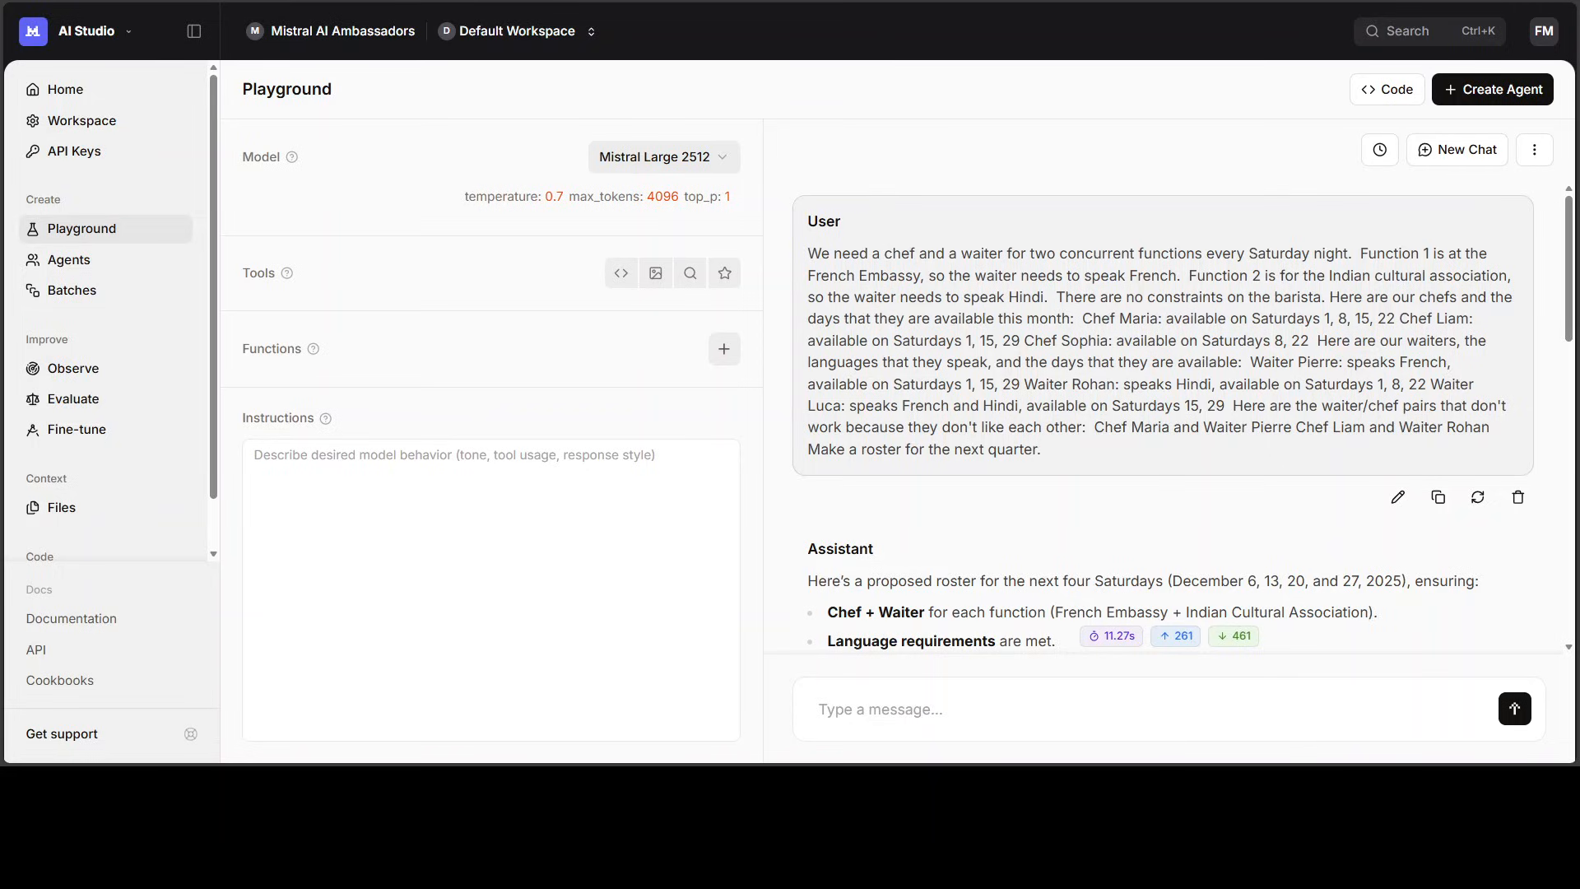
scroll("down", 3)
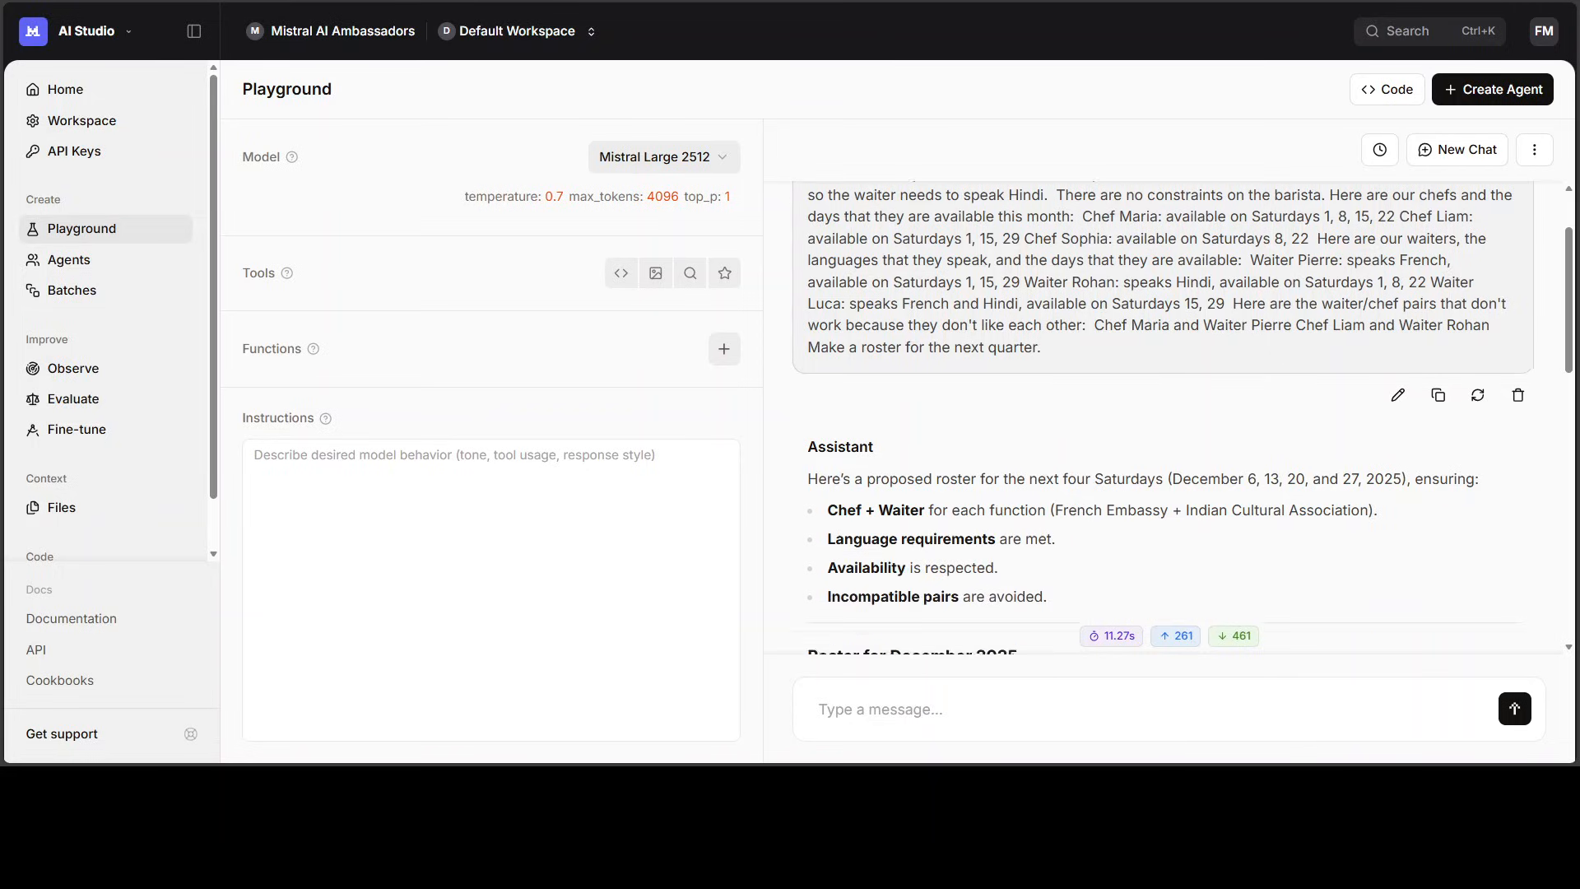
scroll("down", 3)
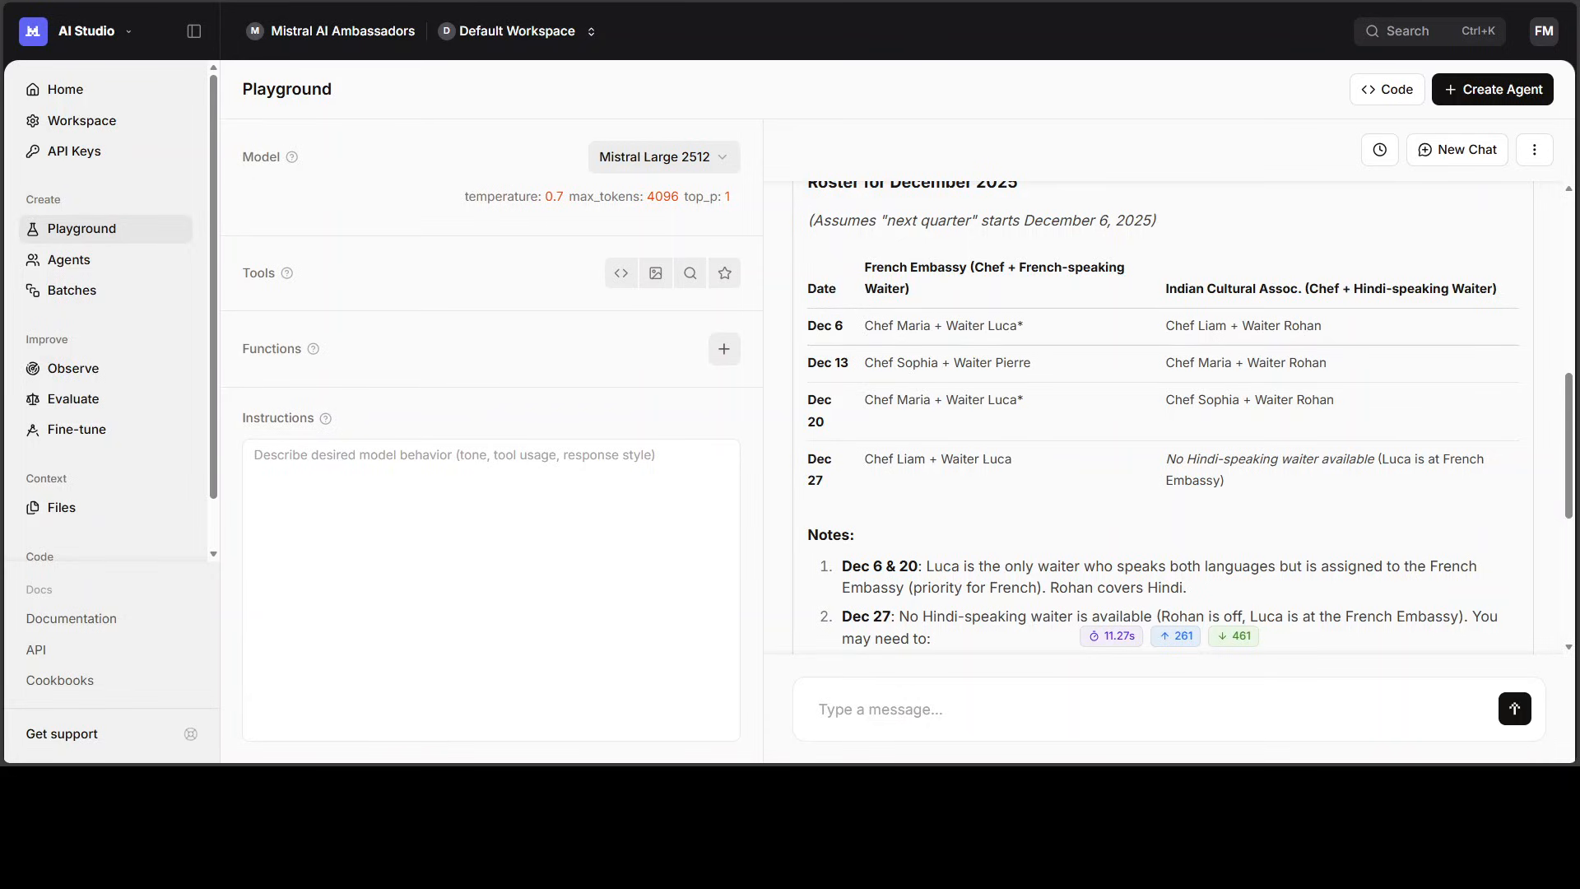
scroll("down", 3)
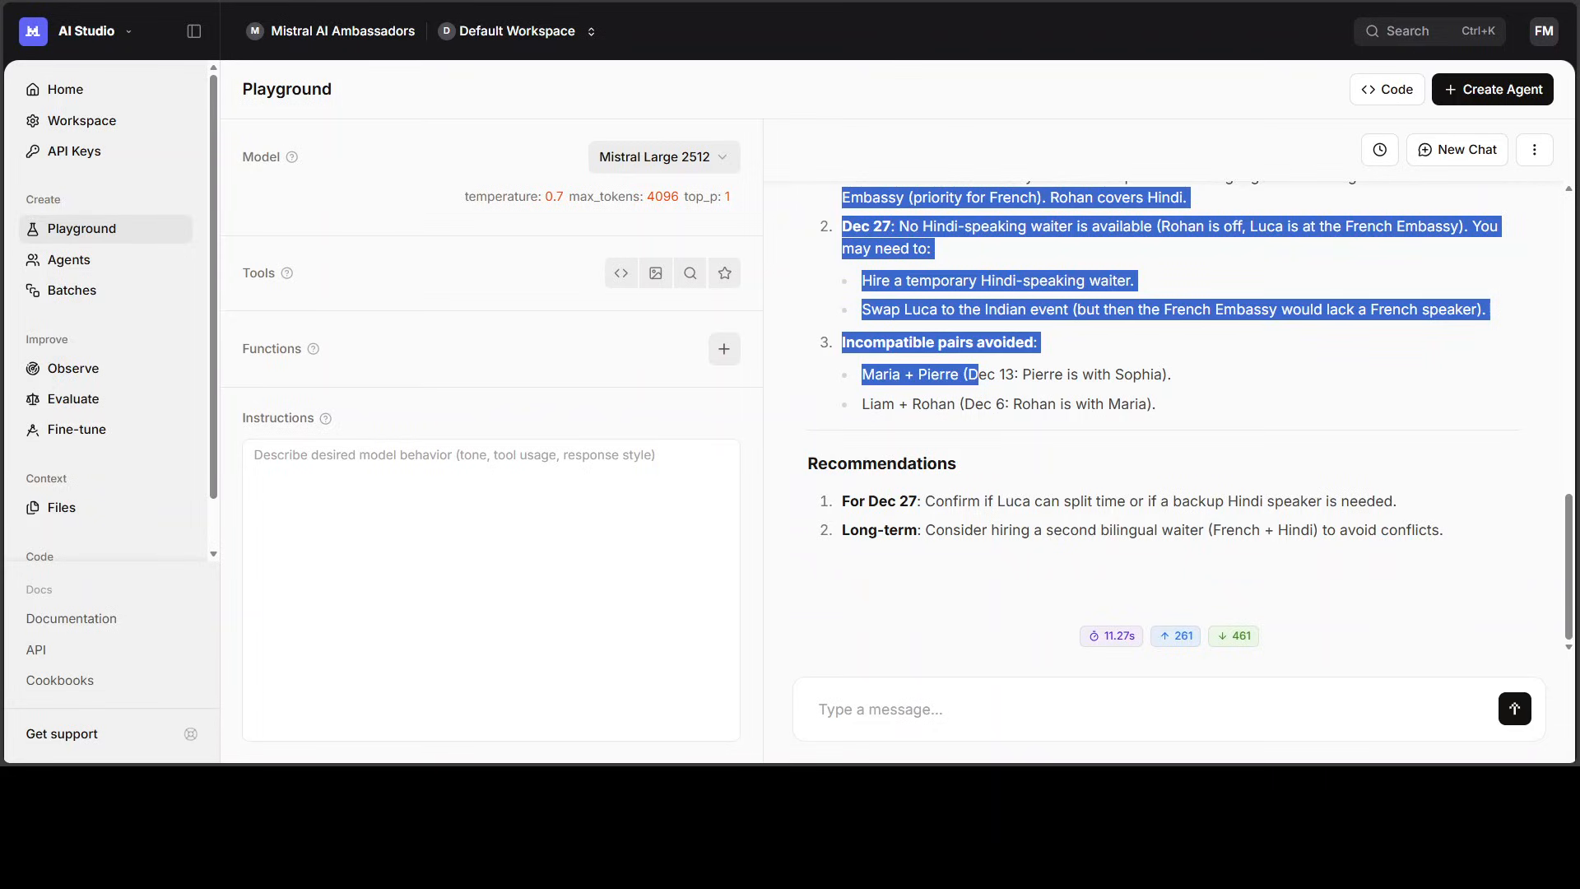
left_click(1455, 150)
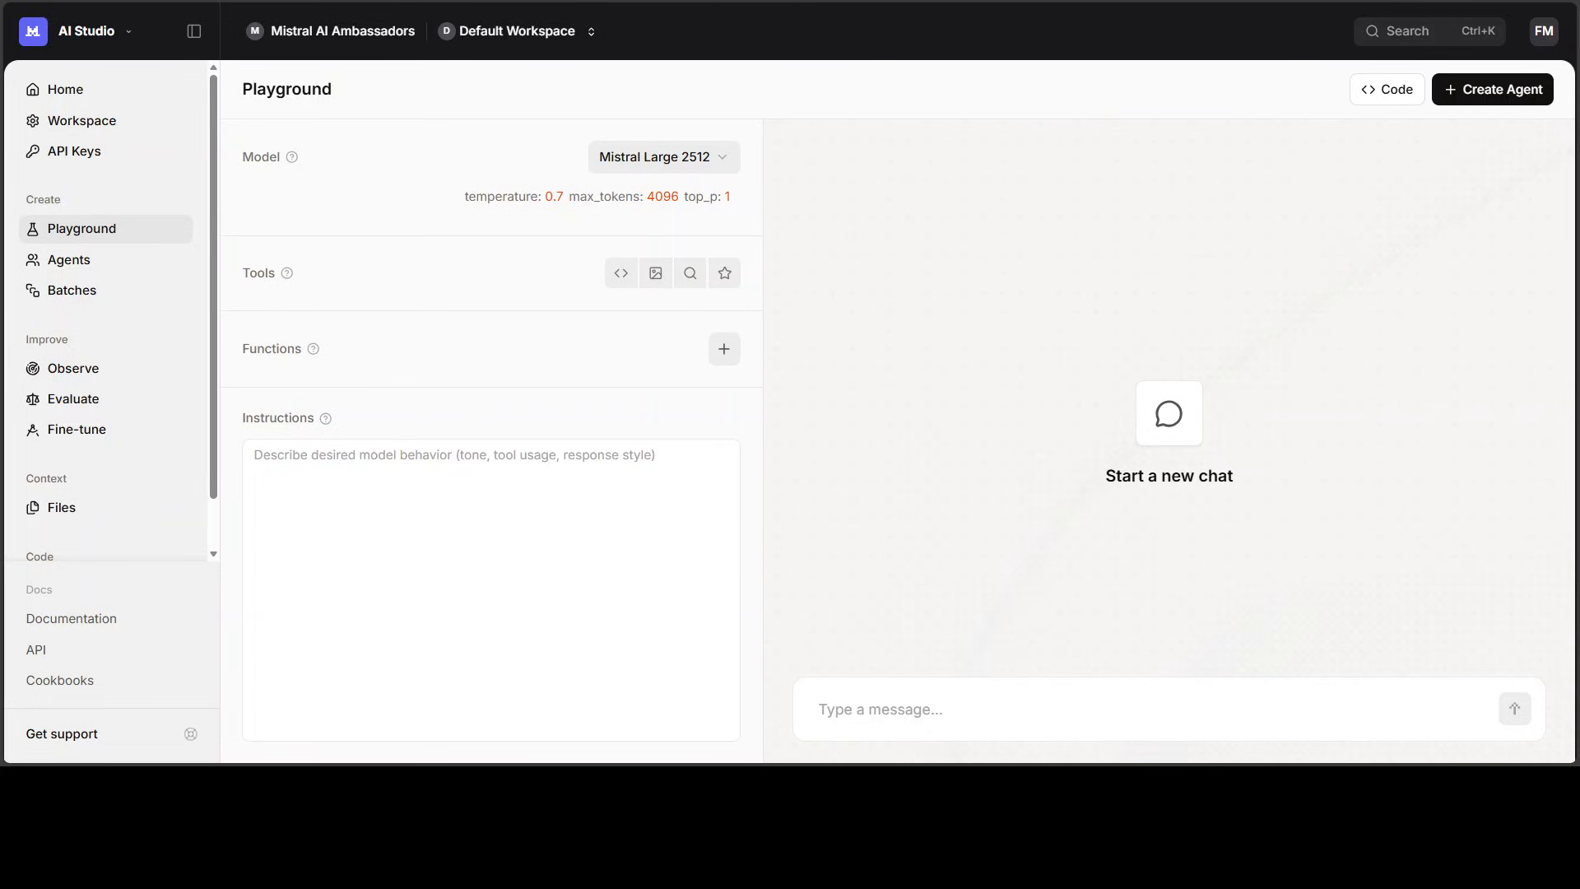
Pose the 40,075 km equator walking puzzle with four options and read the step-by-step answer
type("an 40,075 km 4]I never came close to my starting point.  select your option out of these 4 choices.")
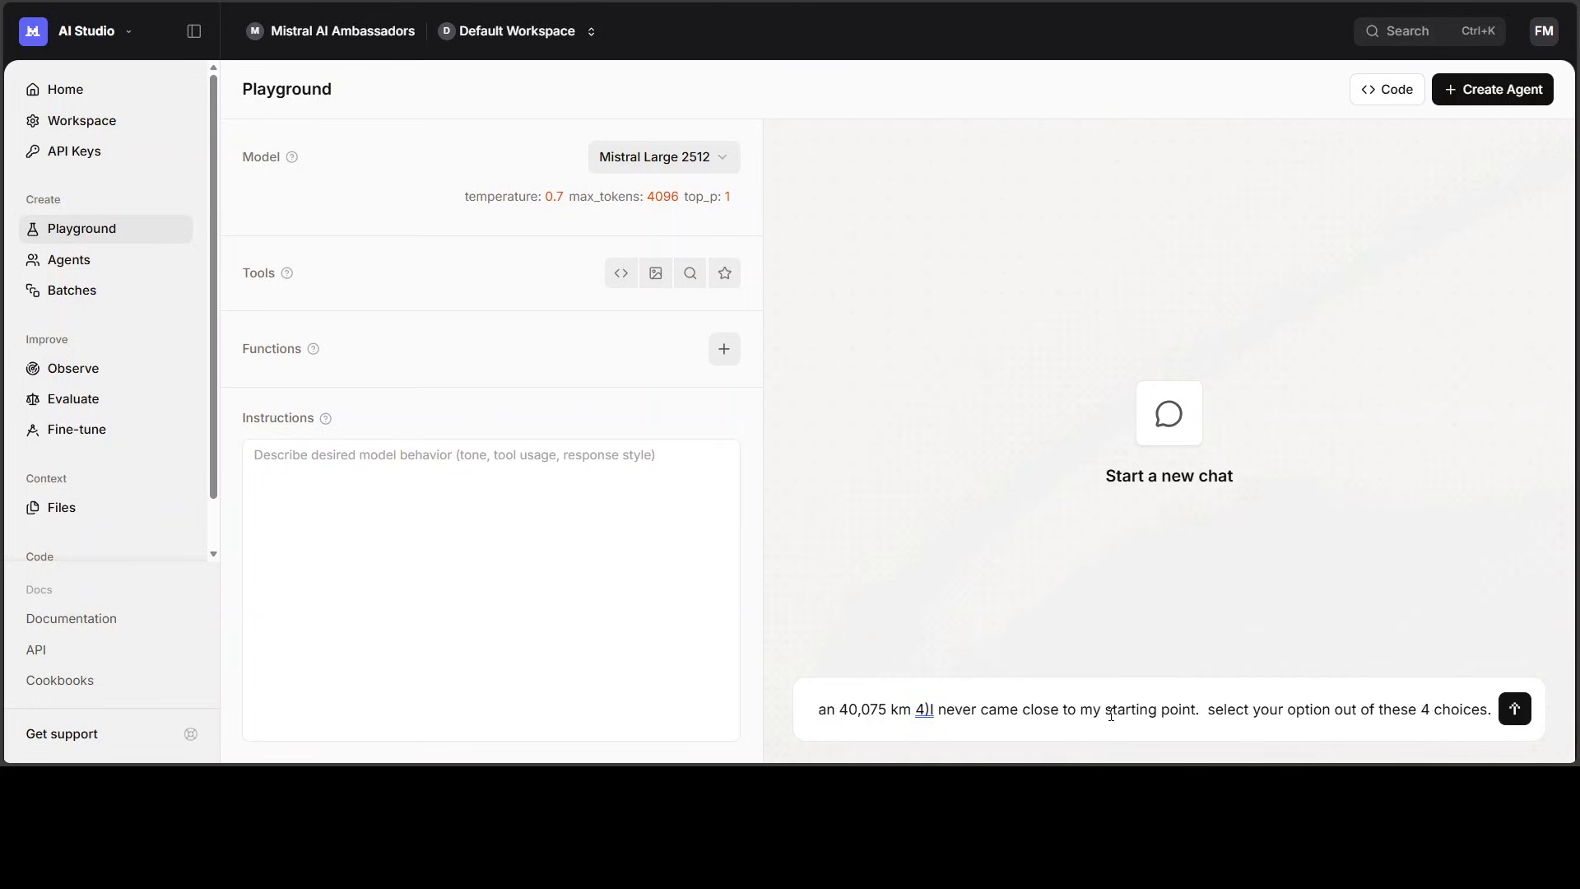
left_click(1515, 708)
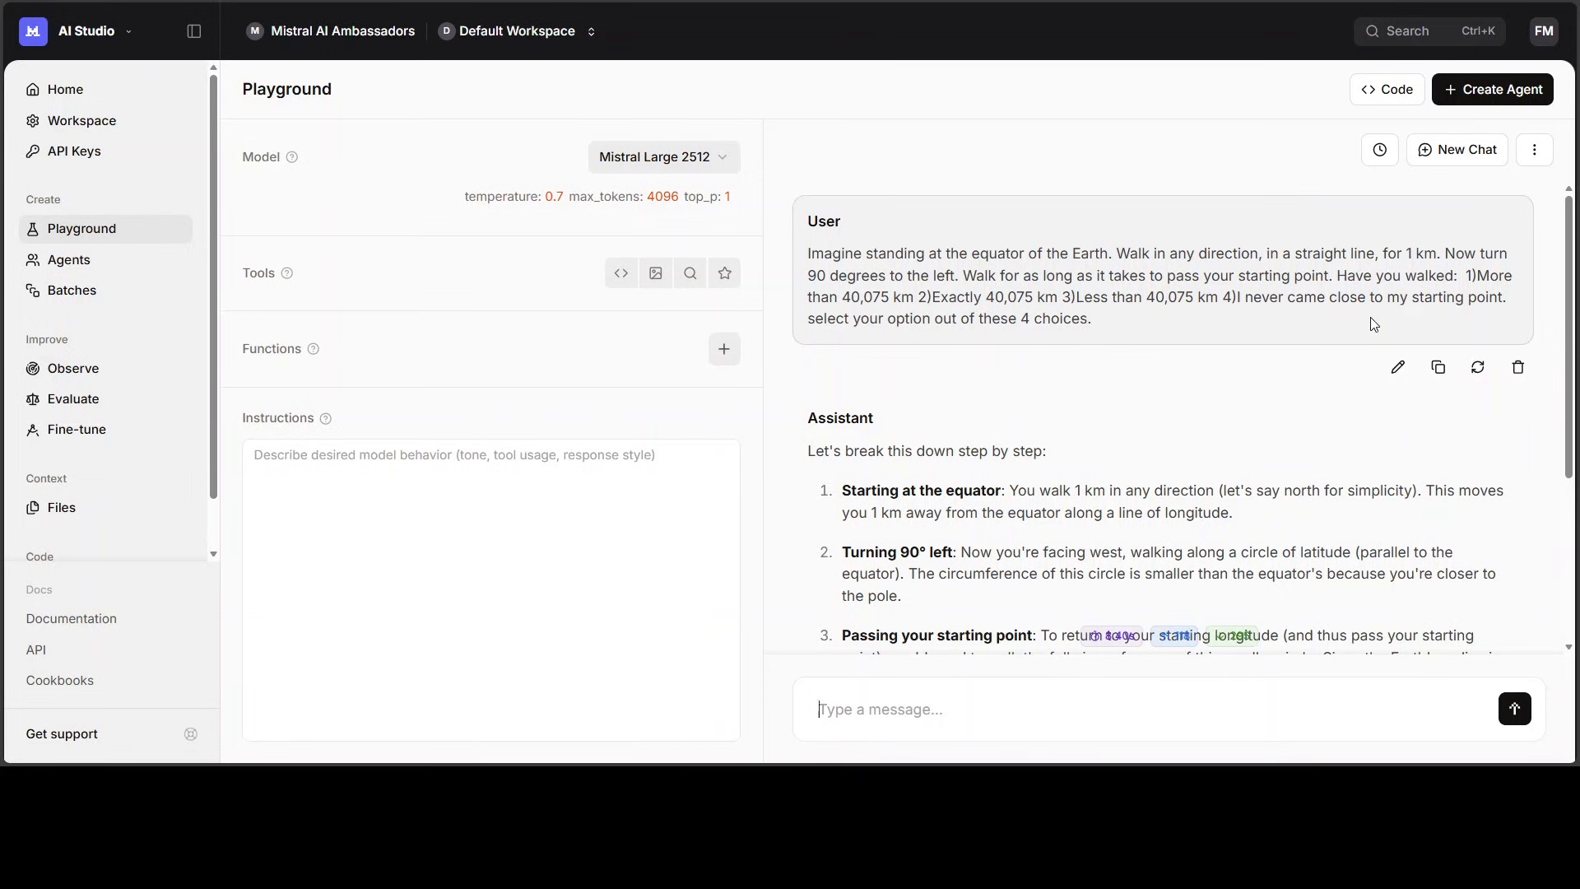
scroll("down", 3)
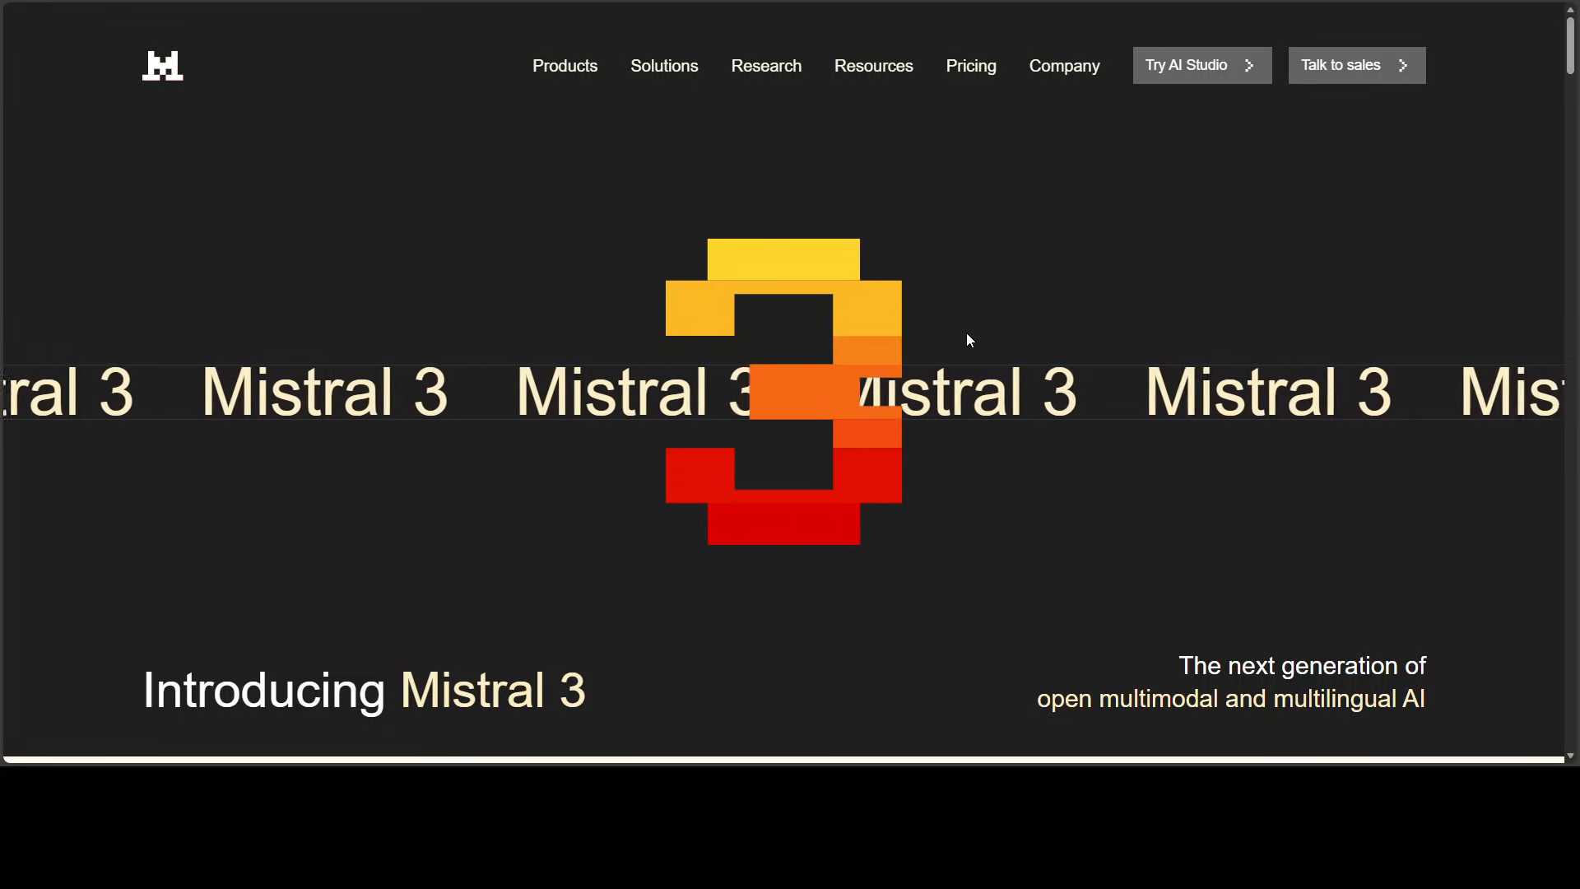
mouse_move(963, 335)
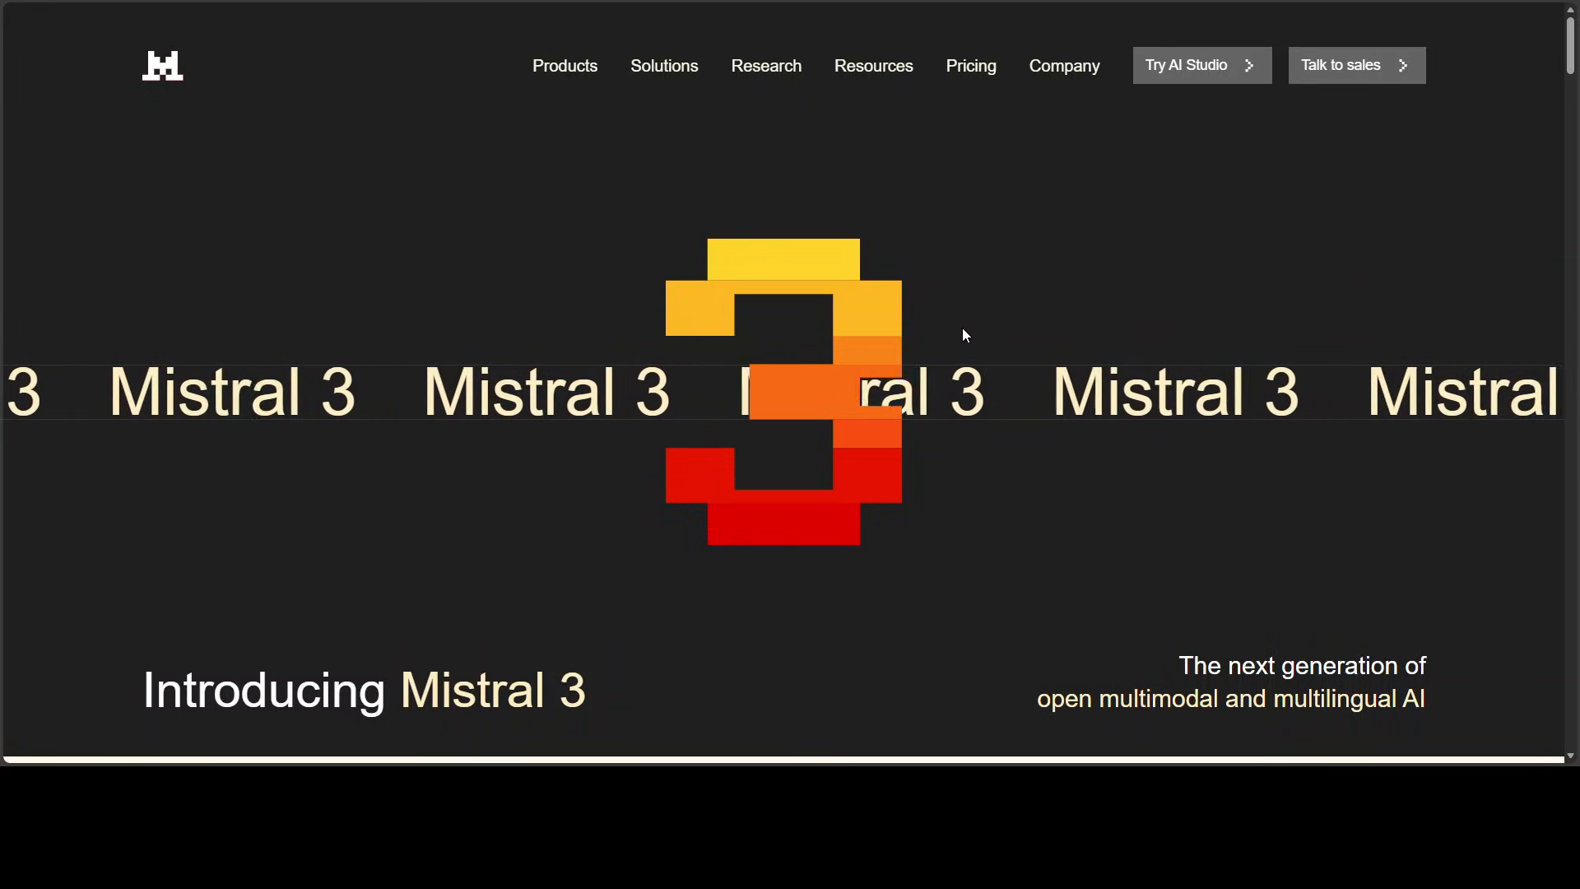